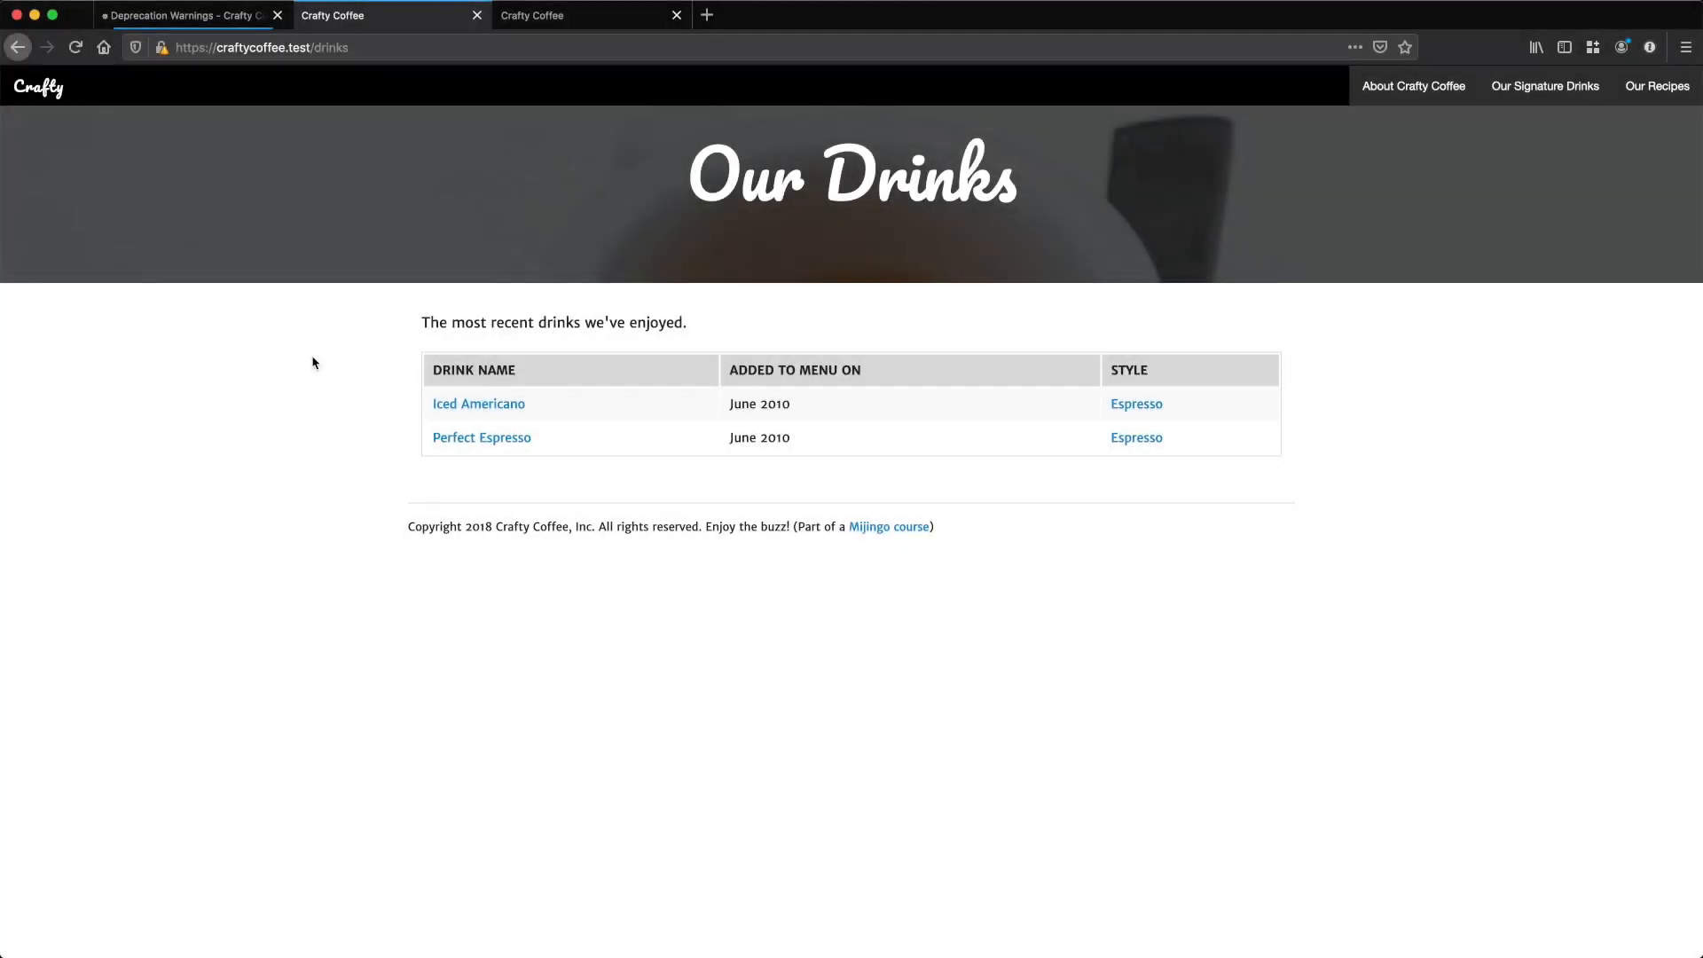
{"action": "mouse_move", "coordinate": [421, 226]}
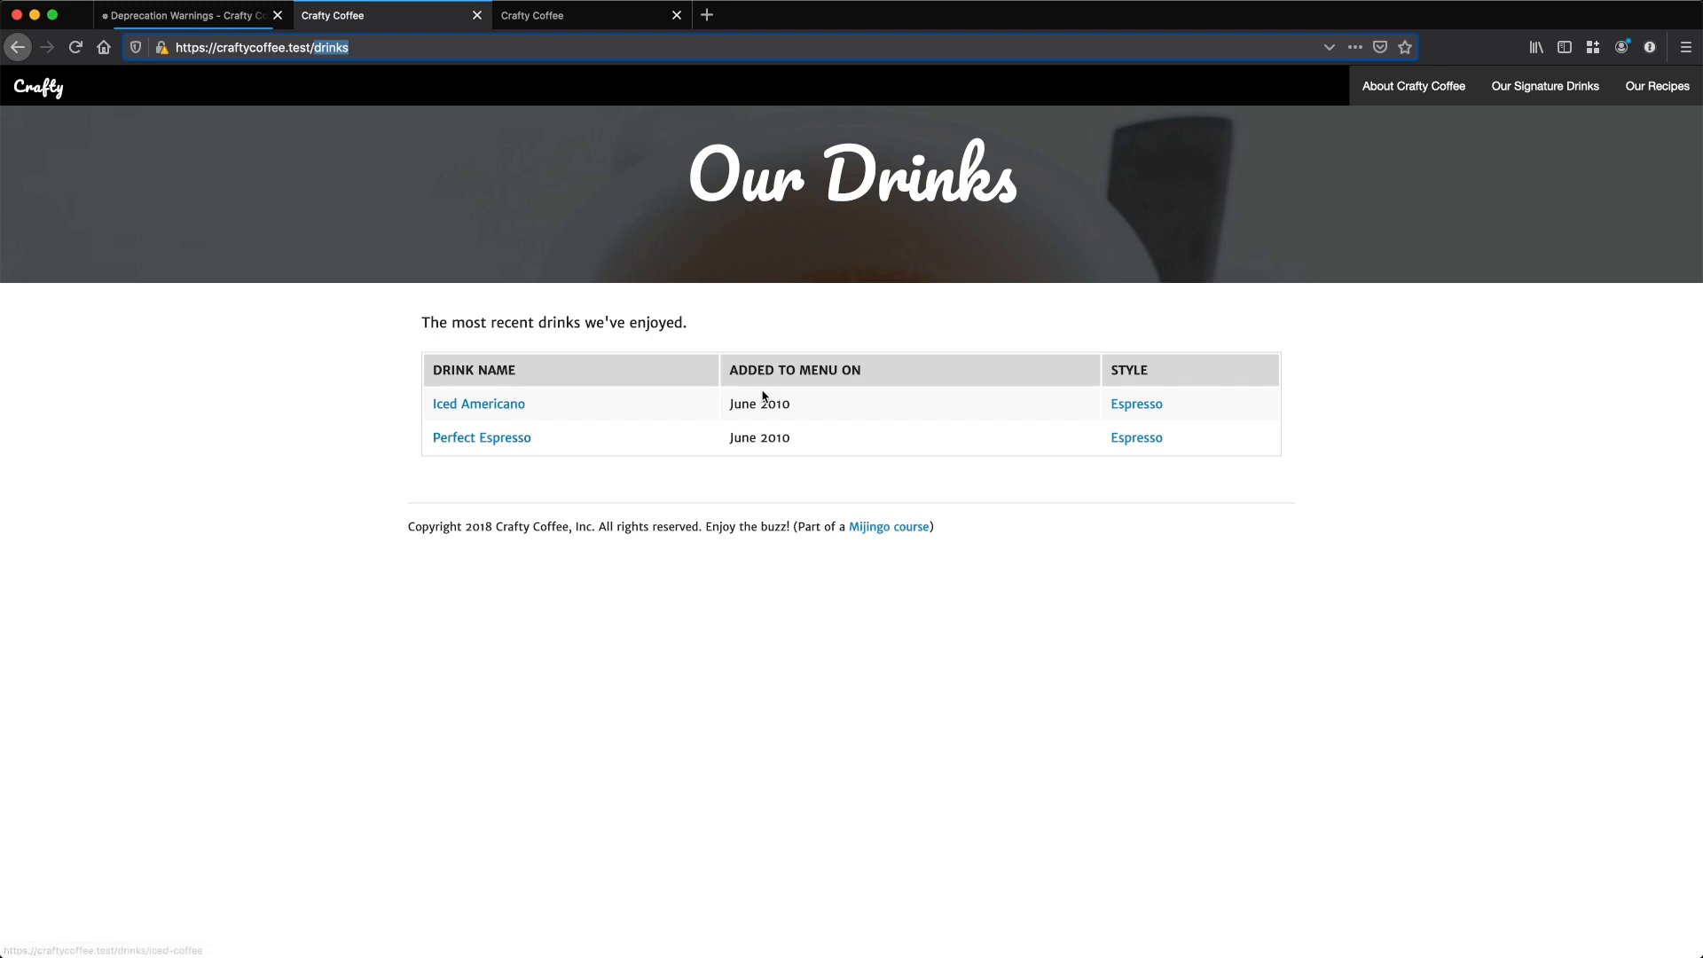
{"action": "mouse_move", "coordinate": [1099, 439]}
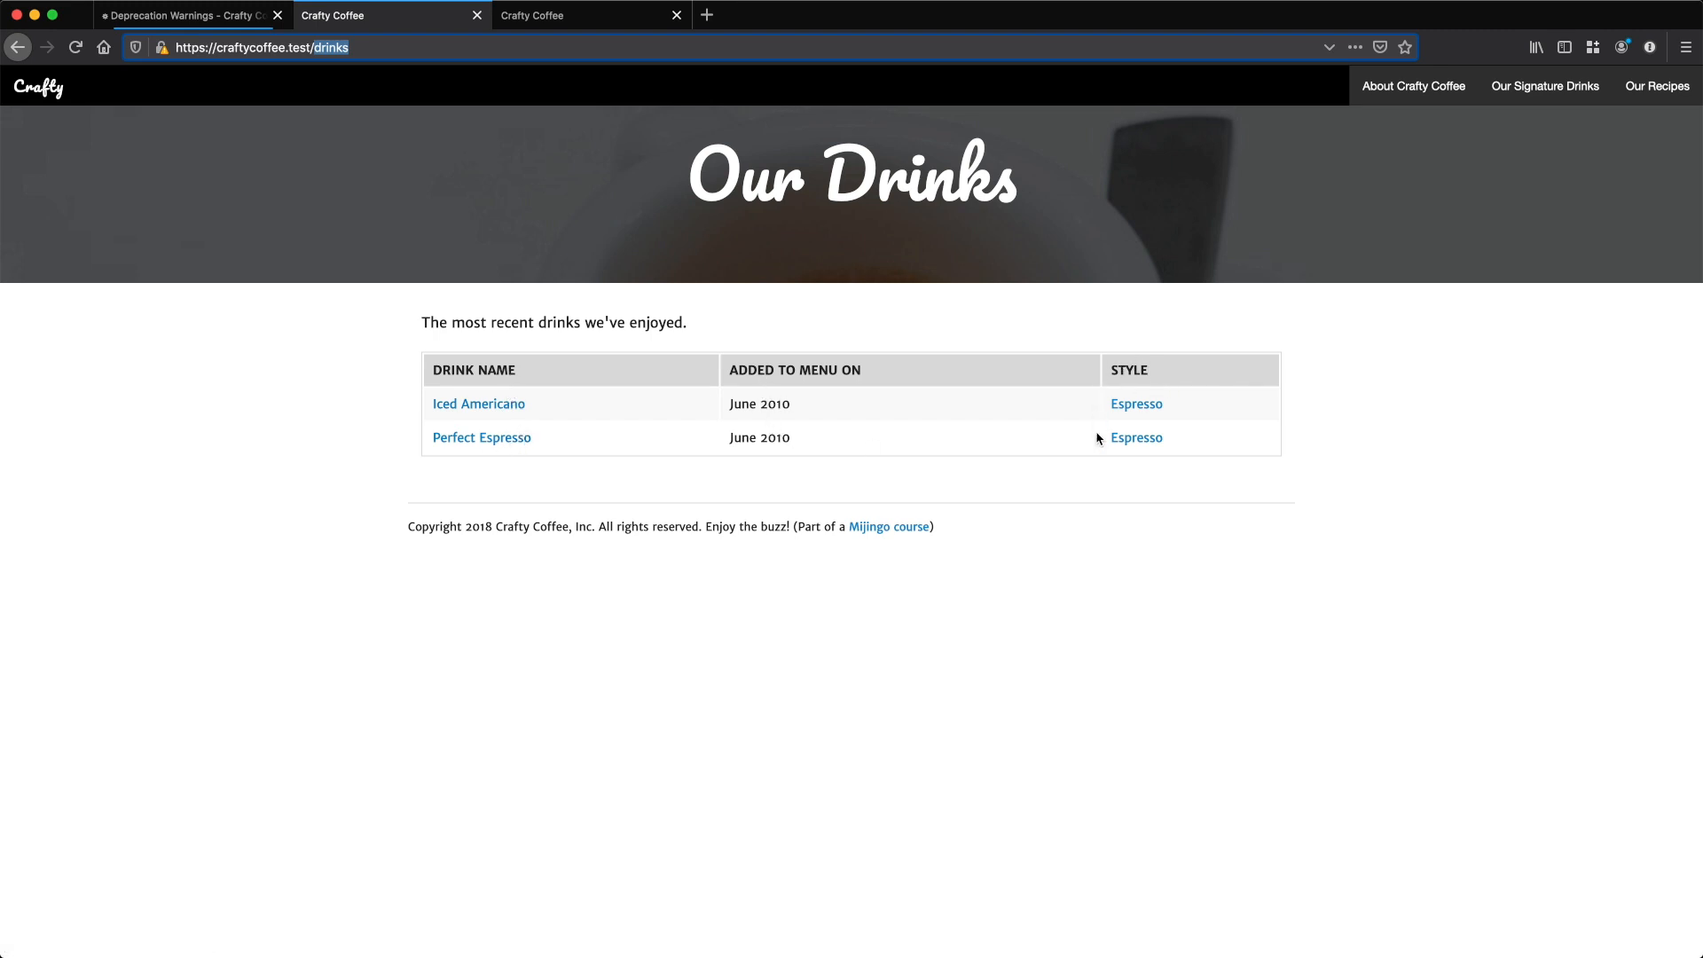
{"action": "mouse_move", "coordinate": [1156, 411]}
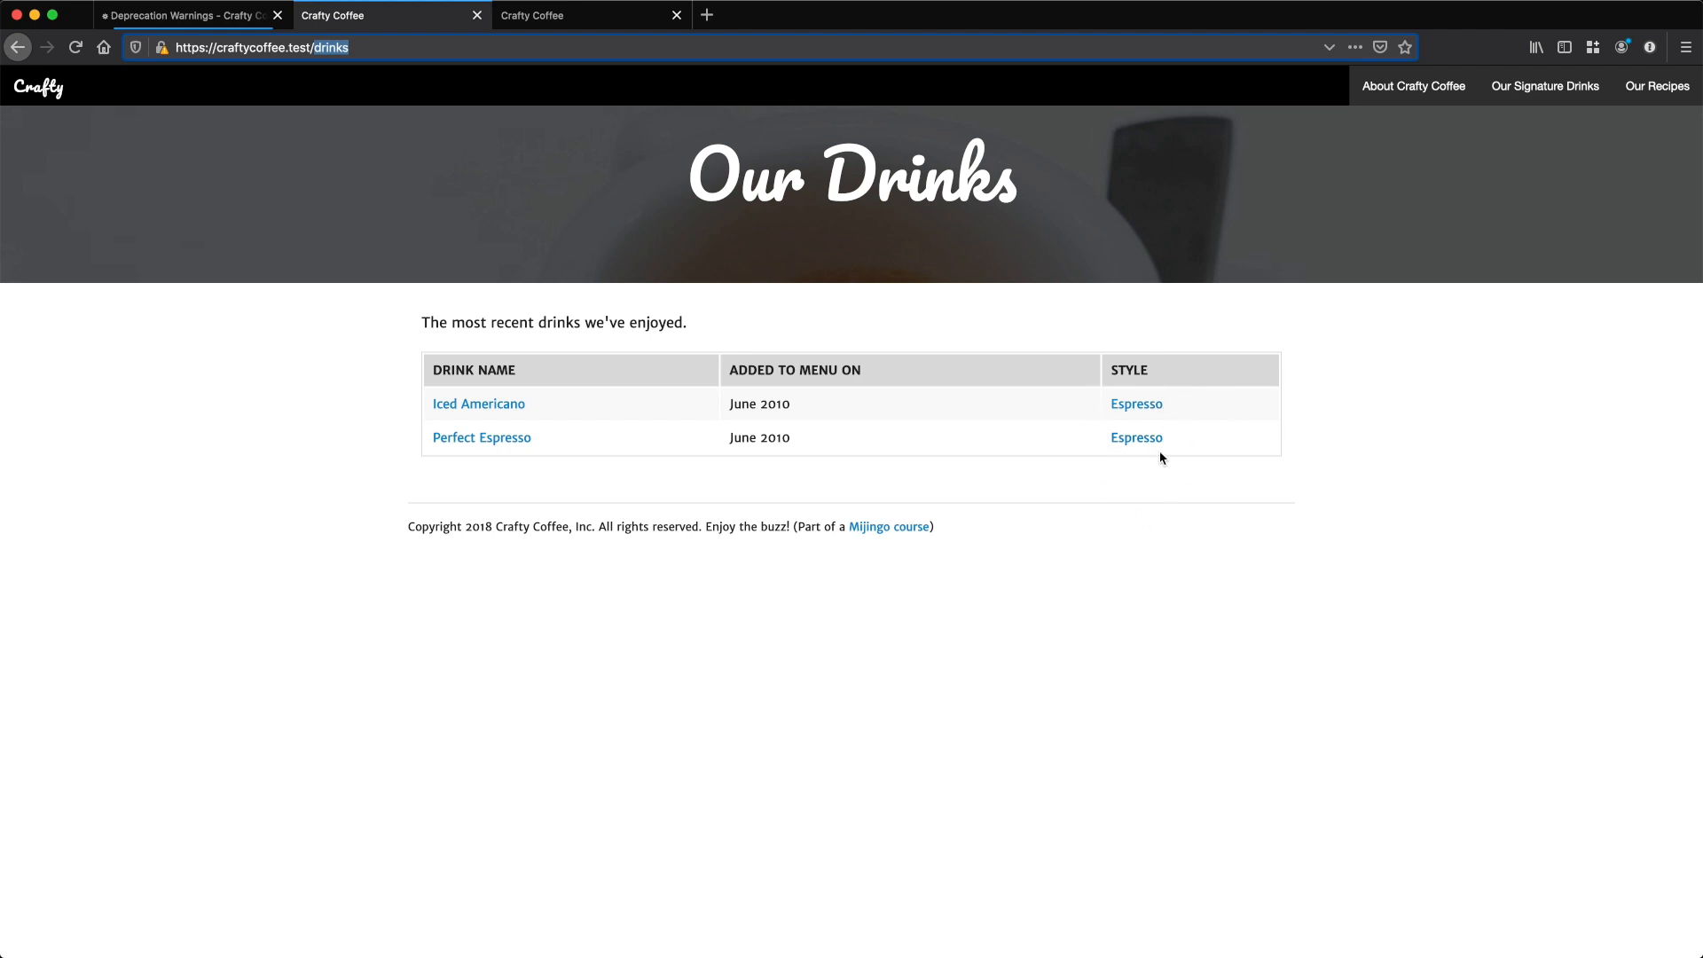
{"action": "mouse_move", "coordinate": [1123, 465]}
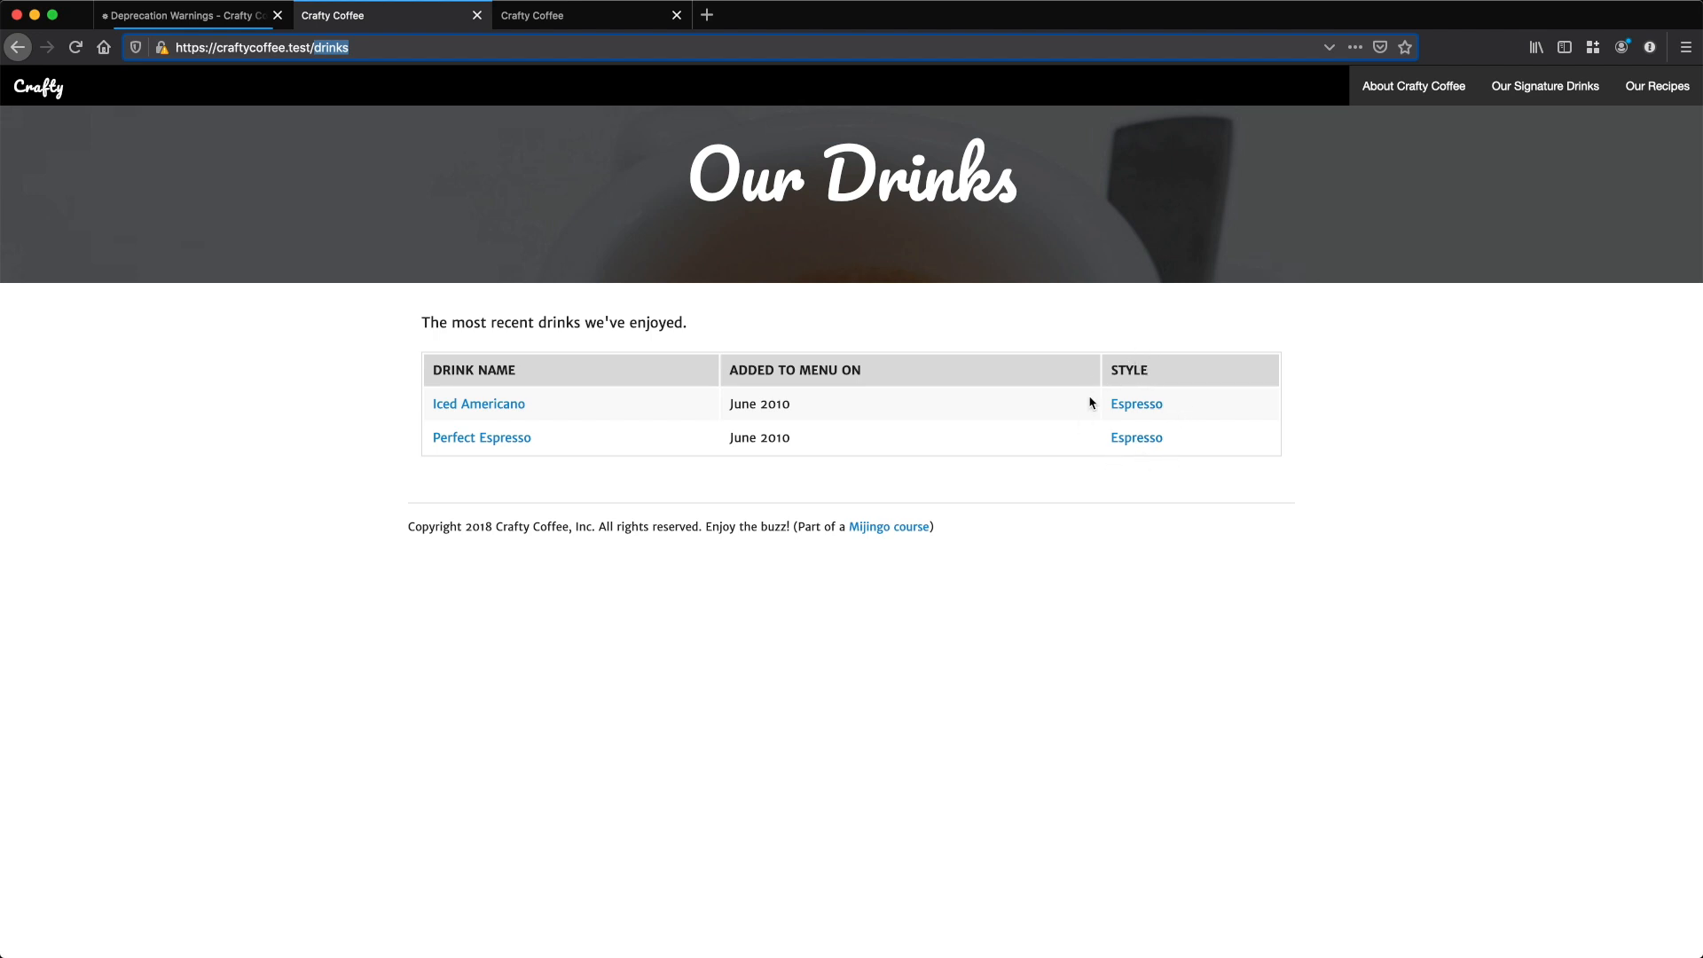
{"action": "mouse_move", "coordinate": [1136, 404]}
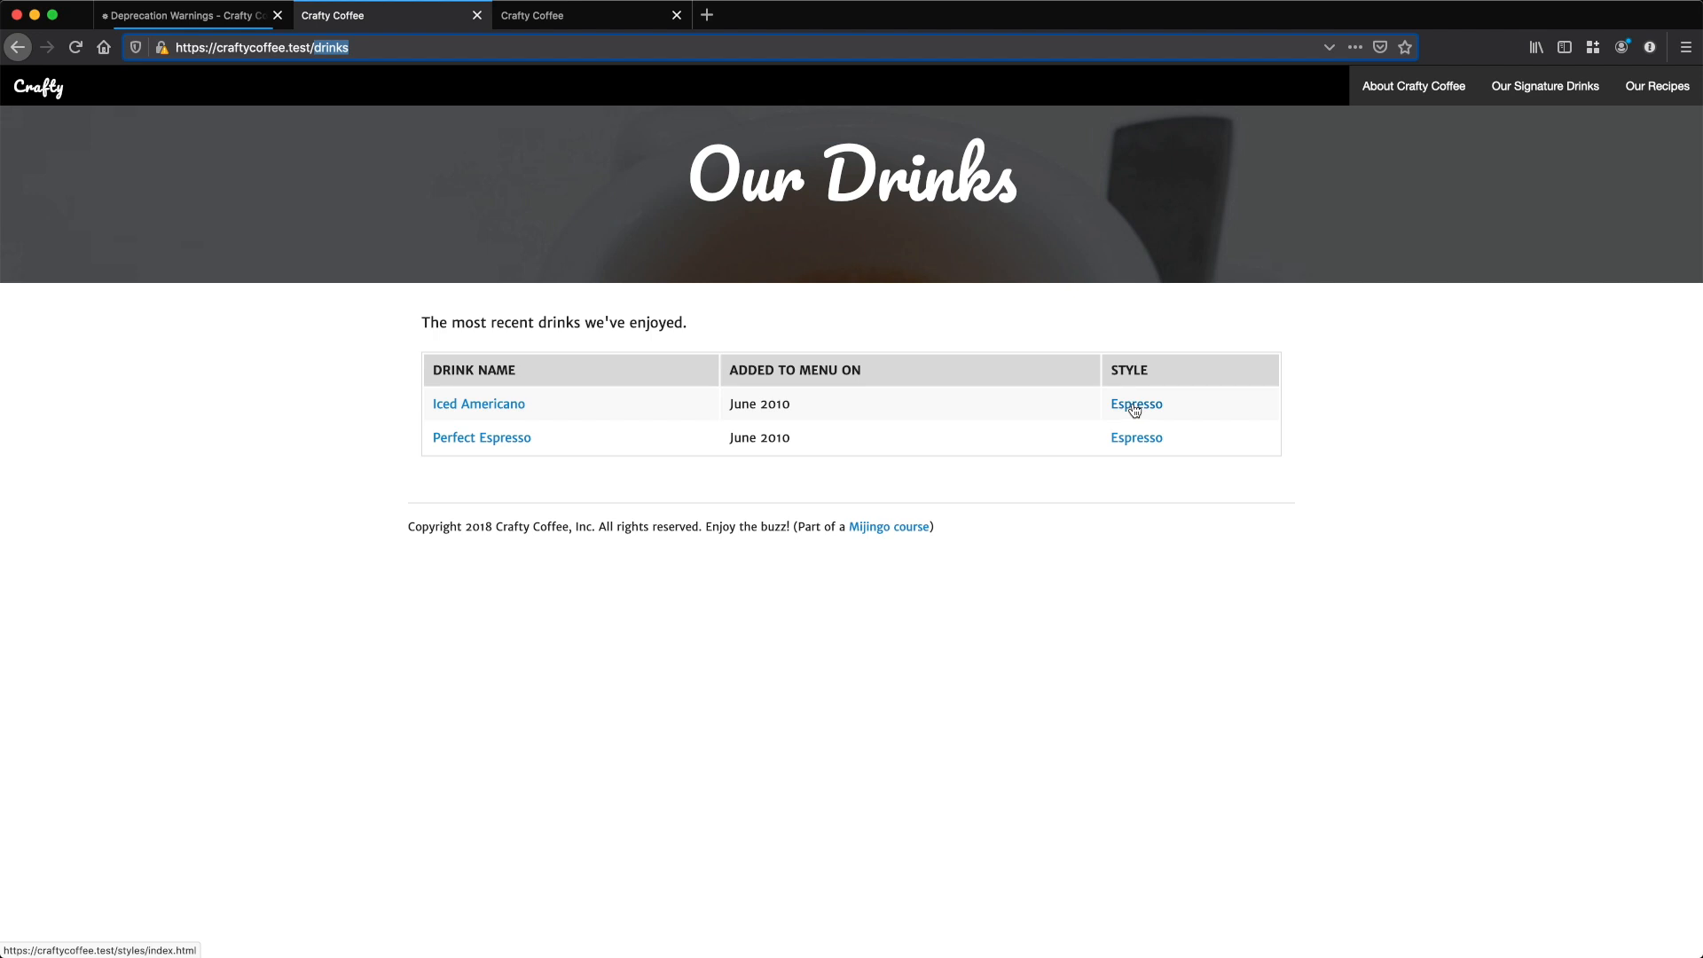
{"action": "mouse_move", "coordinate": [950, 221]}
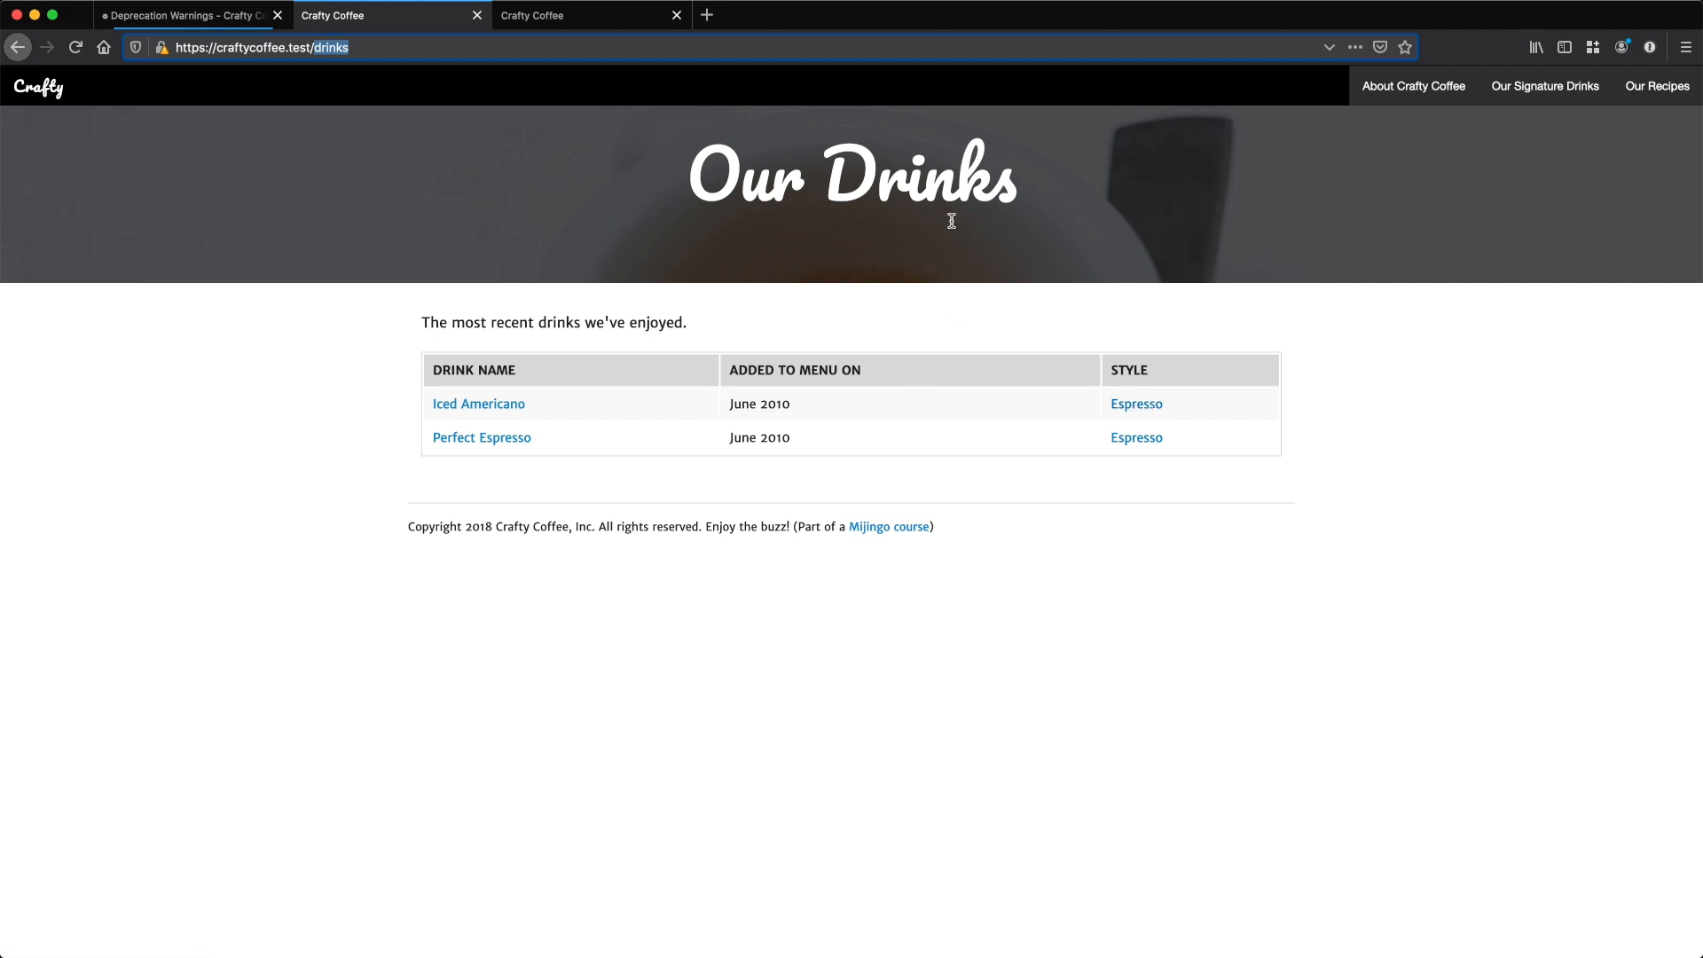
{"action": "mouse_move", "coordinate": [1002, 407]}
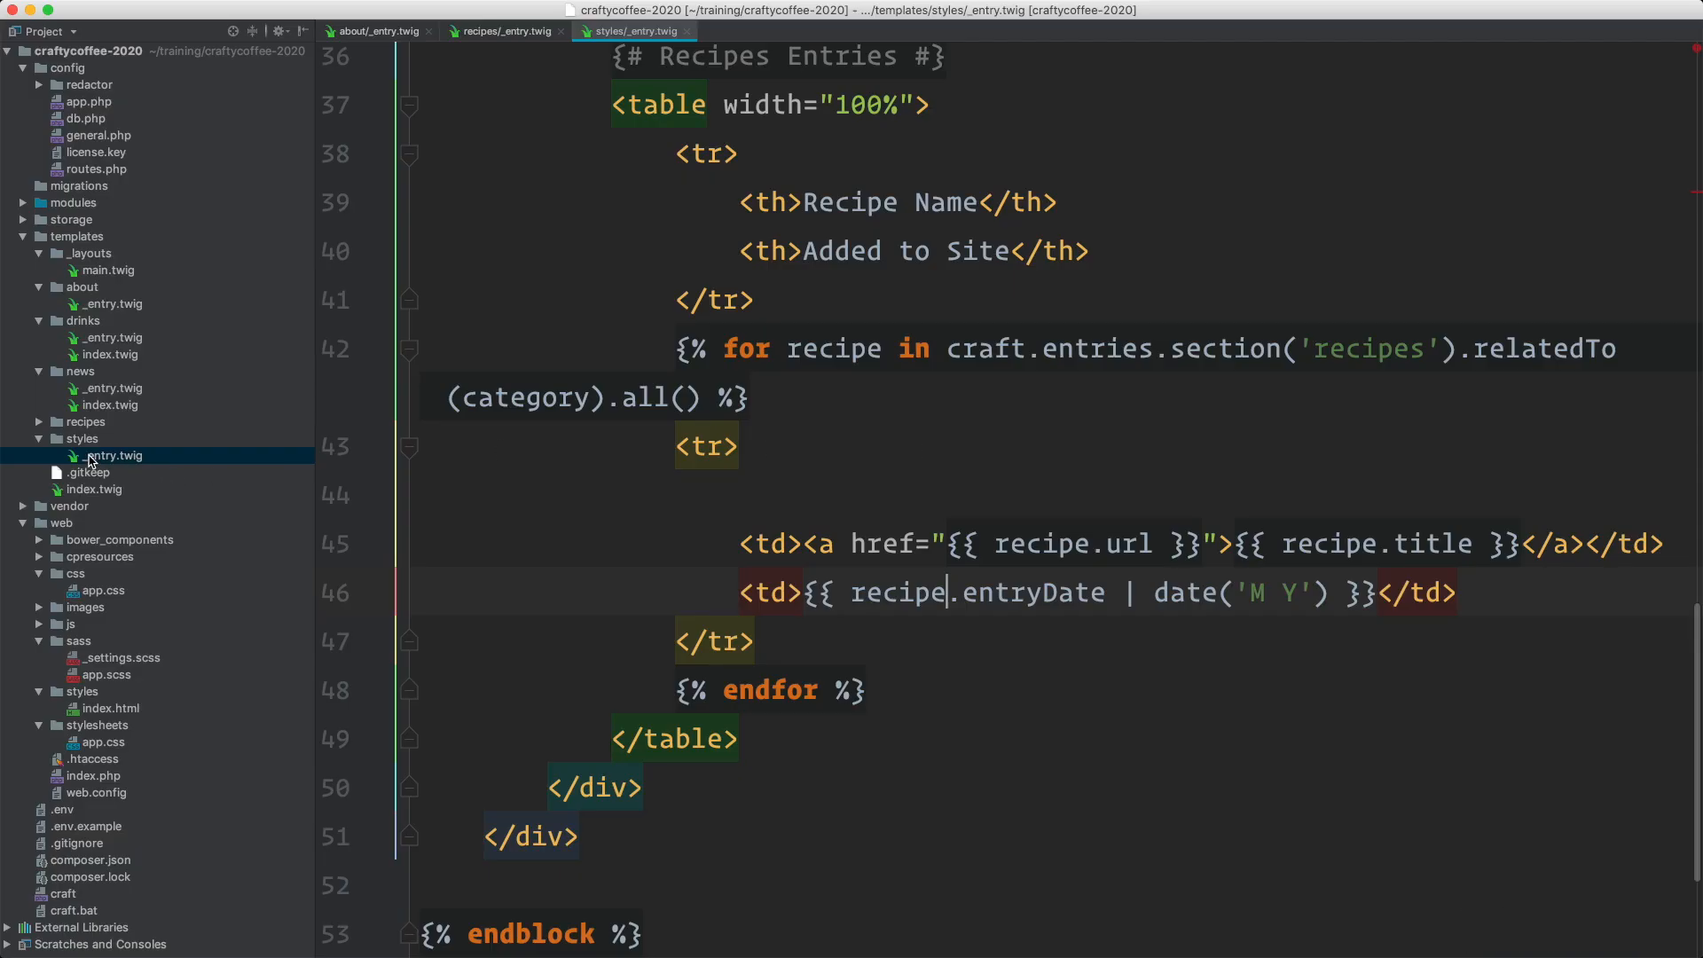
Step: Open templates/drinks/index.twig and select the Style cell's hard-coded Espresso href
{"action": "left_click", "coordinate": [110, 353]}
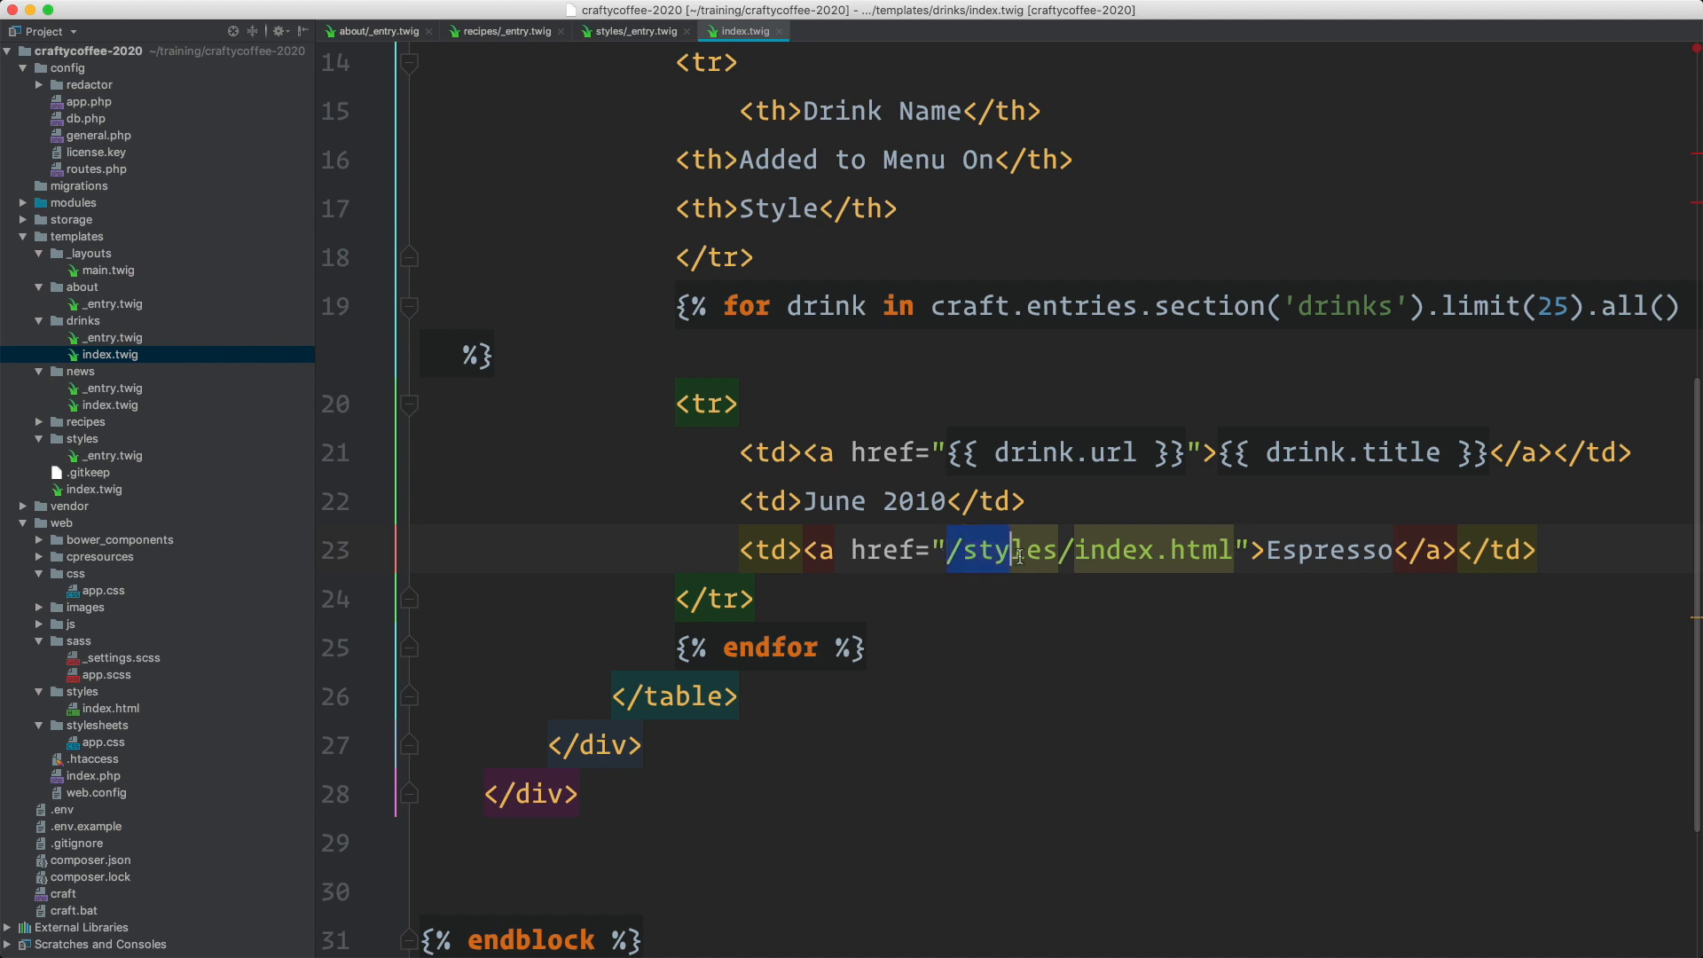
{"action": "left_click_drag", "start_coordinate": [1015, 551], "coordinate": [1233, 551]}
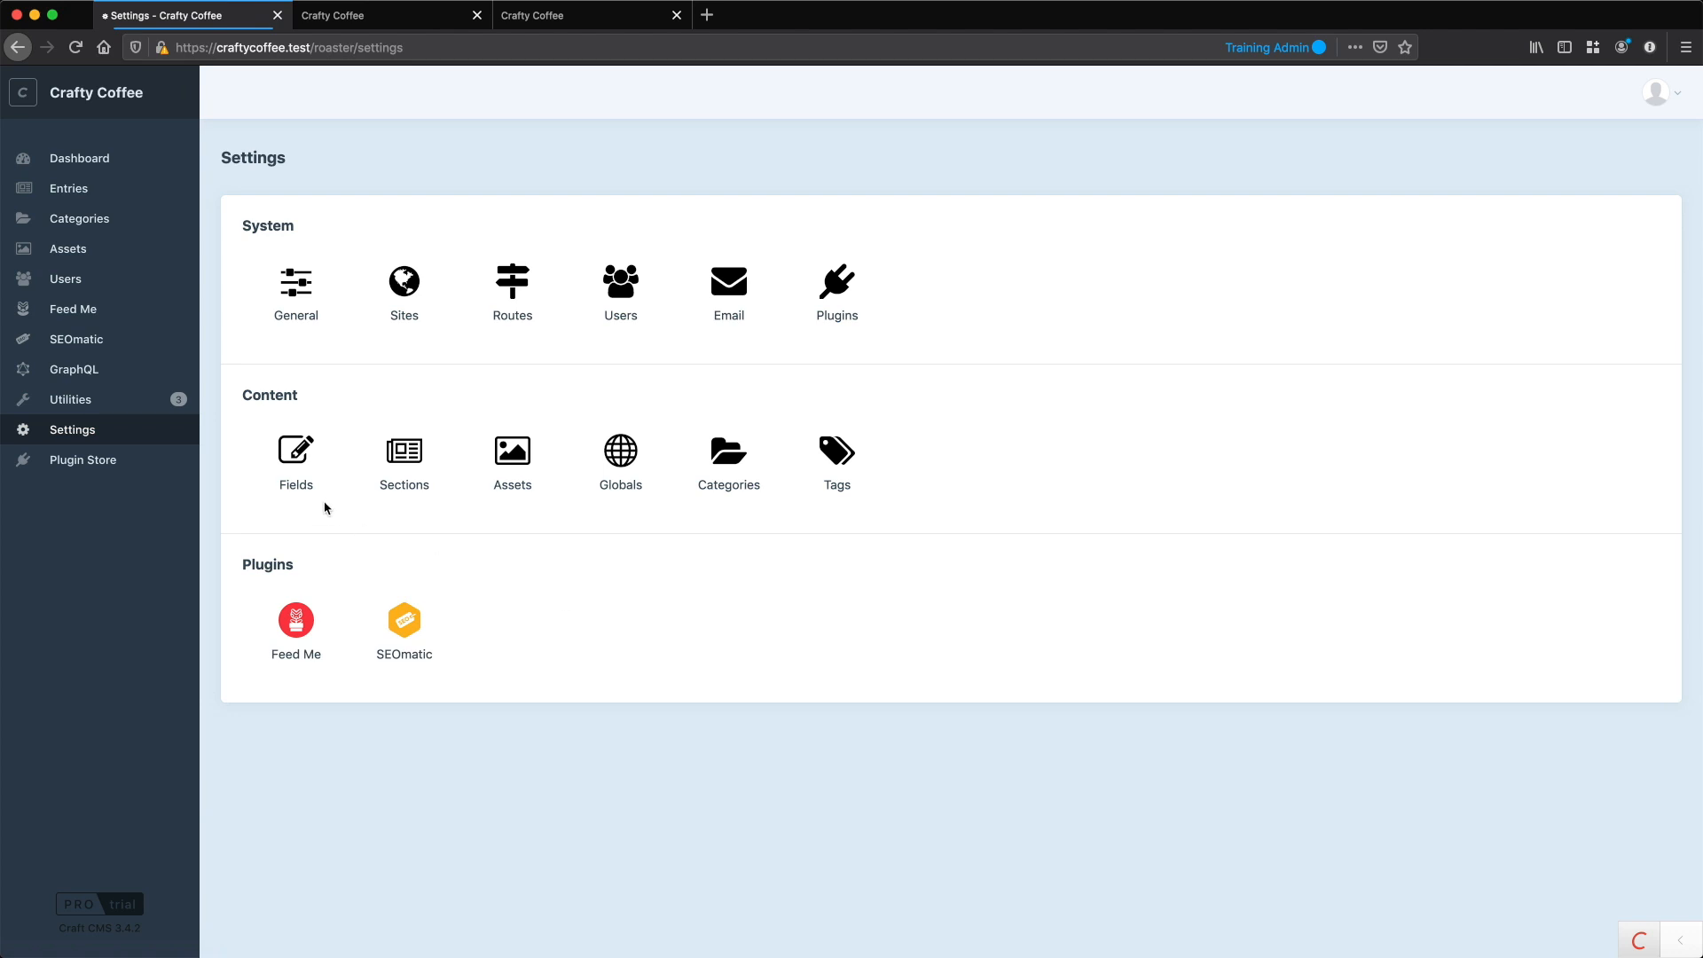
Step: Open Craft's field settings and view the Styles group's drinkStyle and Style Description fields
{"action": "left_click", "coordinate": [295, 451]}
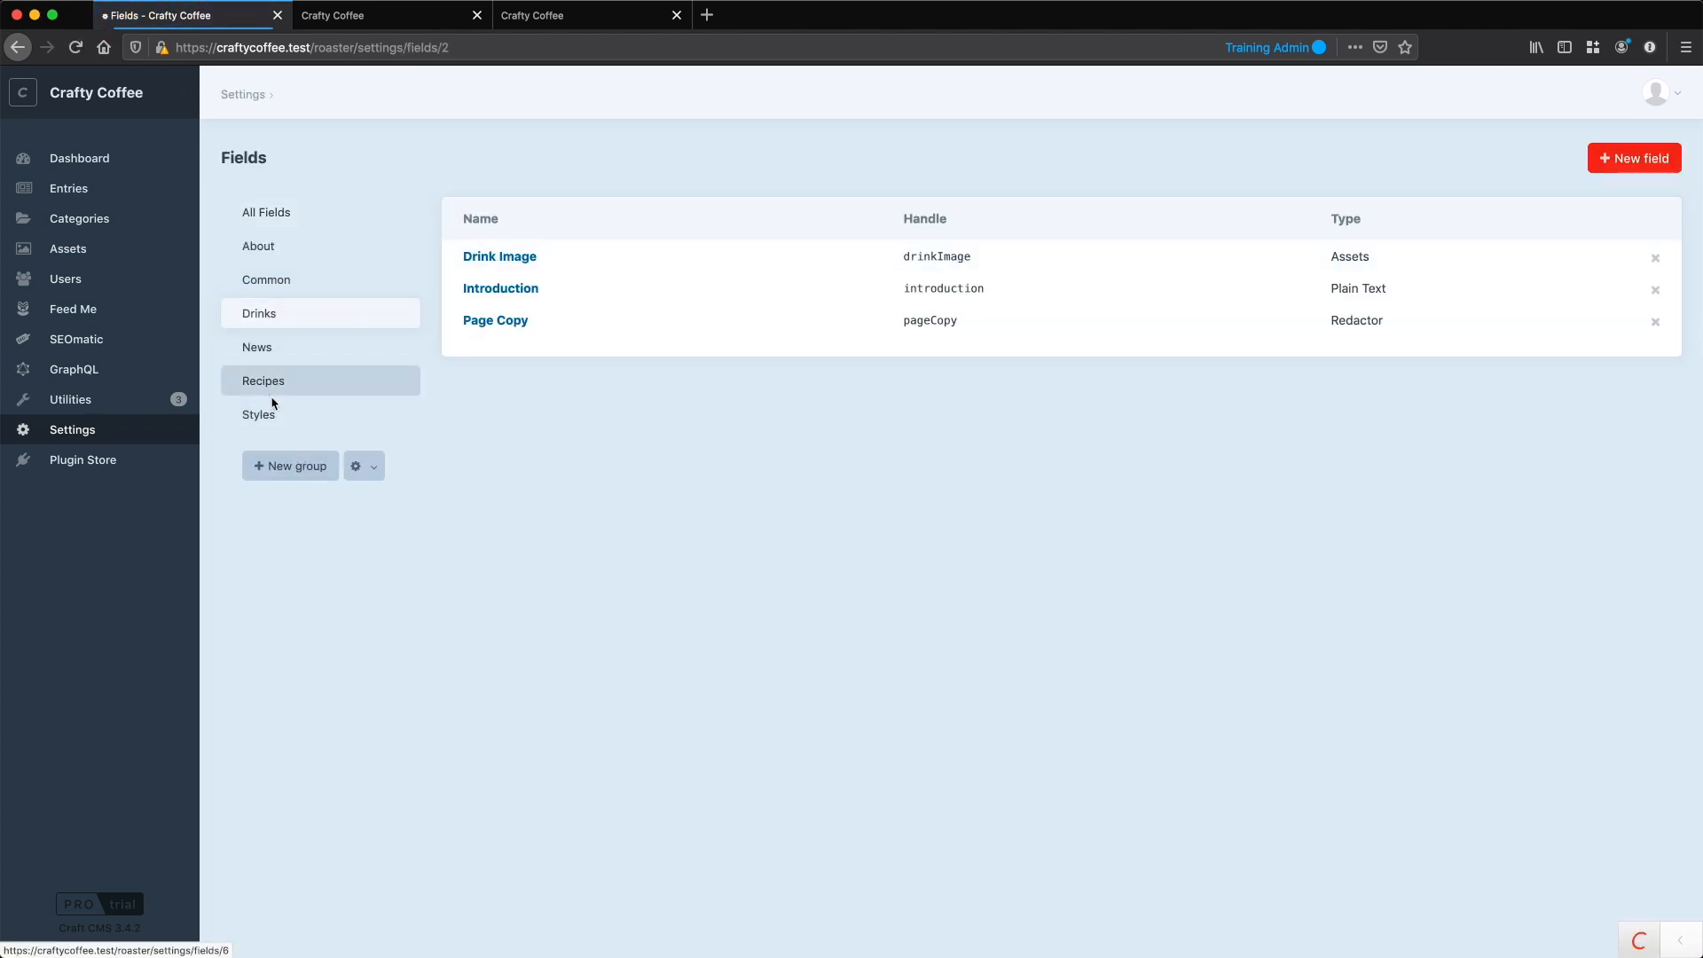
{"action": "left_click", "coordinate": [258, 414]}
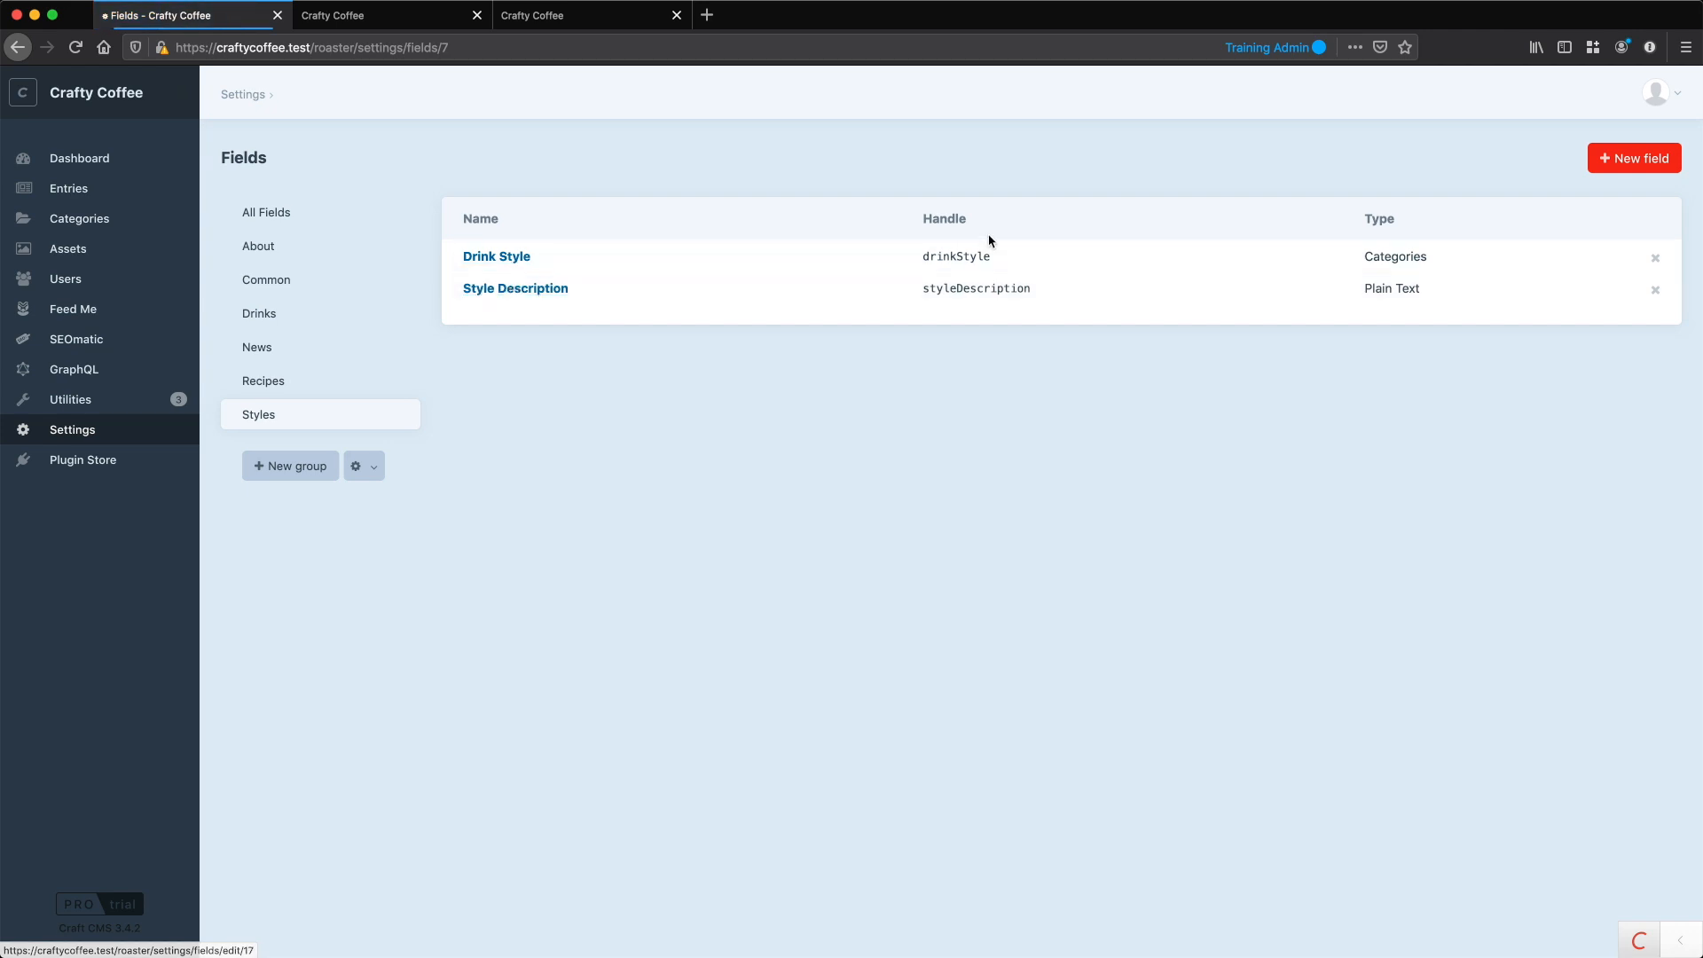
{"action": "mouse_move", "coordinate": [1022, 479]}
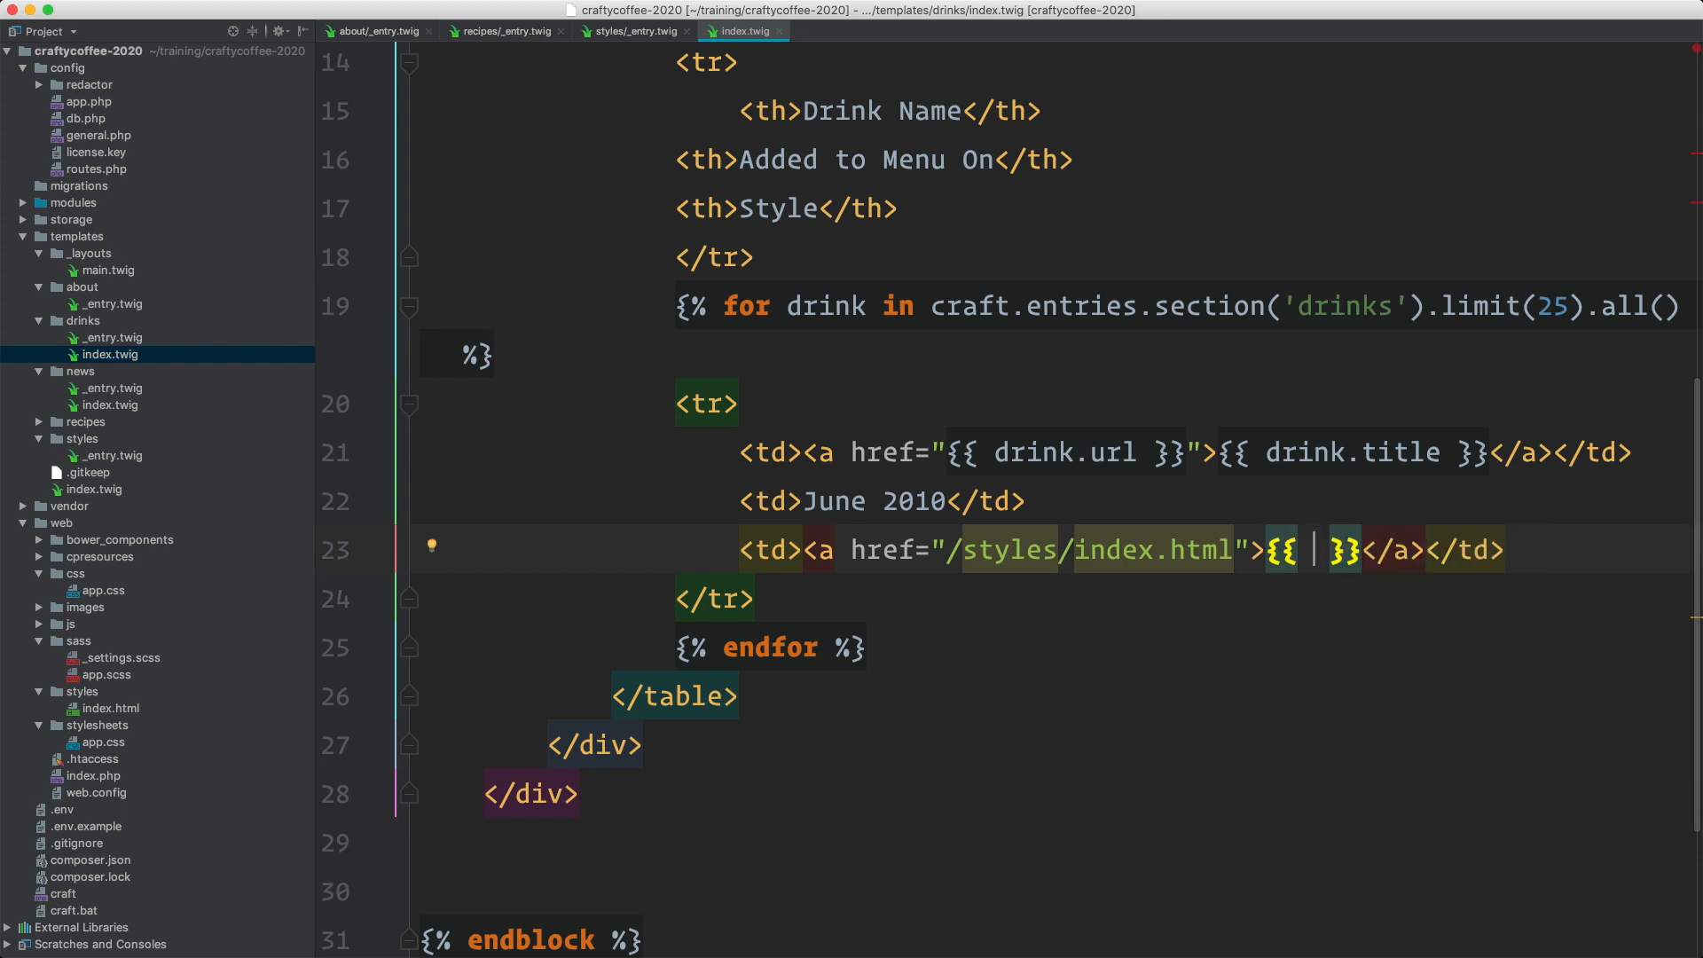
Step: Make the Style link display {{ drink.drinkStyle }} and point to {{ drink.drinkStyle.url }}
{"action": "type", "text": "drink.drinkStyle"}
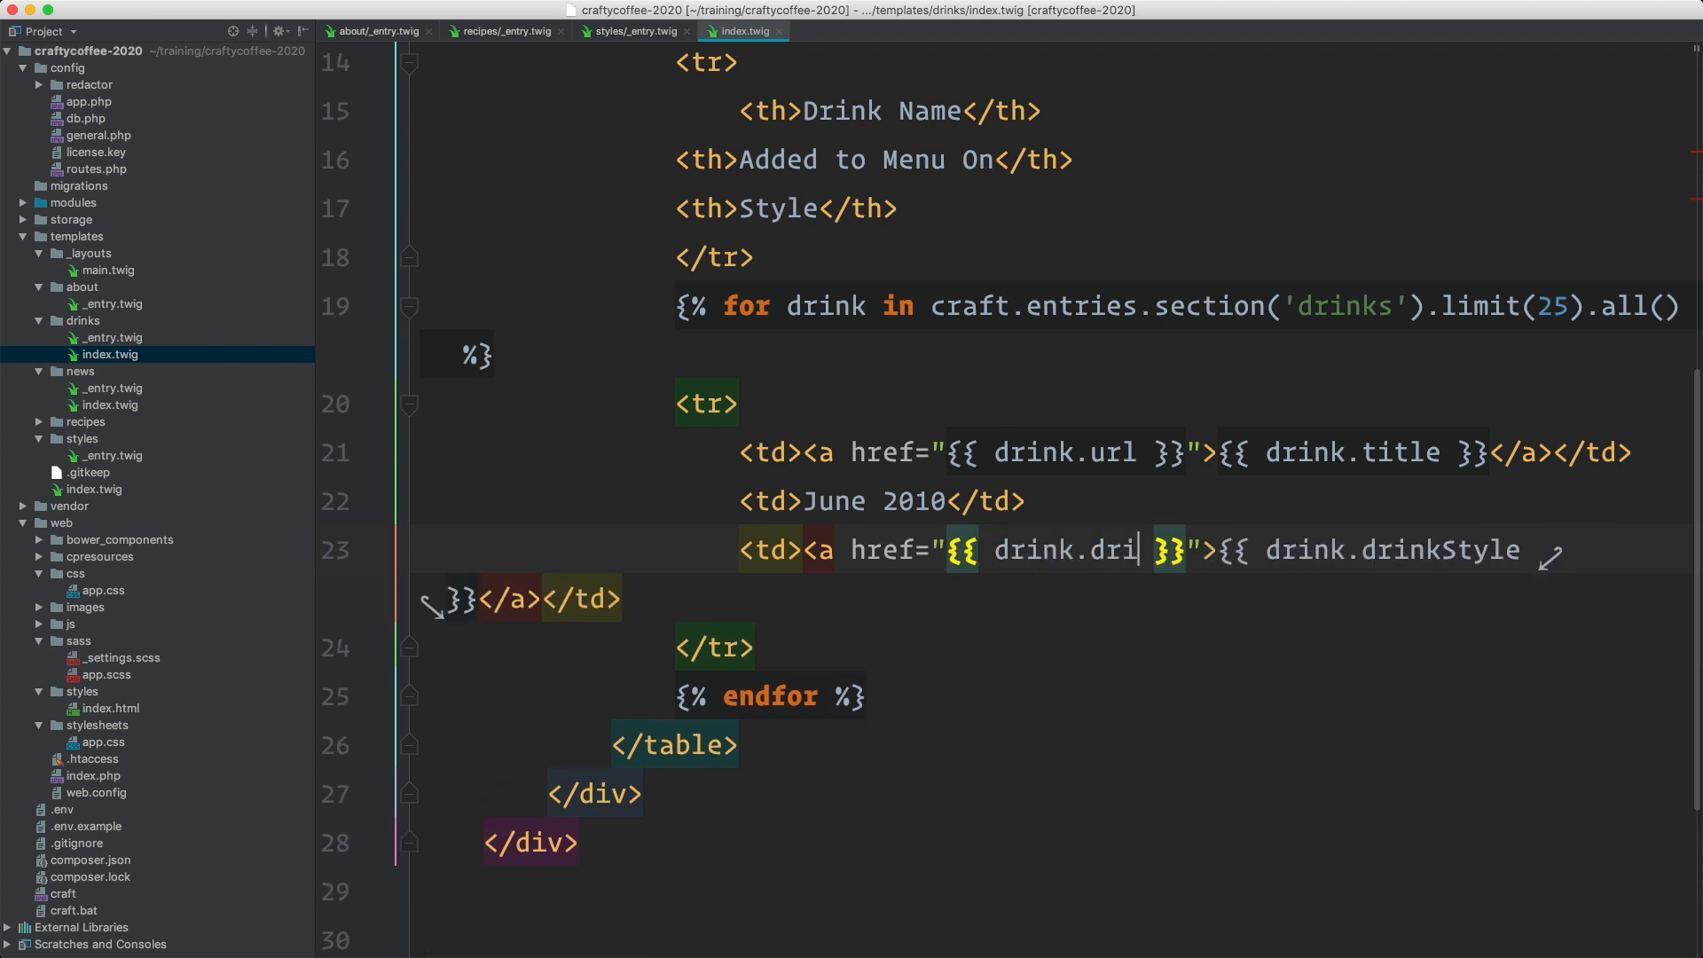
{"action": "type", "text": "nkStyle.url"}
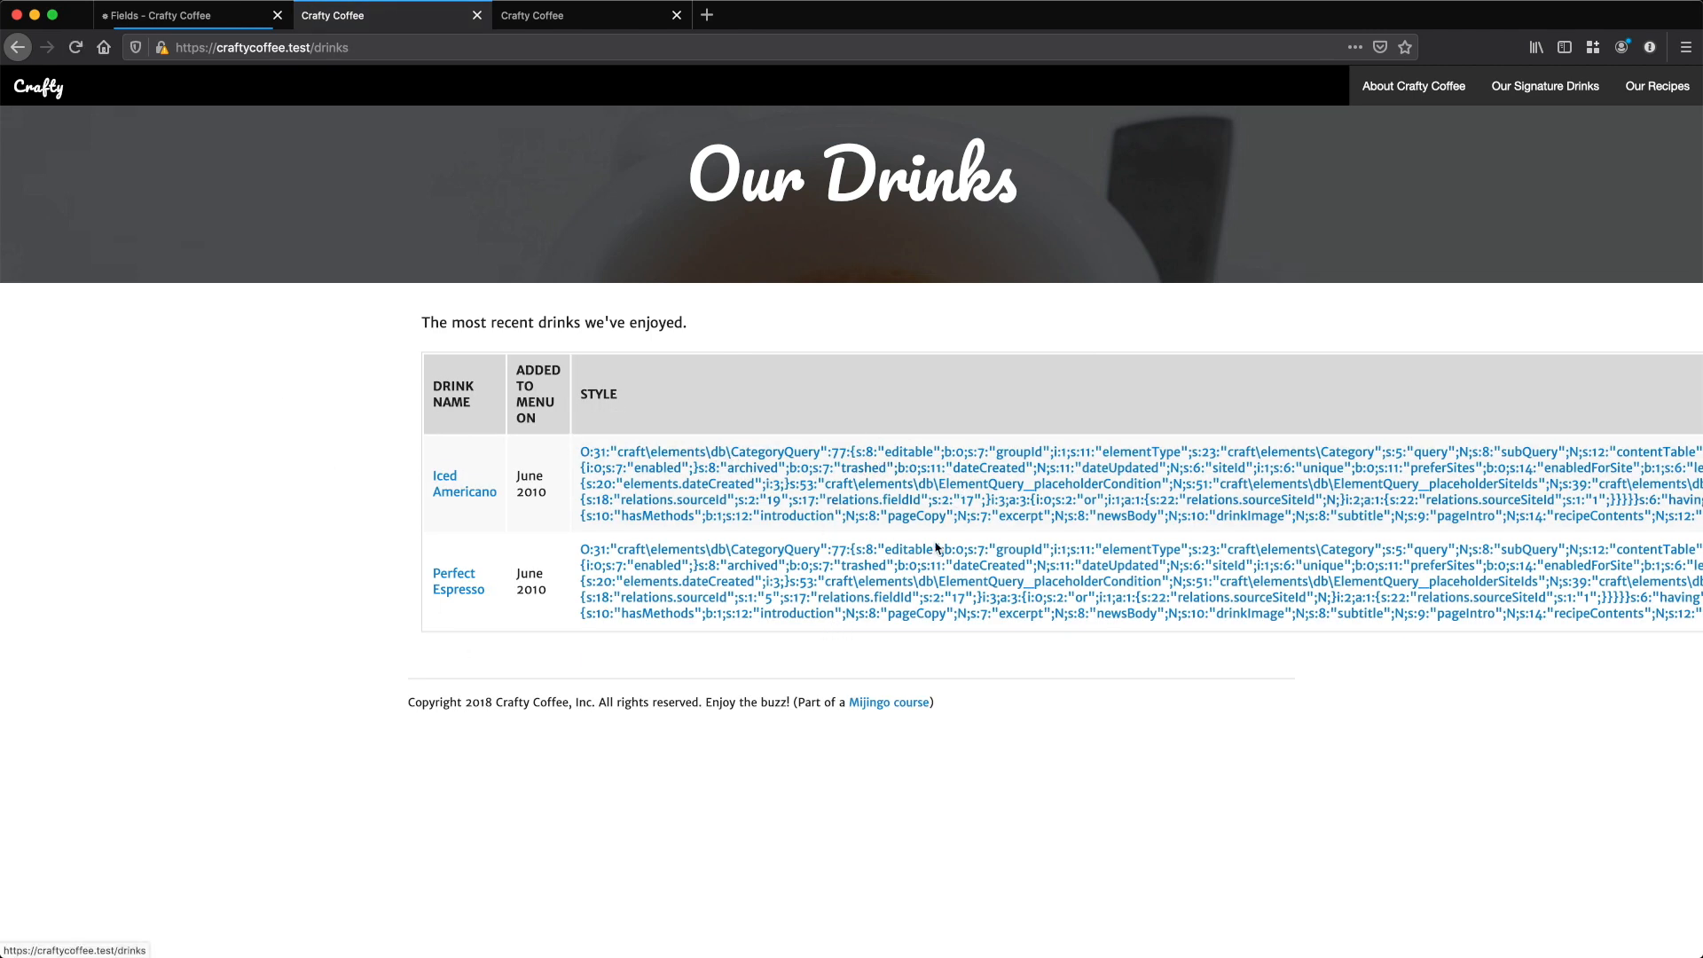
{"action": "mouse_move", "coordinate": [1218, 587]}
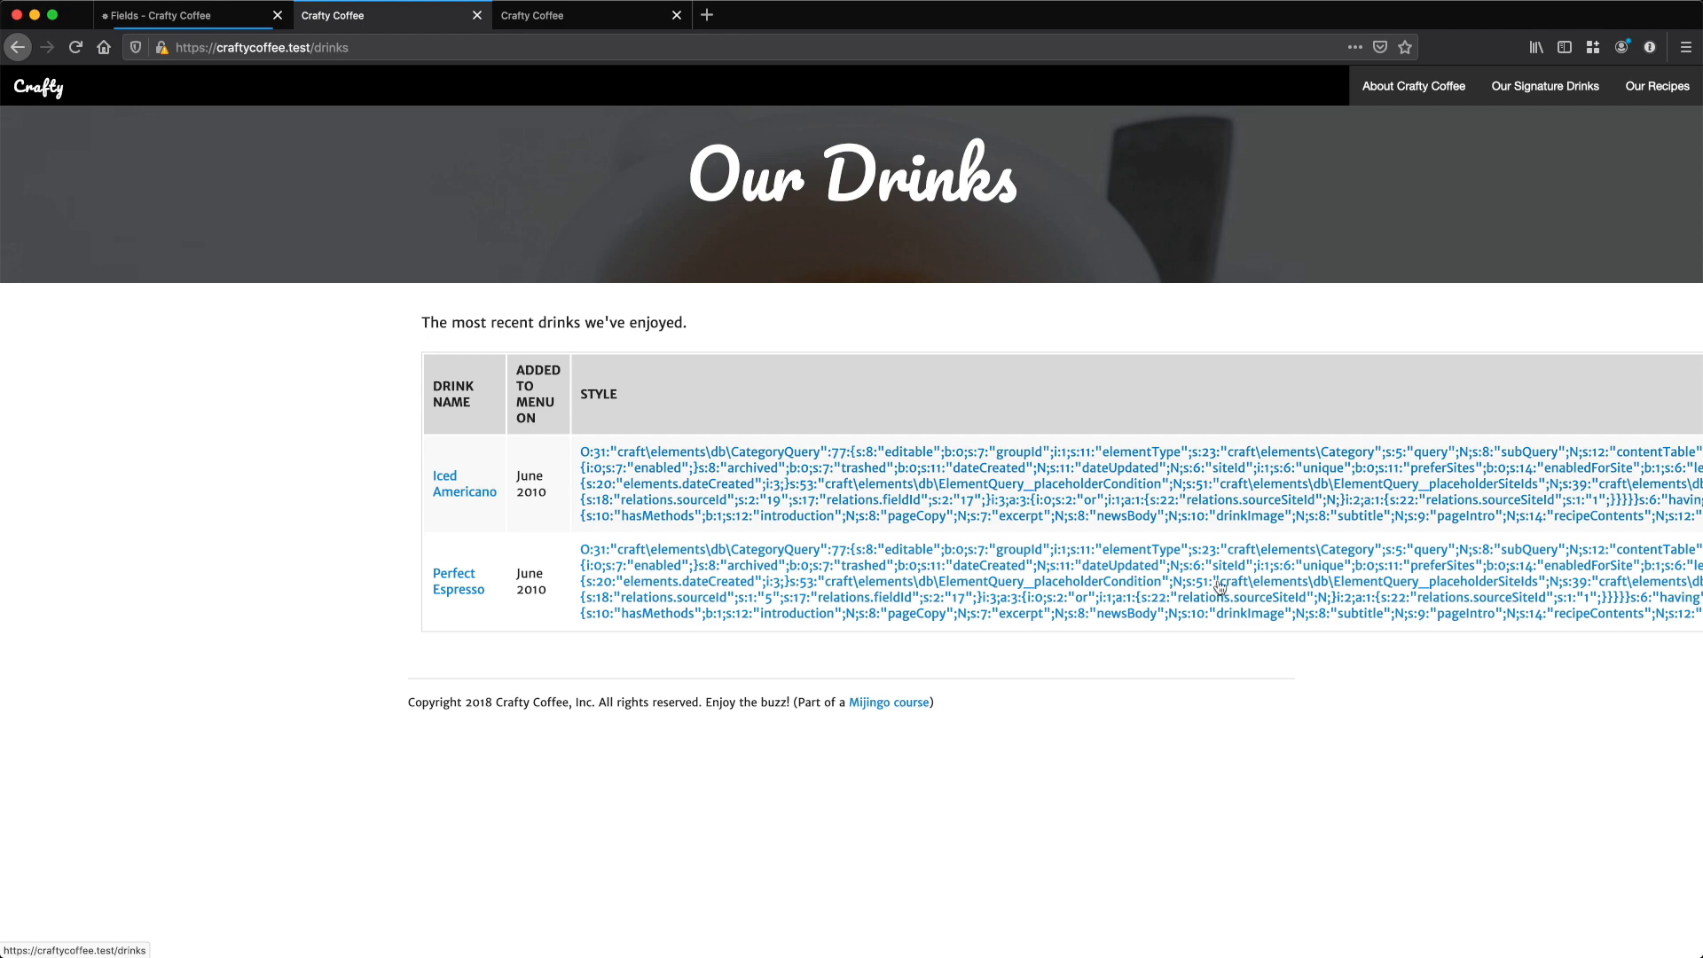
{"action": "mouse_move", "coordinate": [1053, 518]}
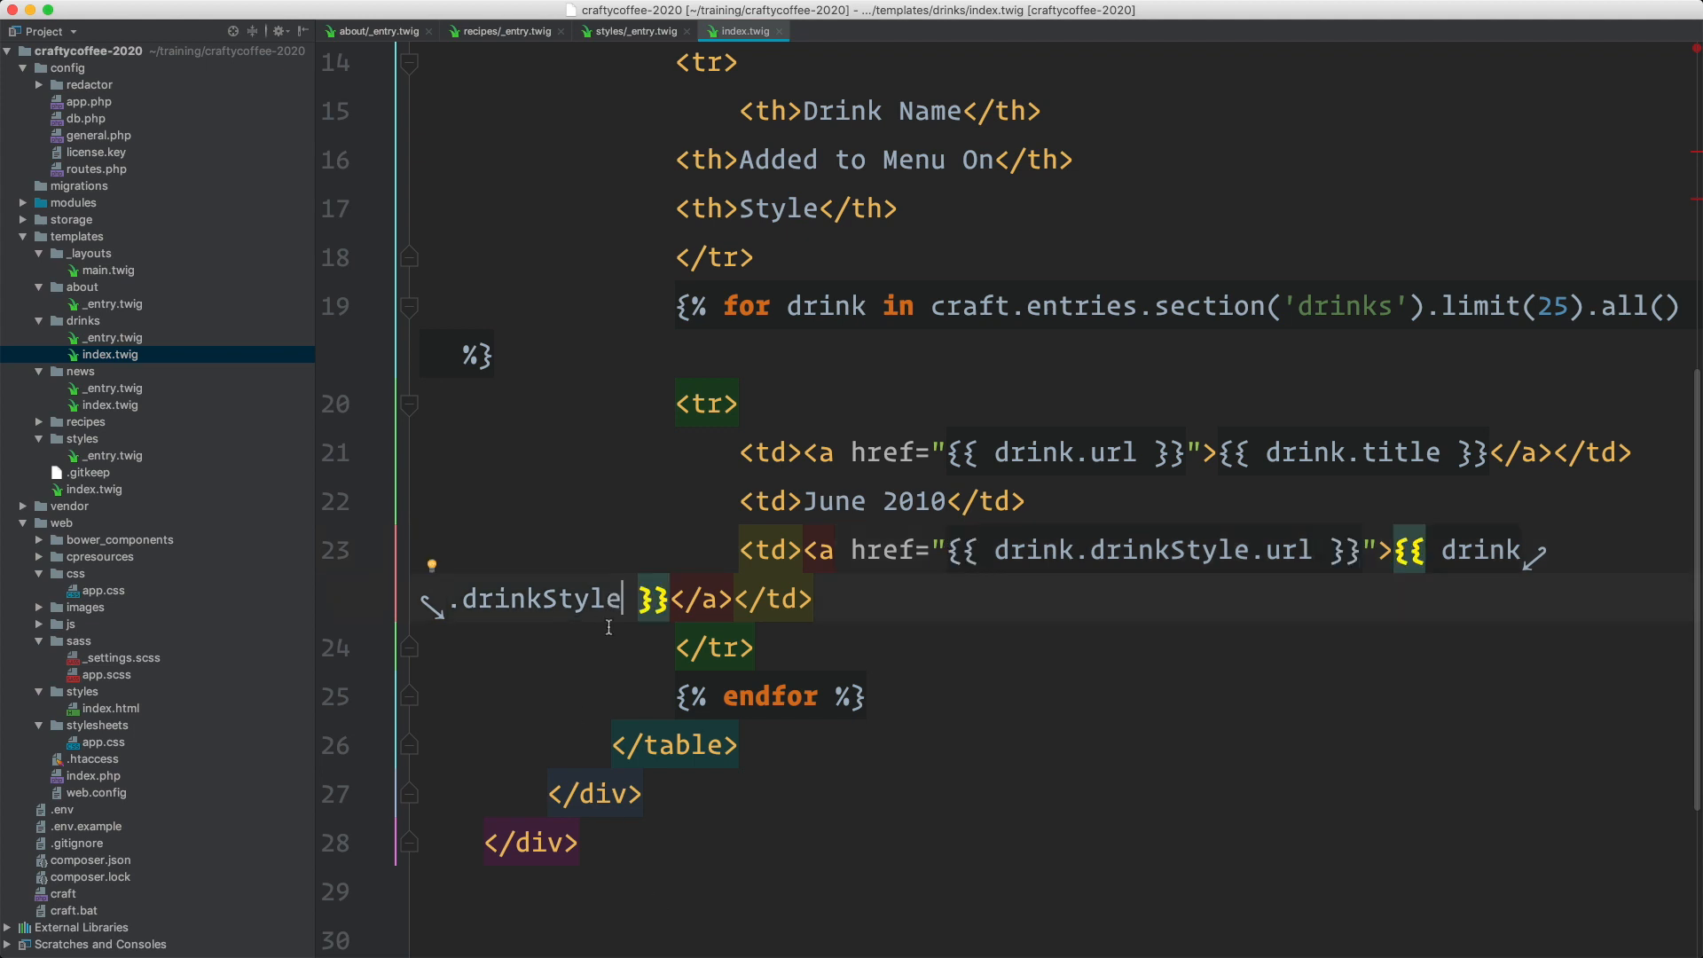
Step: Show drink.drinkStyle.title in the link and add {% set style = drink.drinkStyle.one() %} above
{"action": "type", "text": ".title"}
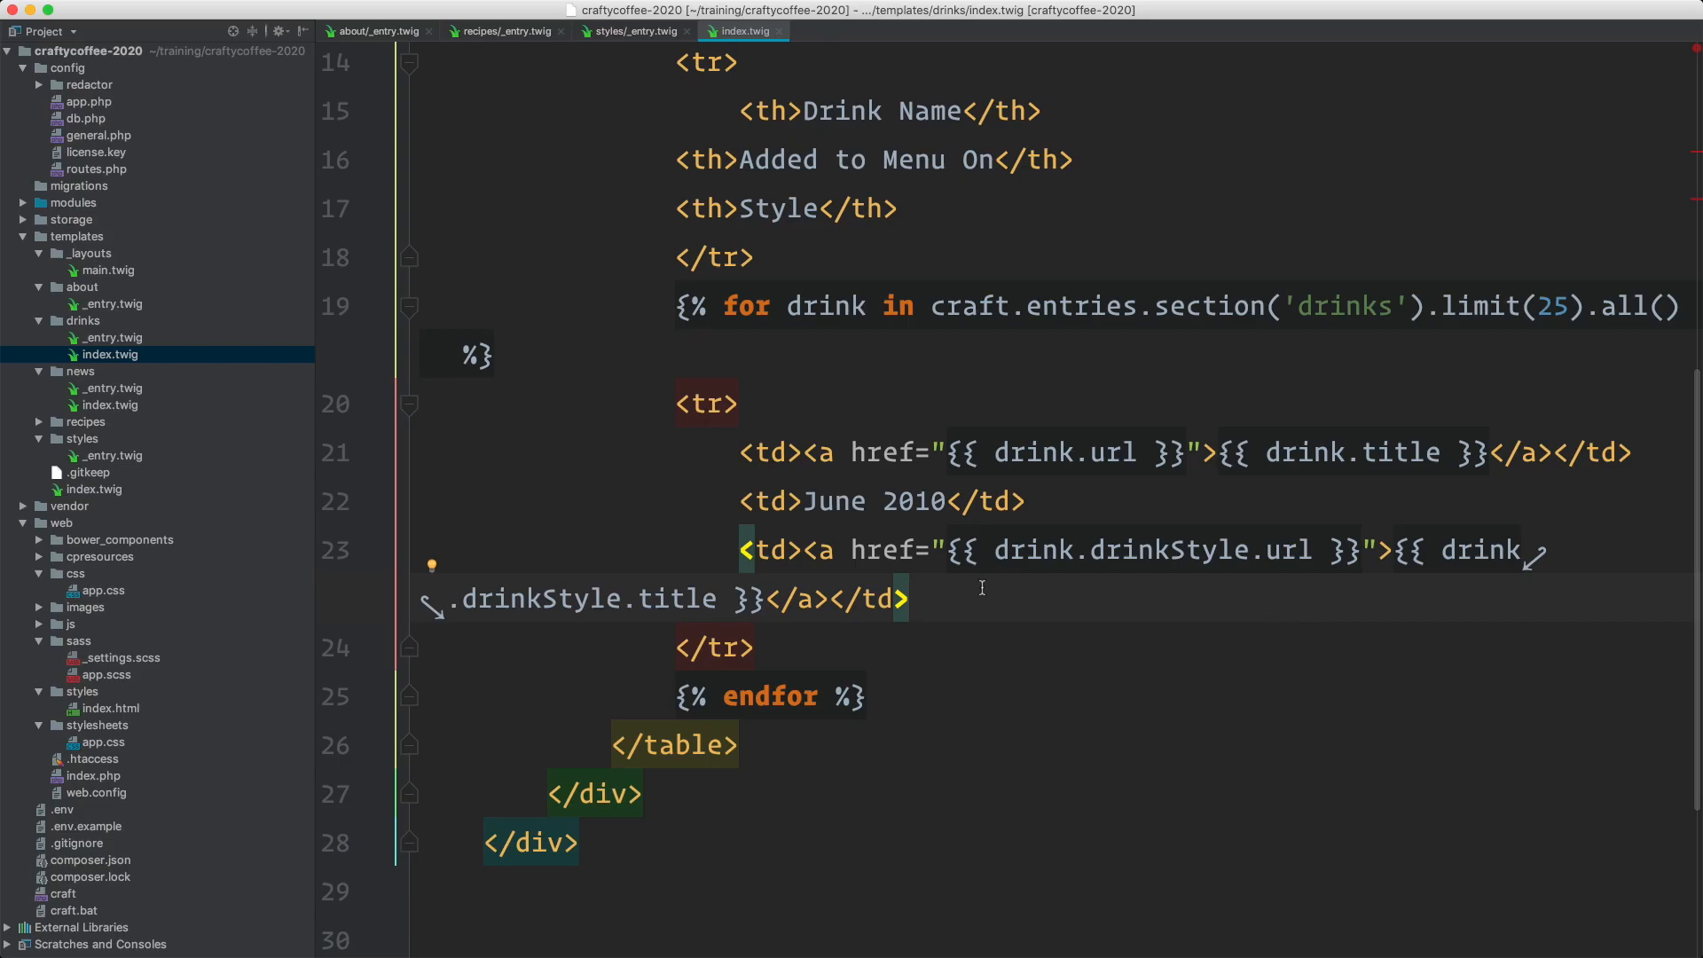
{"action": "left_click_drag", "start_coordinate": [739, 550], "coordinate": [909, 598]}
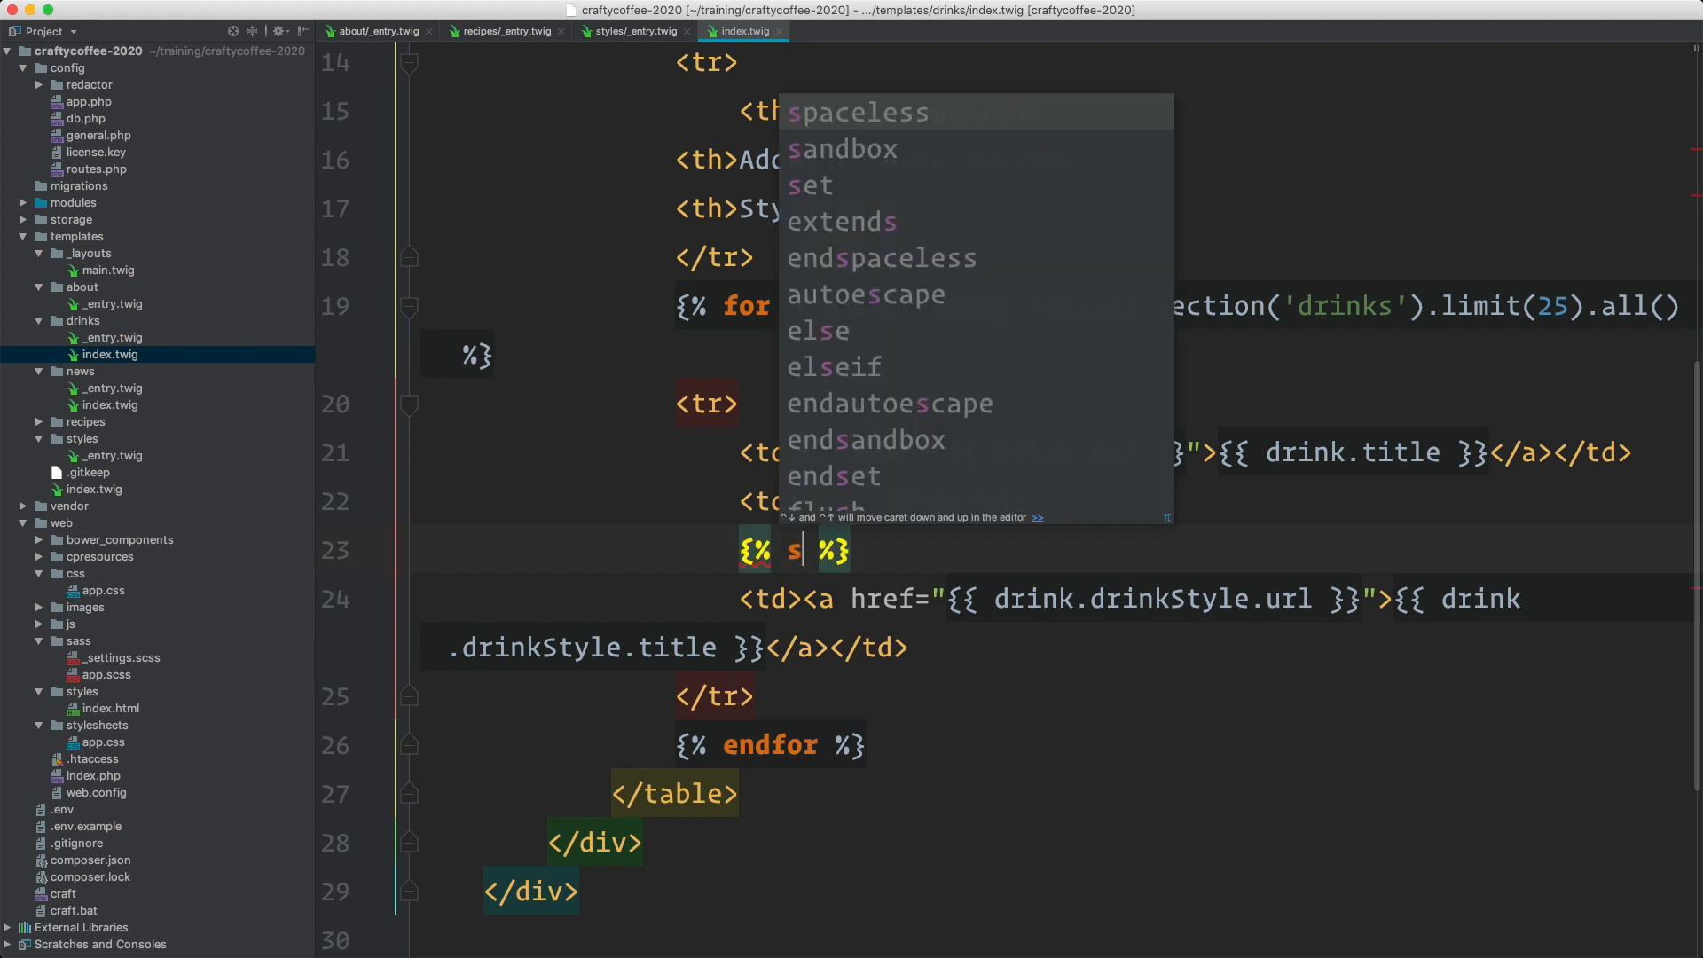
{"action": "type", "text": "et style = d"}
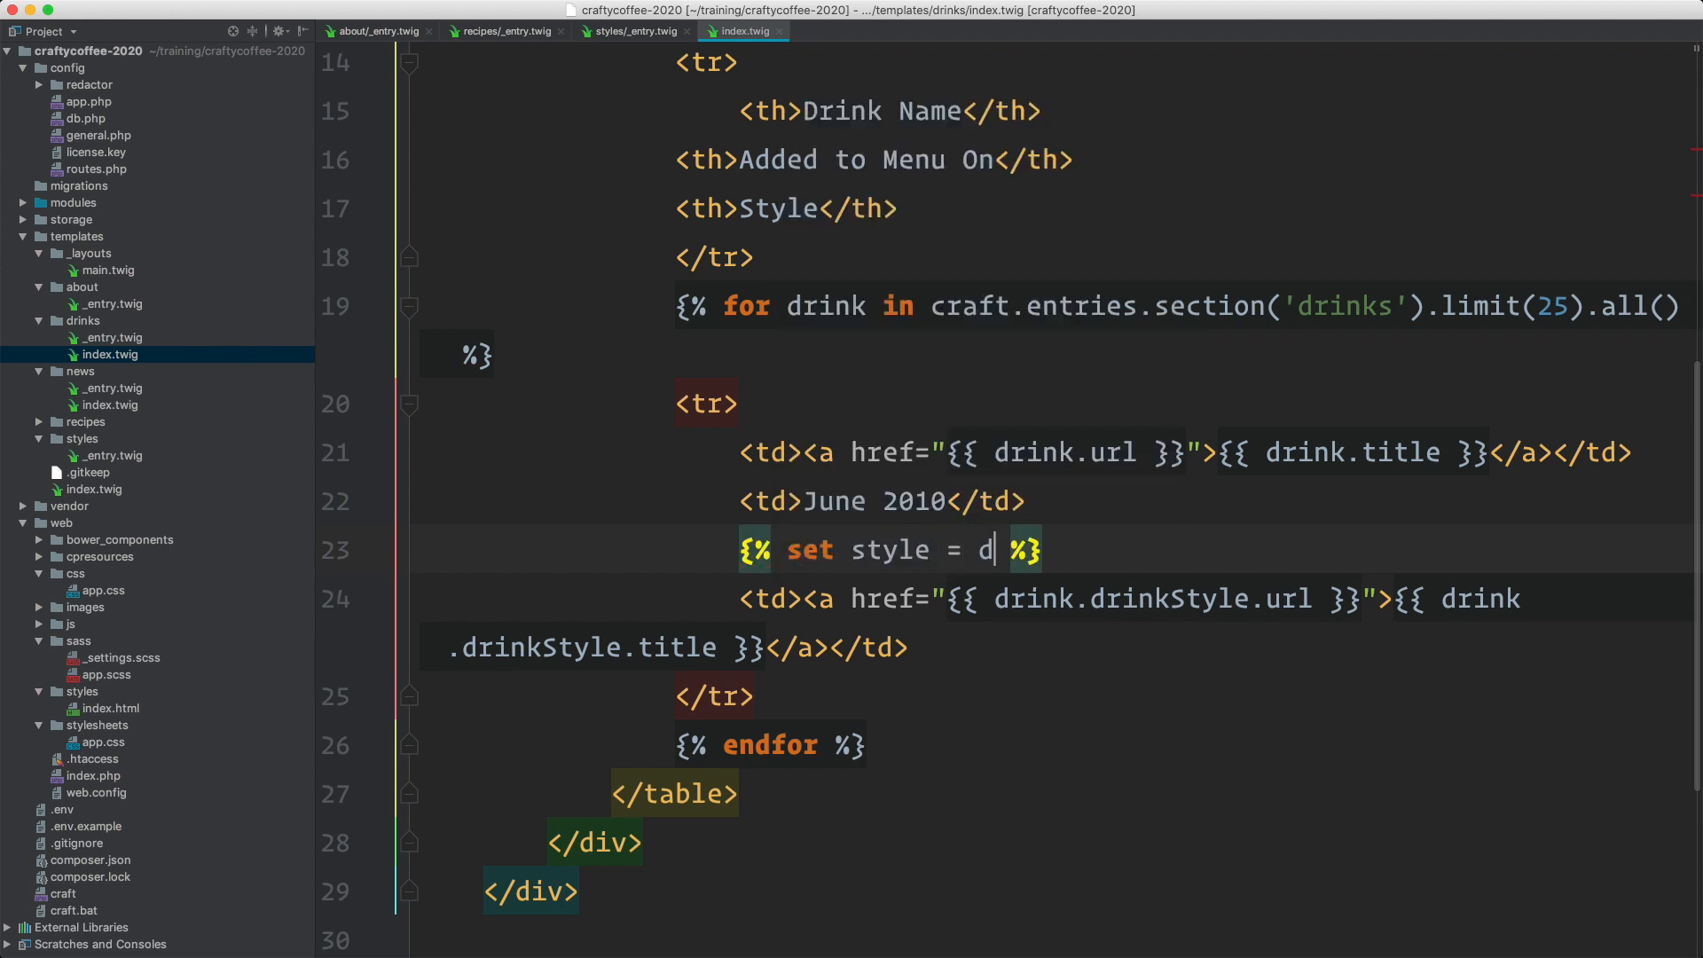
{"action": "type", "text": "rink.drin"}
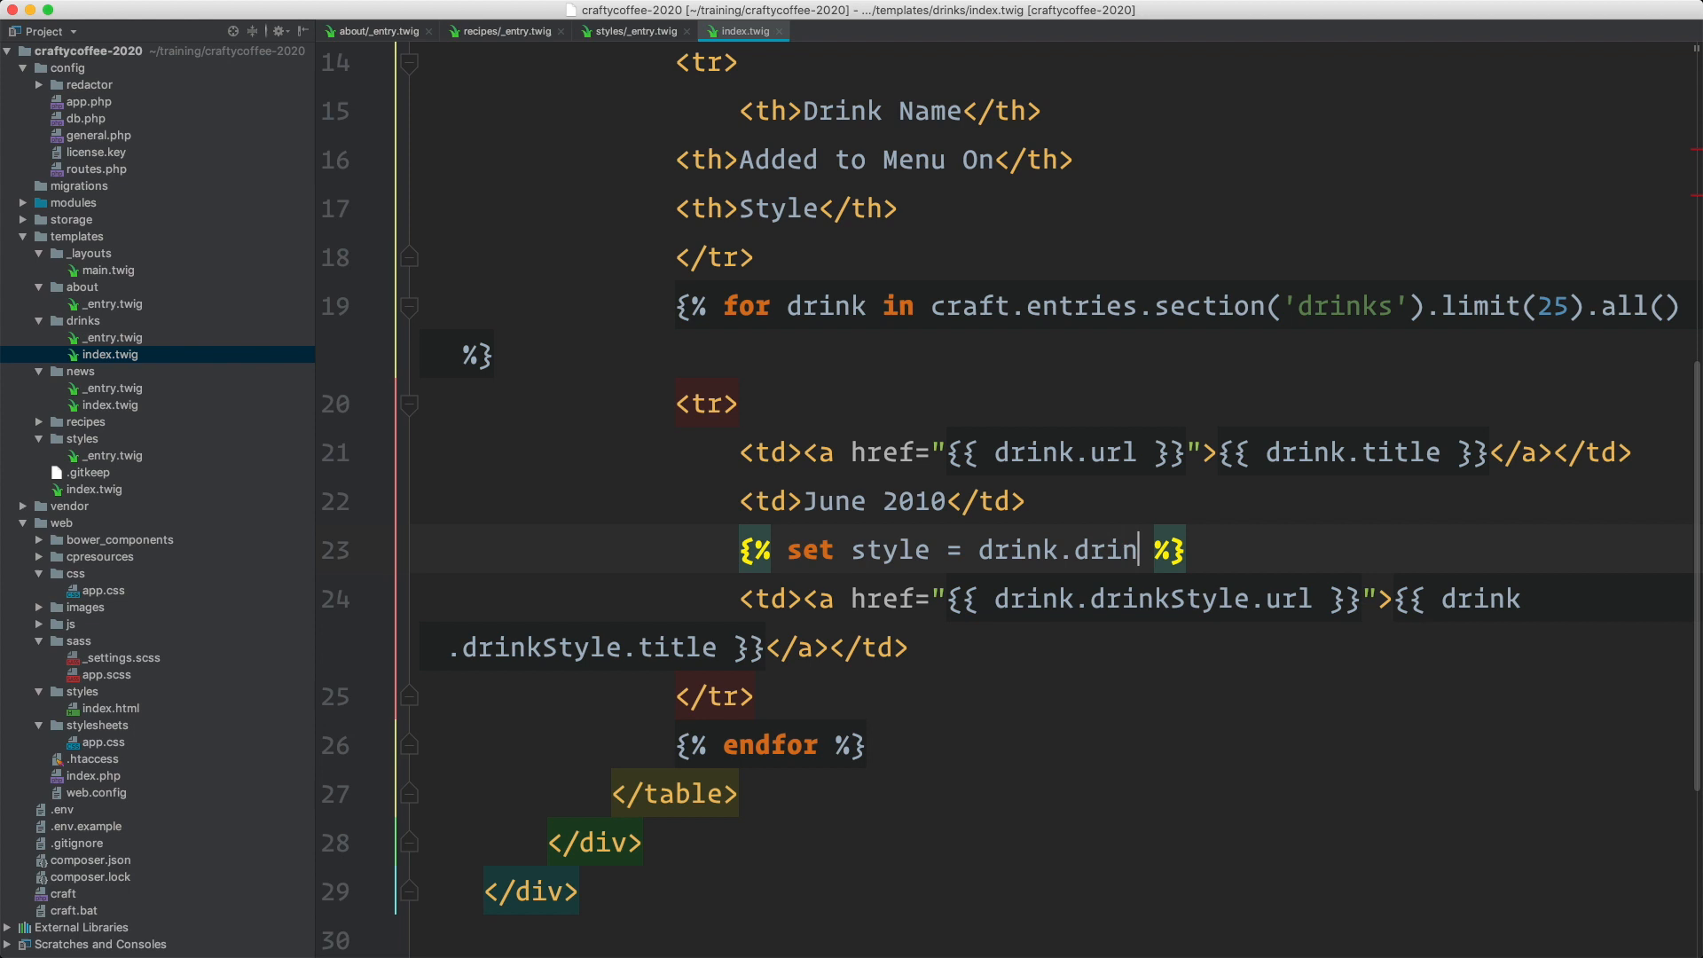
{"action": "type", "text": "kStyle.on"}
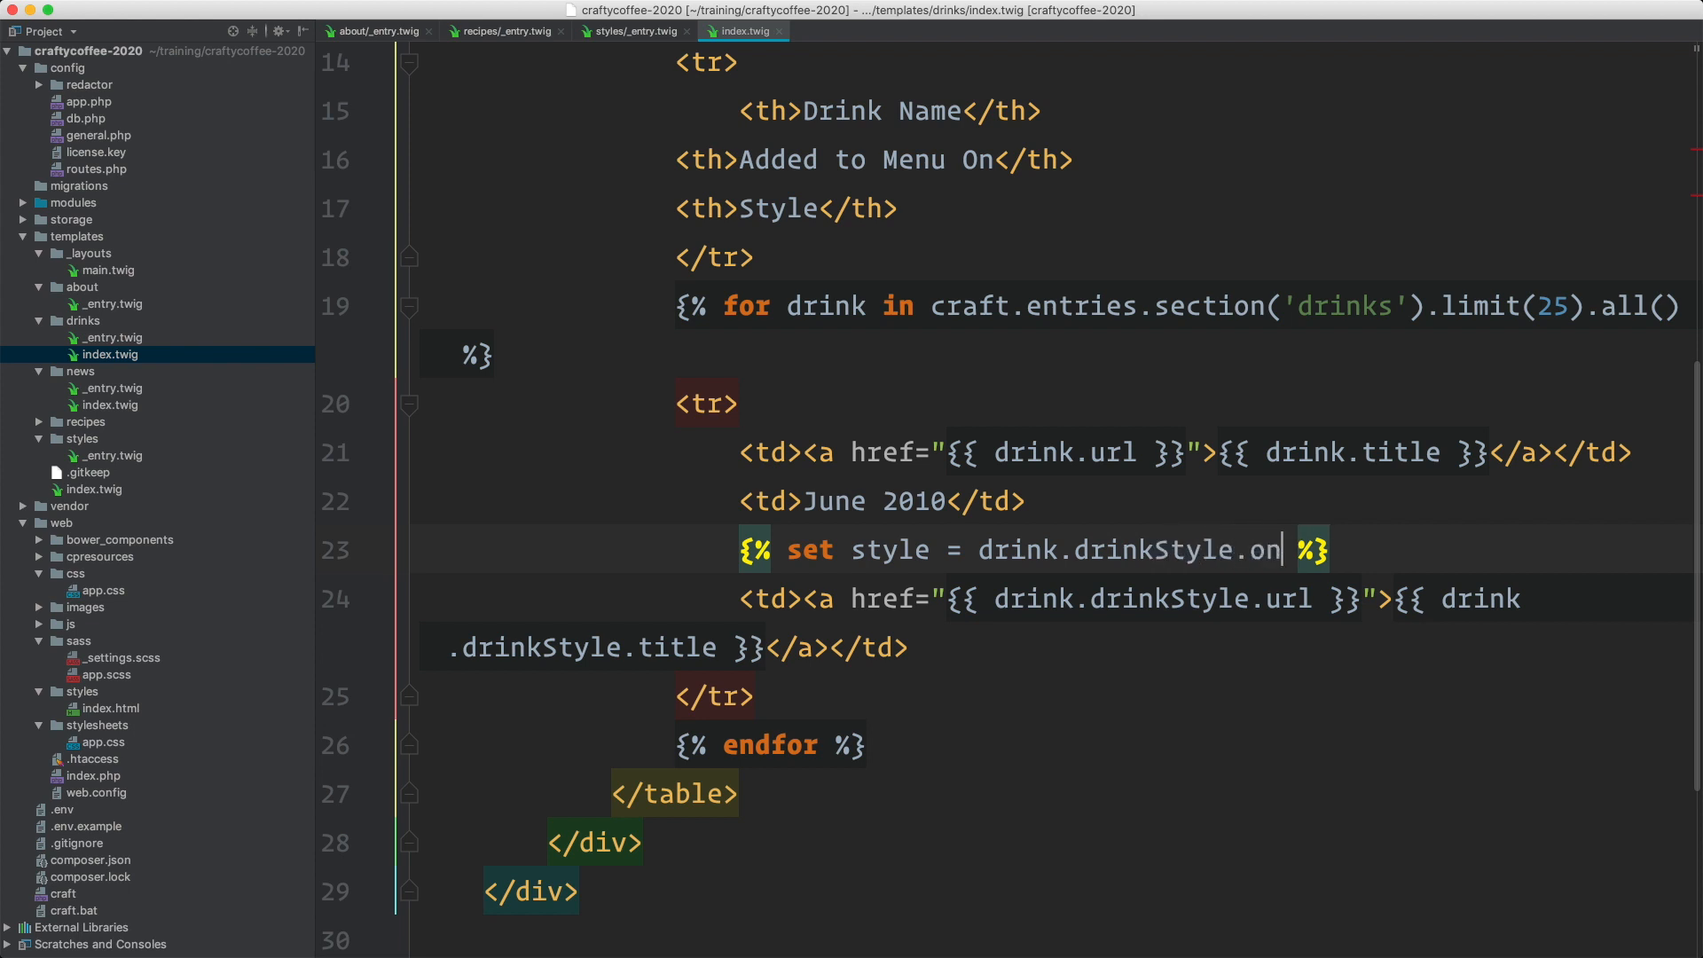
{"action": "type", "text": "e()"}
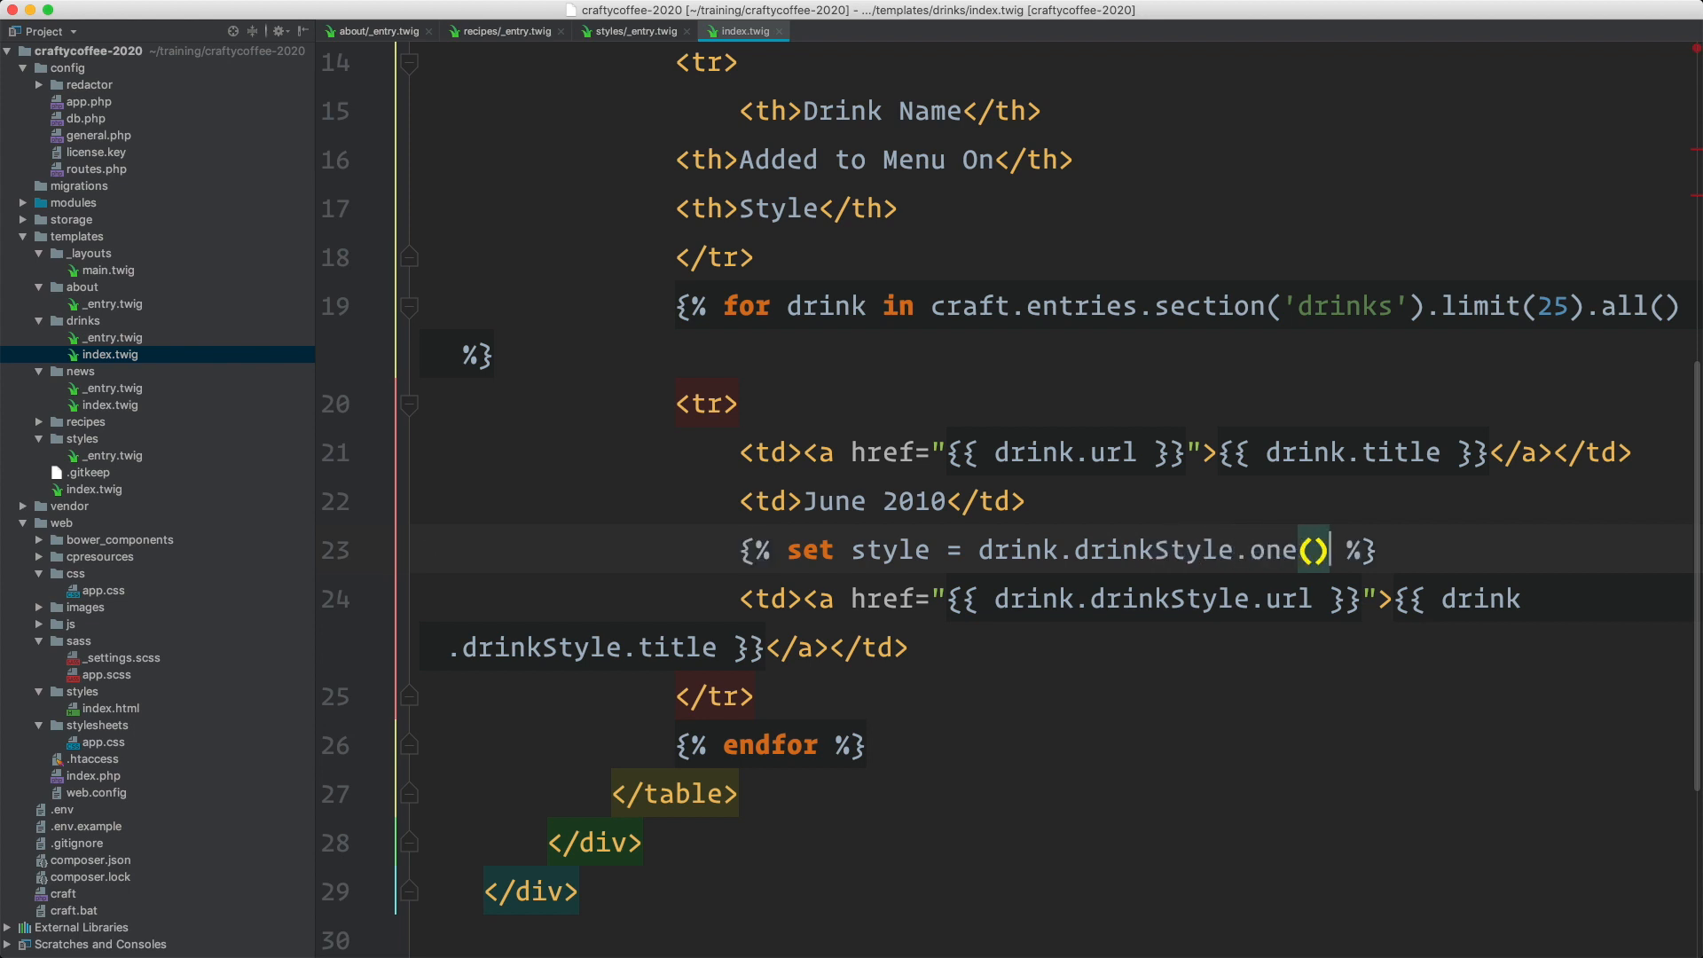
{"action": "double_click", "coordinate": [889, 550]}
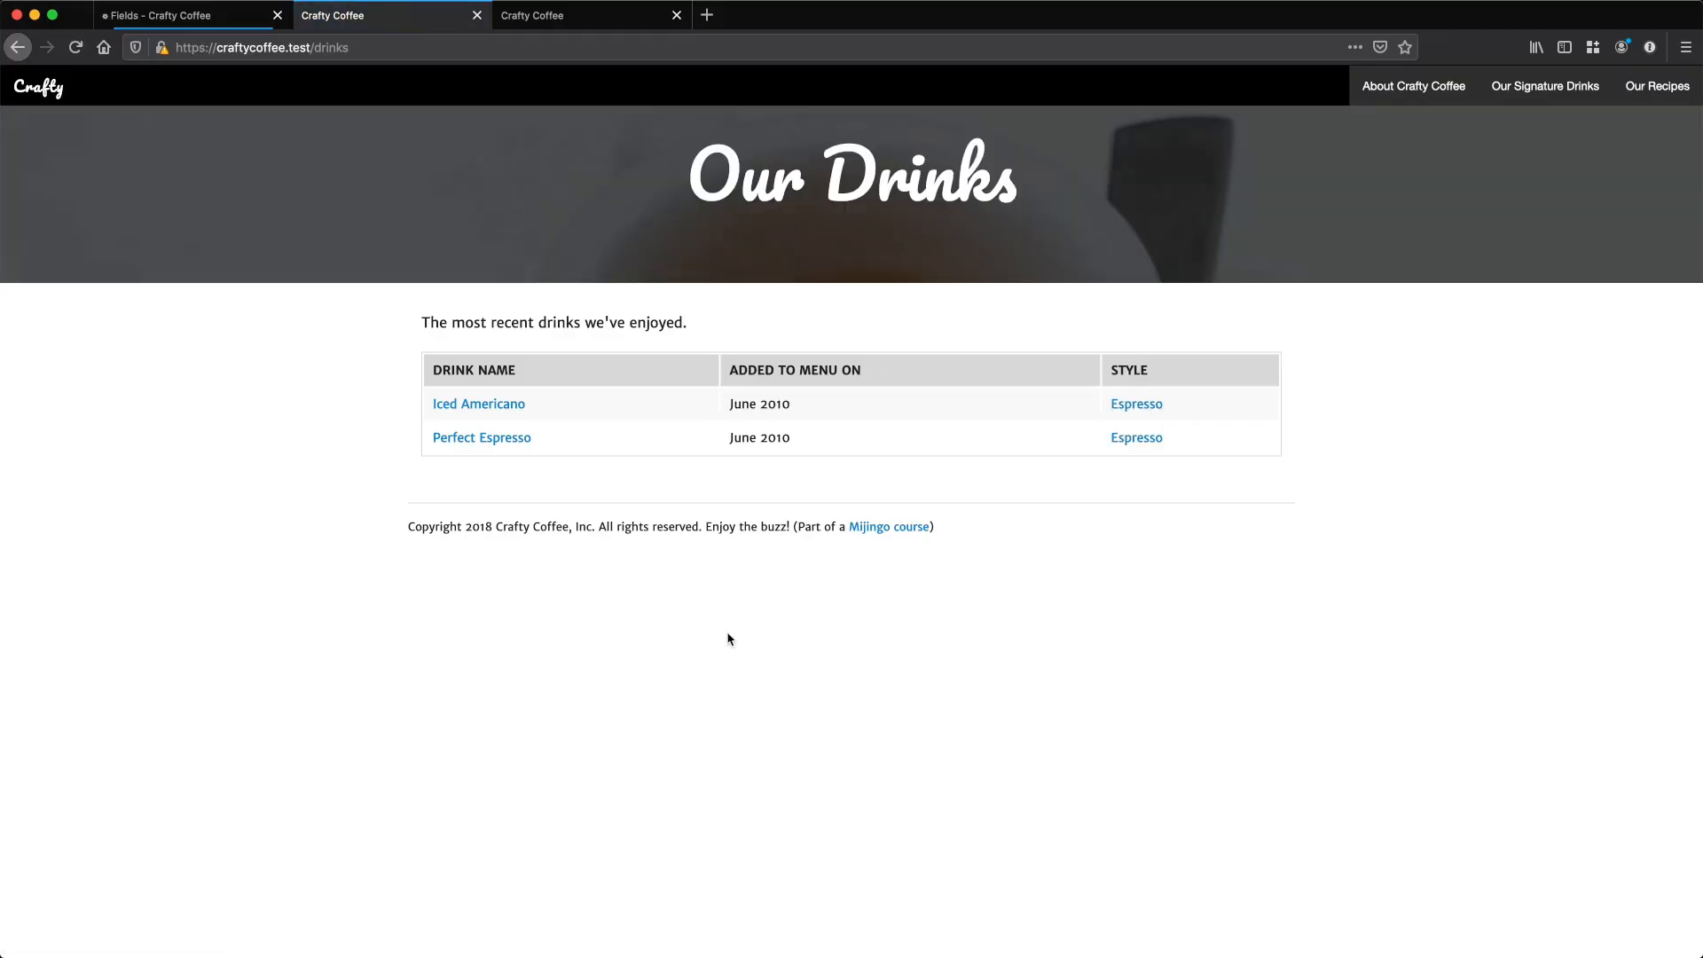
{"action": "mouse_move", "coordinate": [1136, 404]}
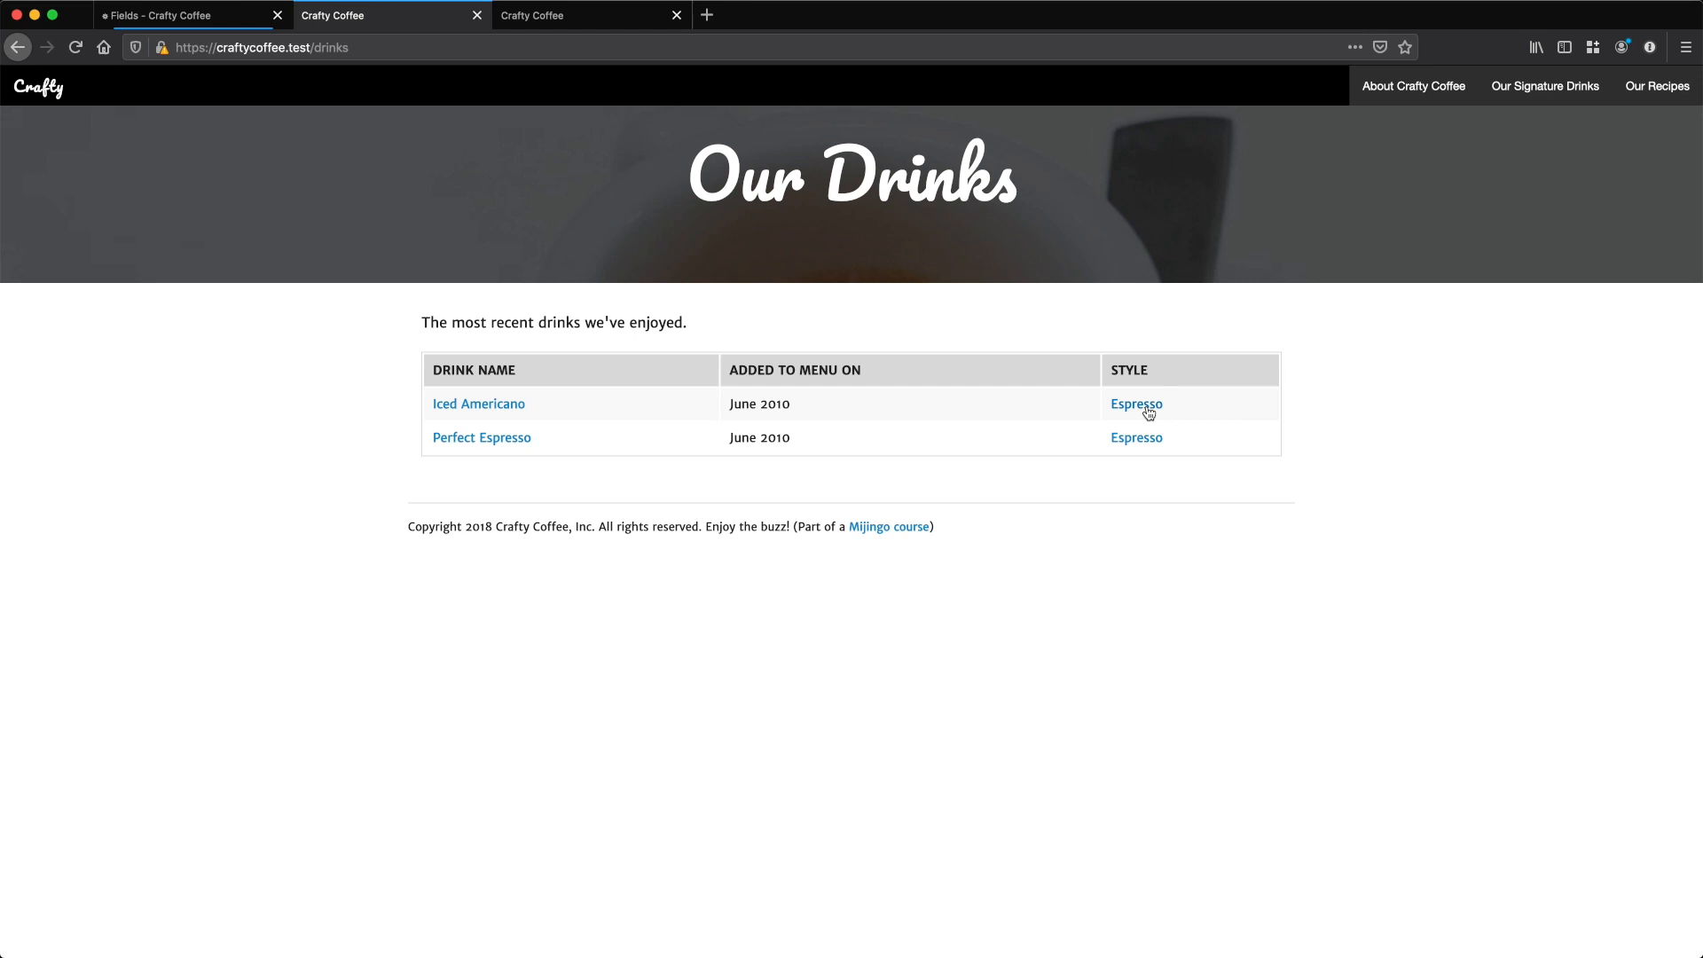
Step: Follow an Espresso style link to its style page, then try the /styles/ address
{"action": "left_click", "coordinate": [1135, 402]}
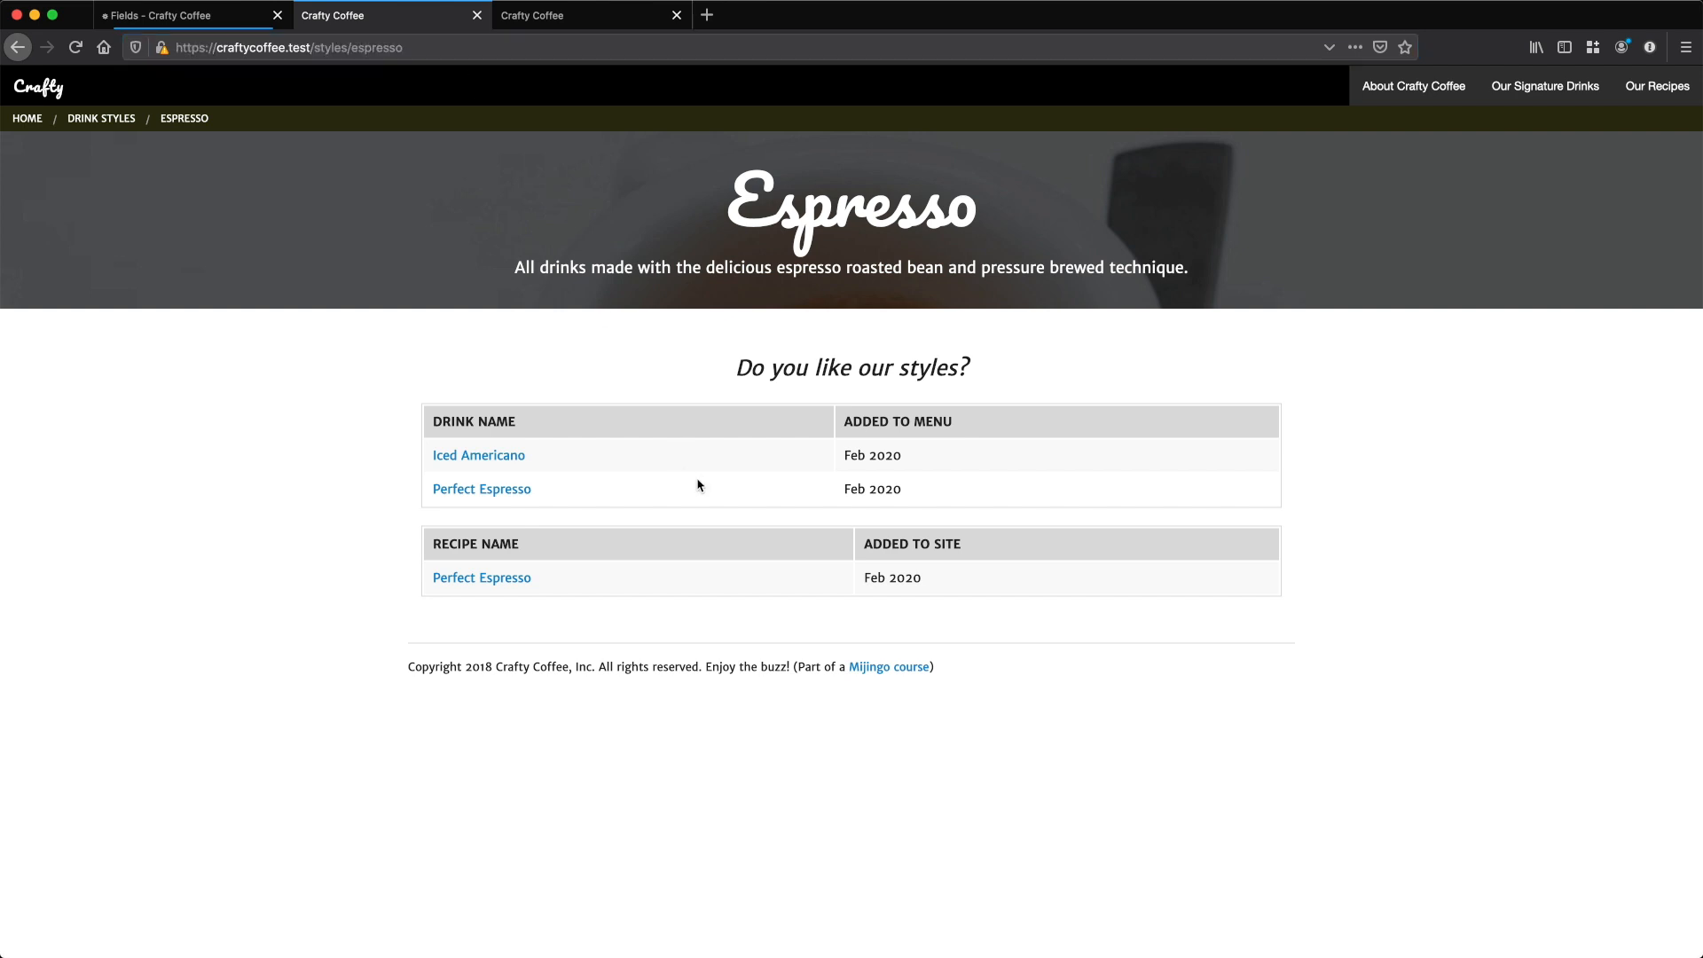
{"action": "mouse_move", "coordinate": [509, 594]}
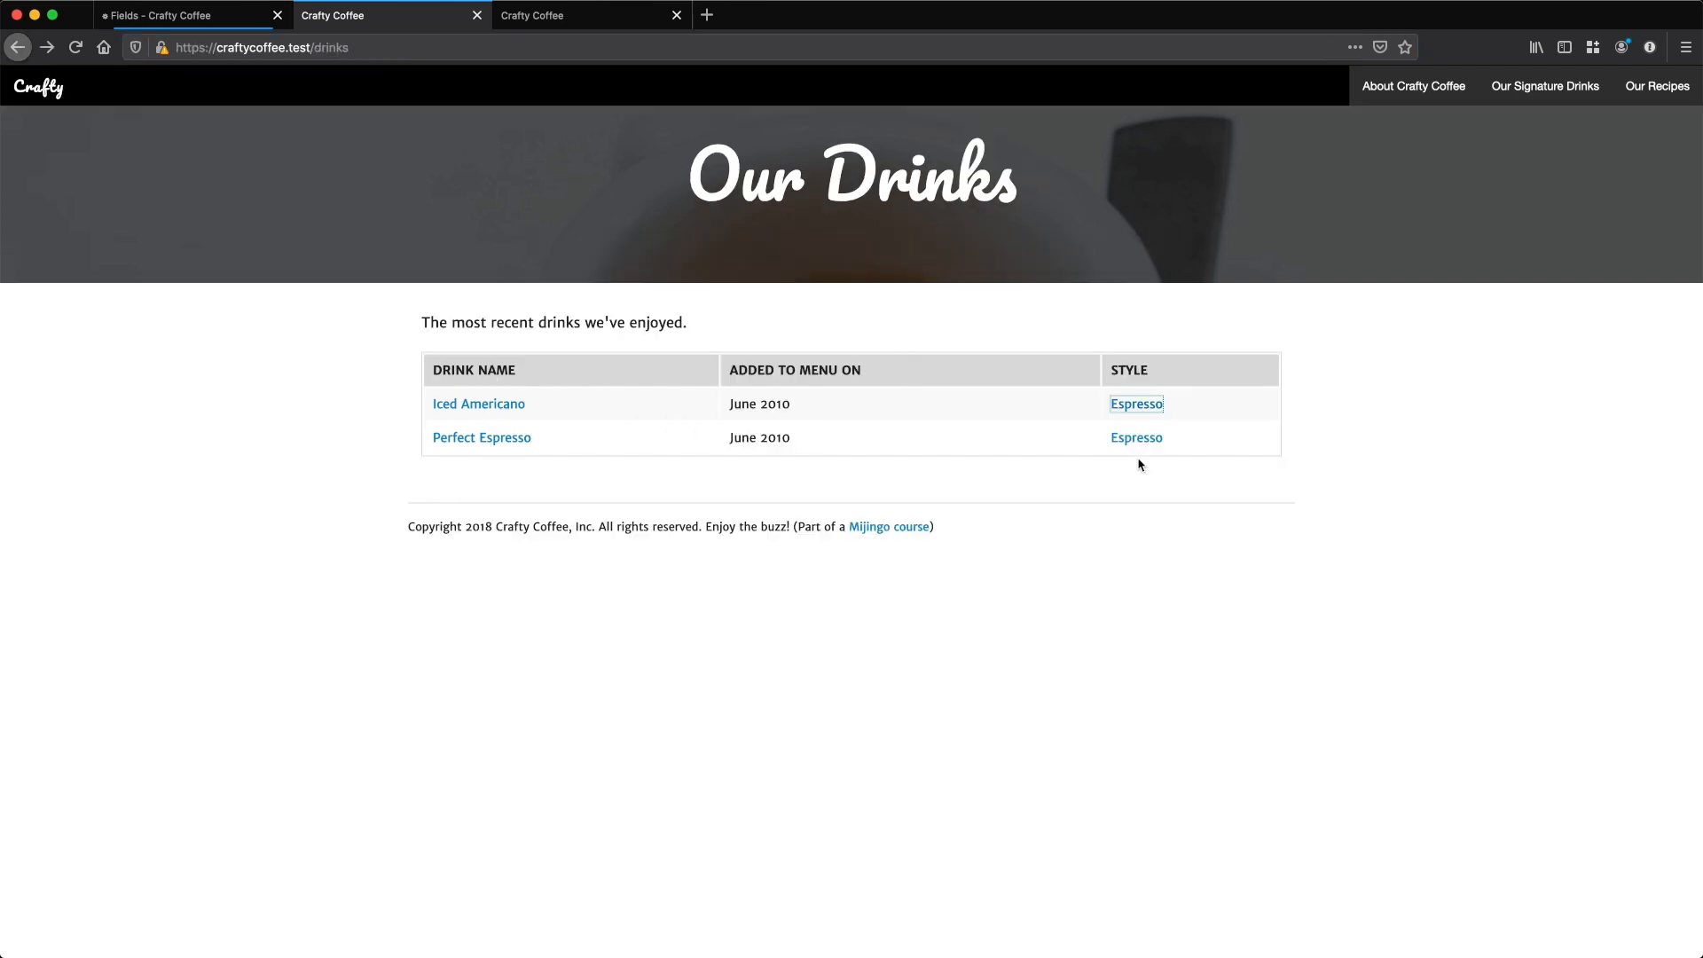
{"action": "left_click", "coordinate": [1136, 402]}
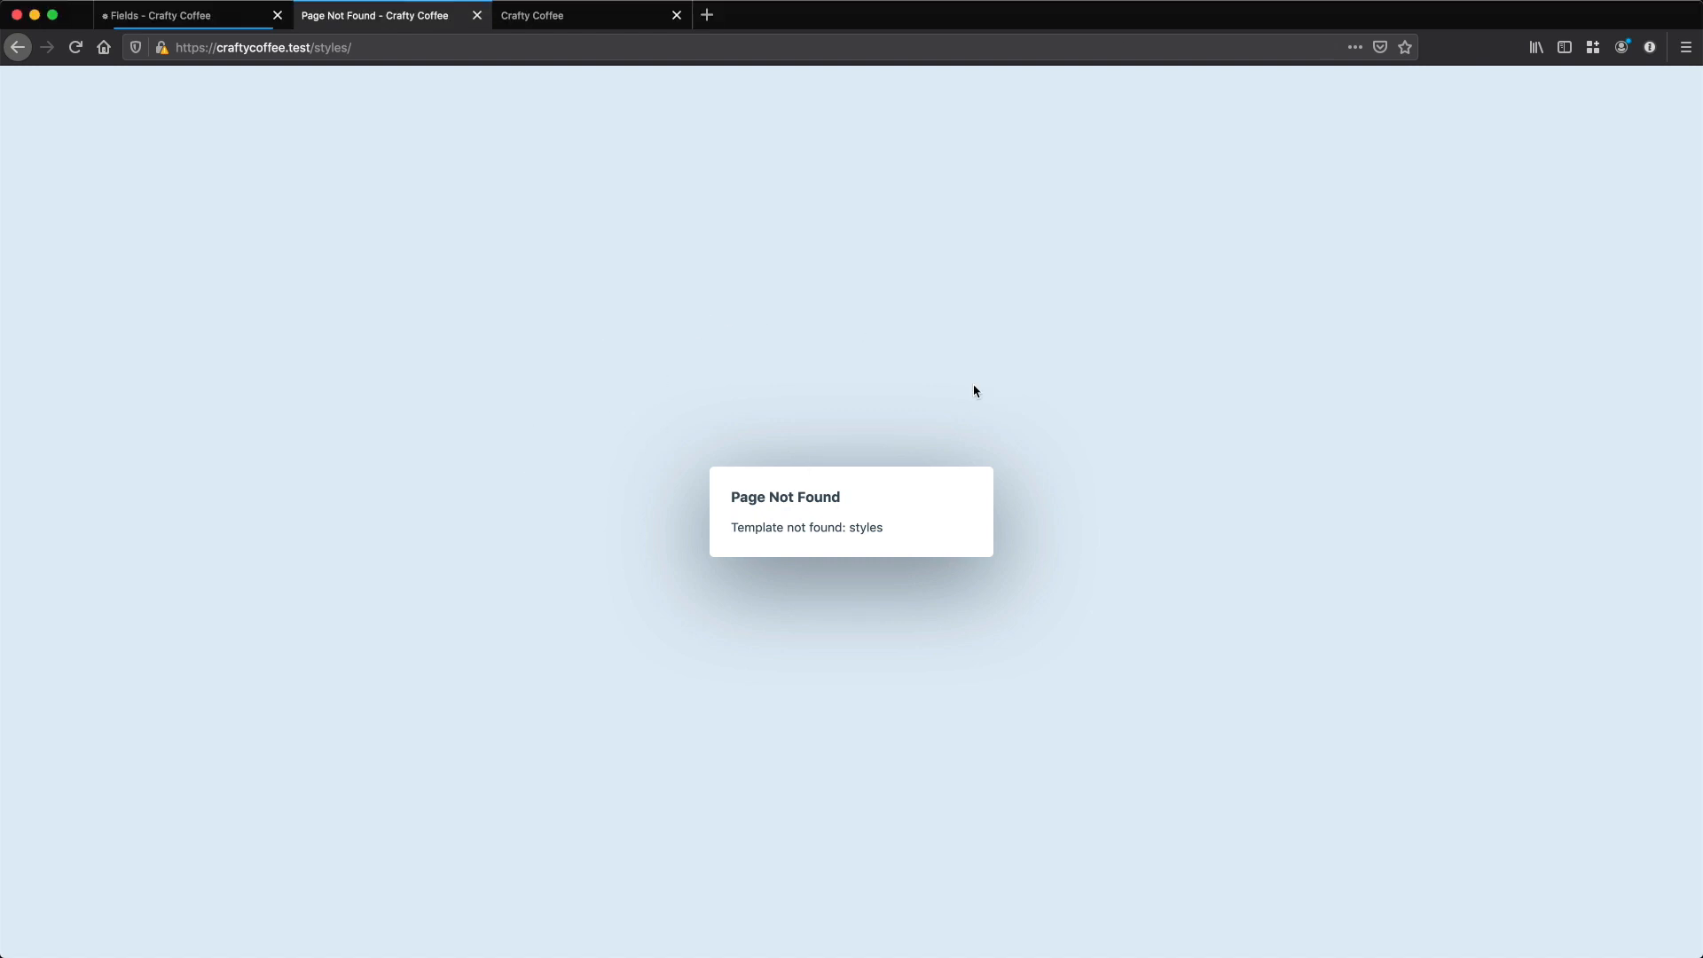
Step: Create index.twig in templates/styles and begin it with an extends tag for _layouts/main
{"action": "double_click", "coordinate": [327, 47]}
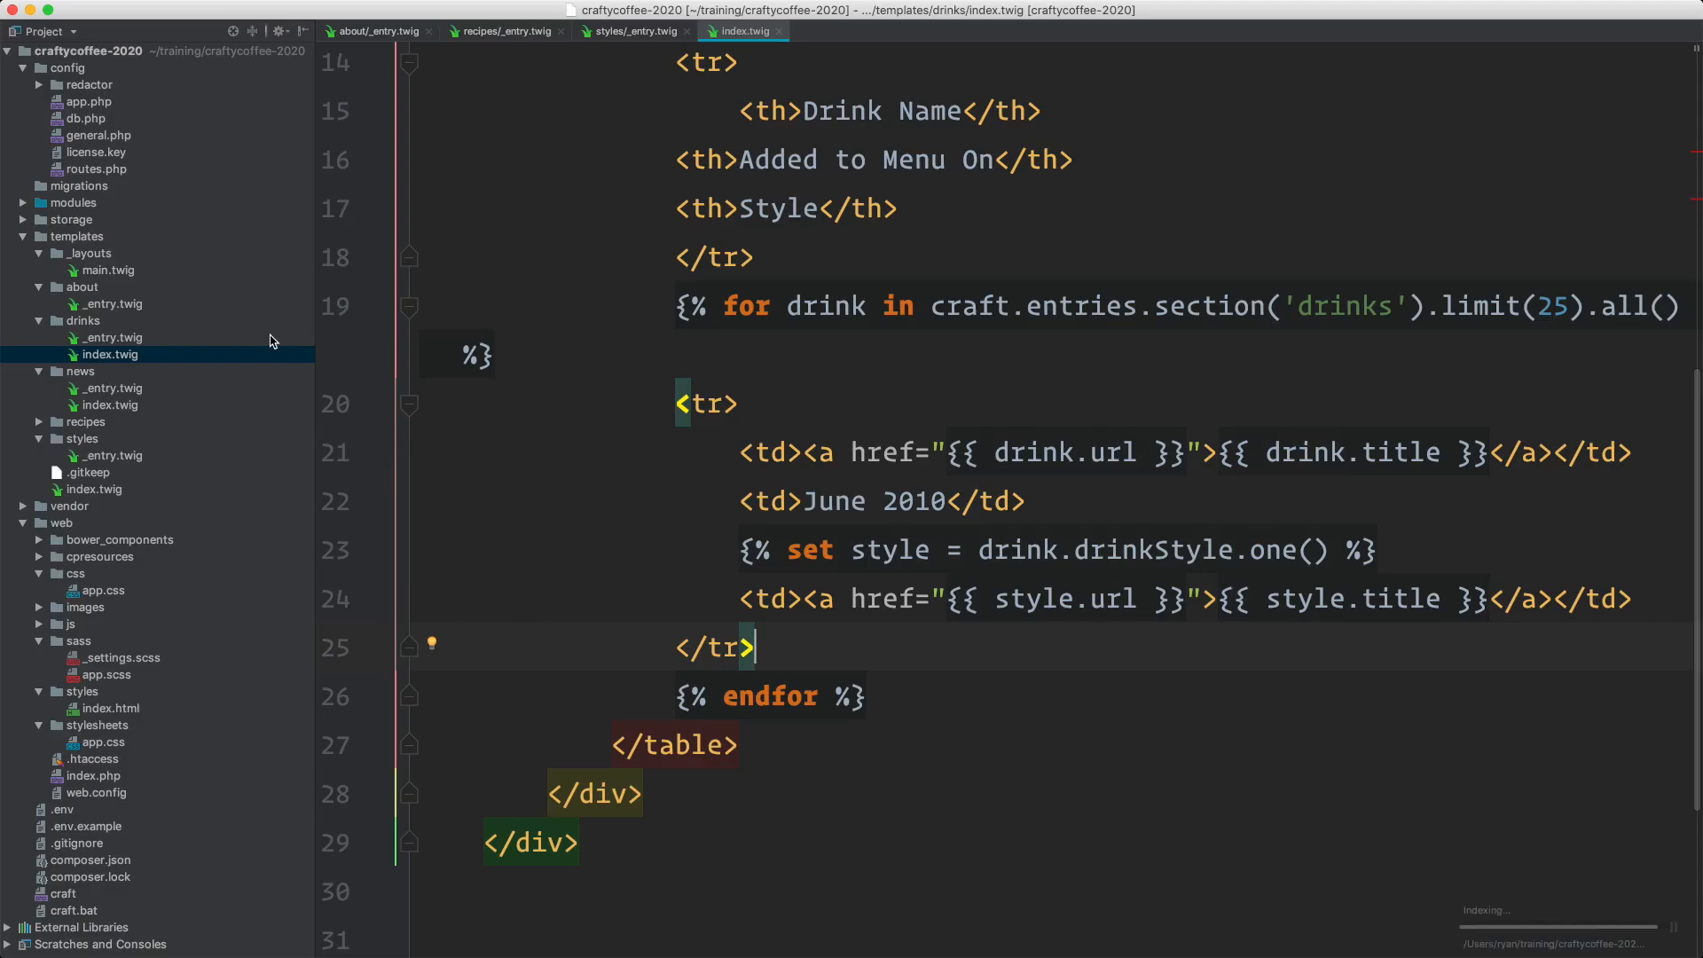
{"action": "left_click", "coordinate": [82, 437]}
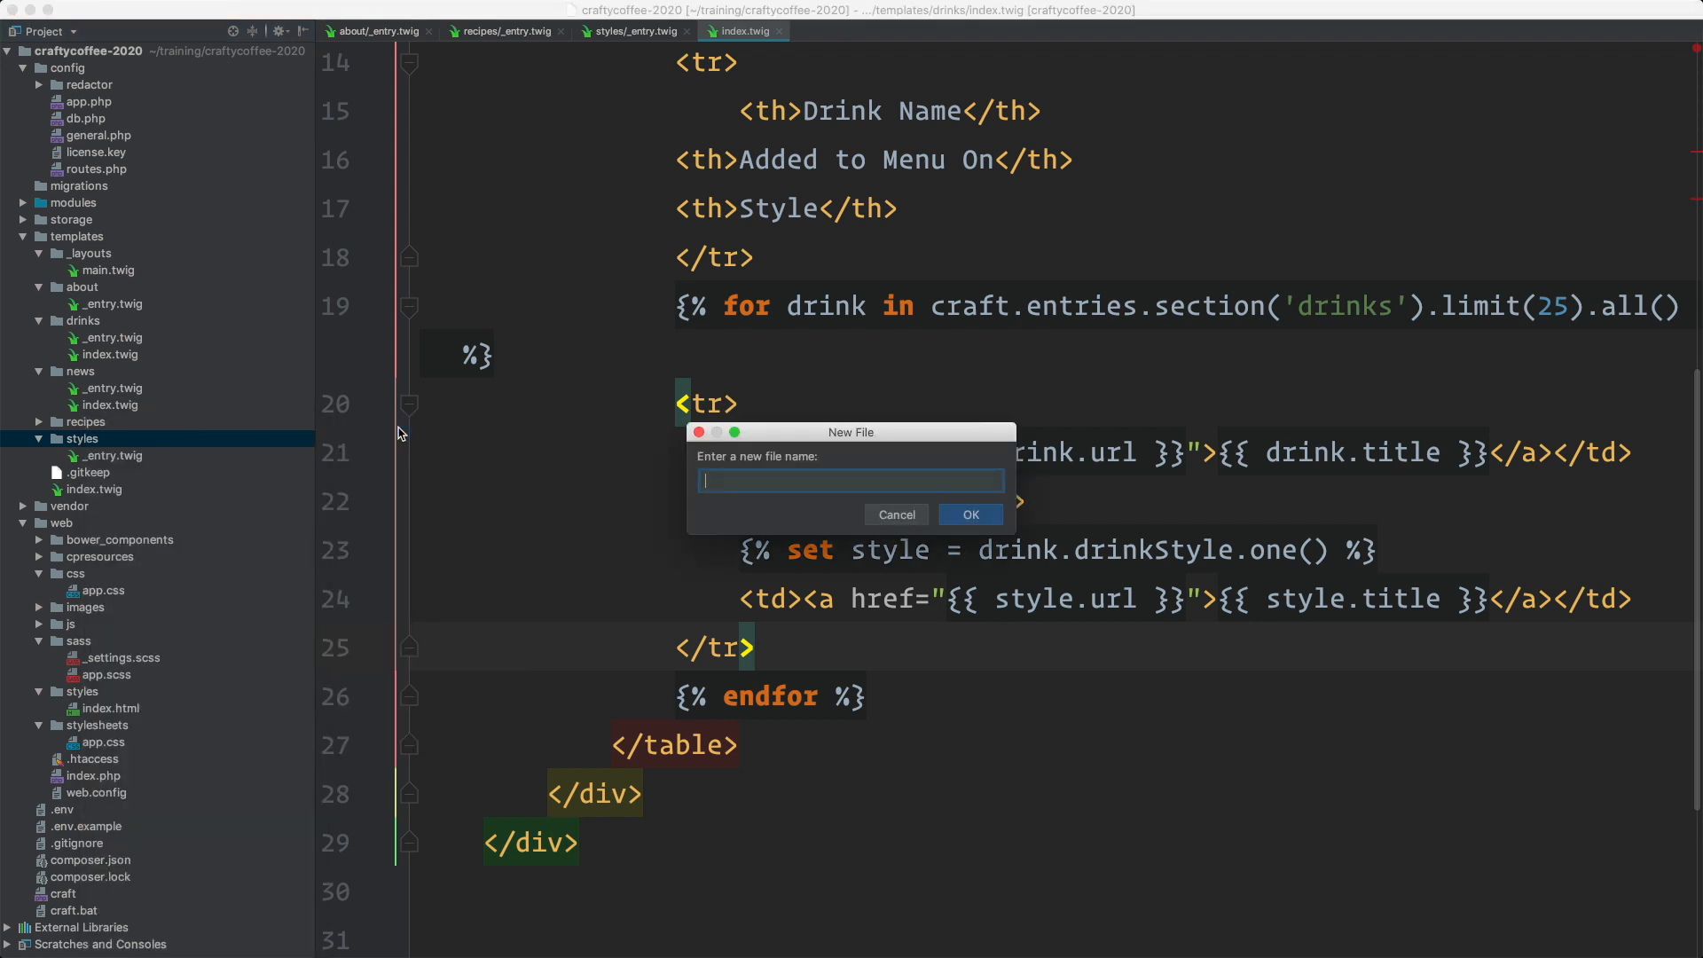
{"action": "type", "text": "index.twi"}
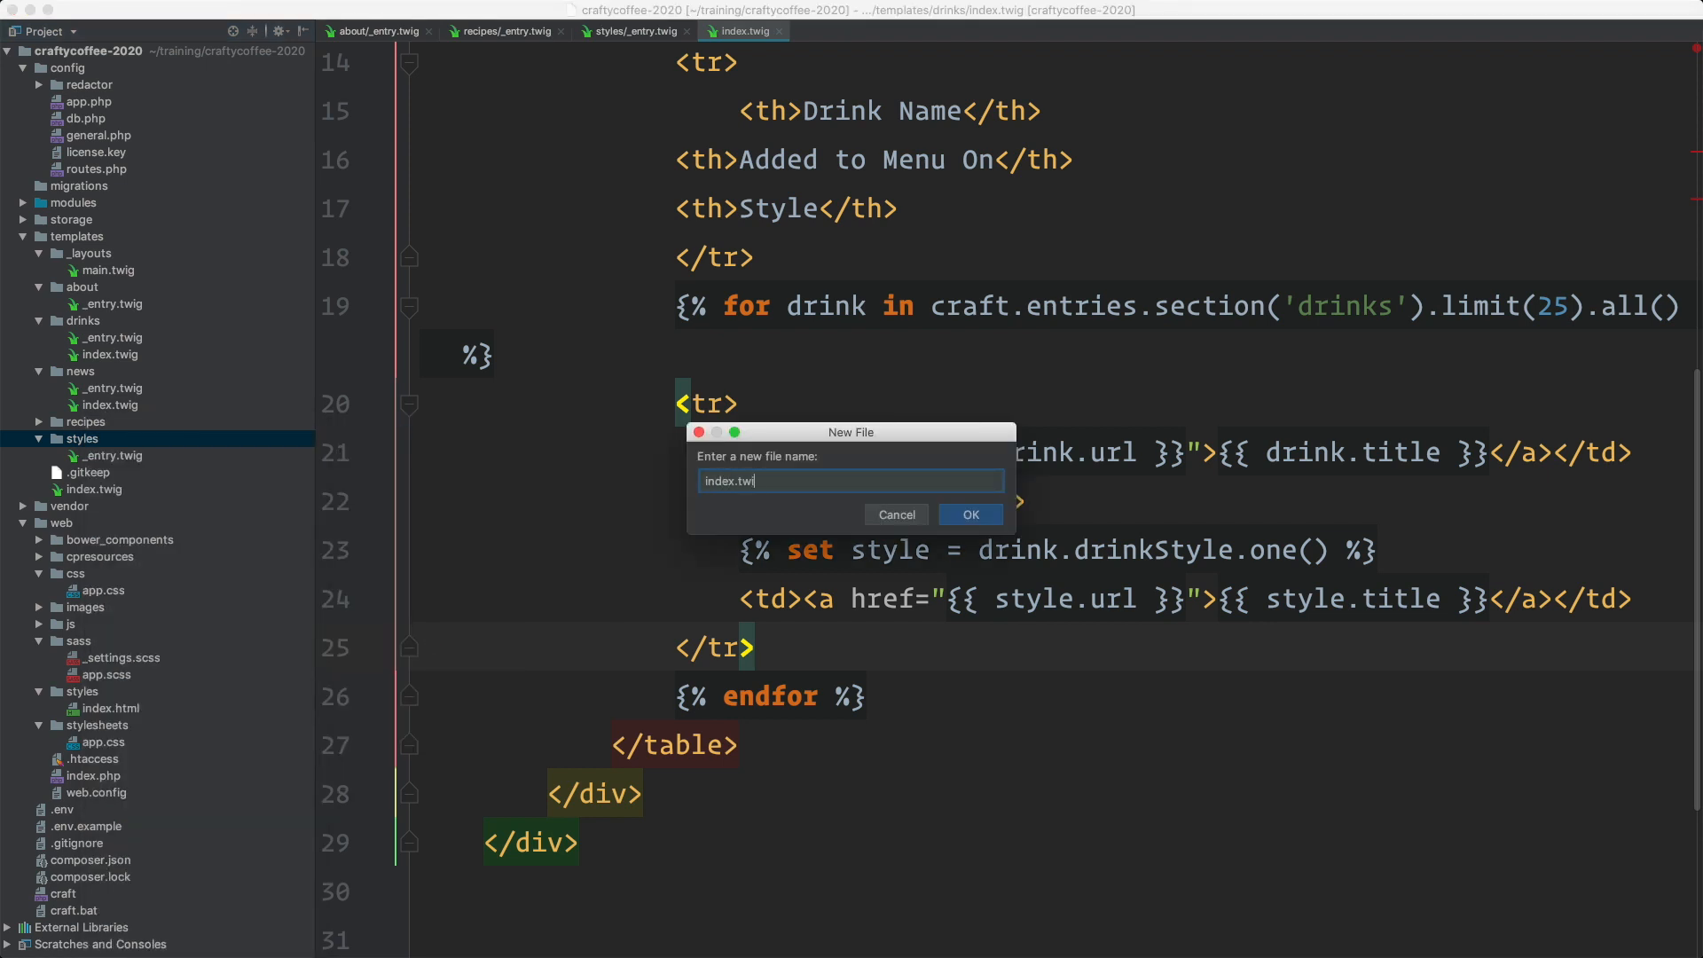
{"action": "type", "text": "g"}
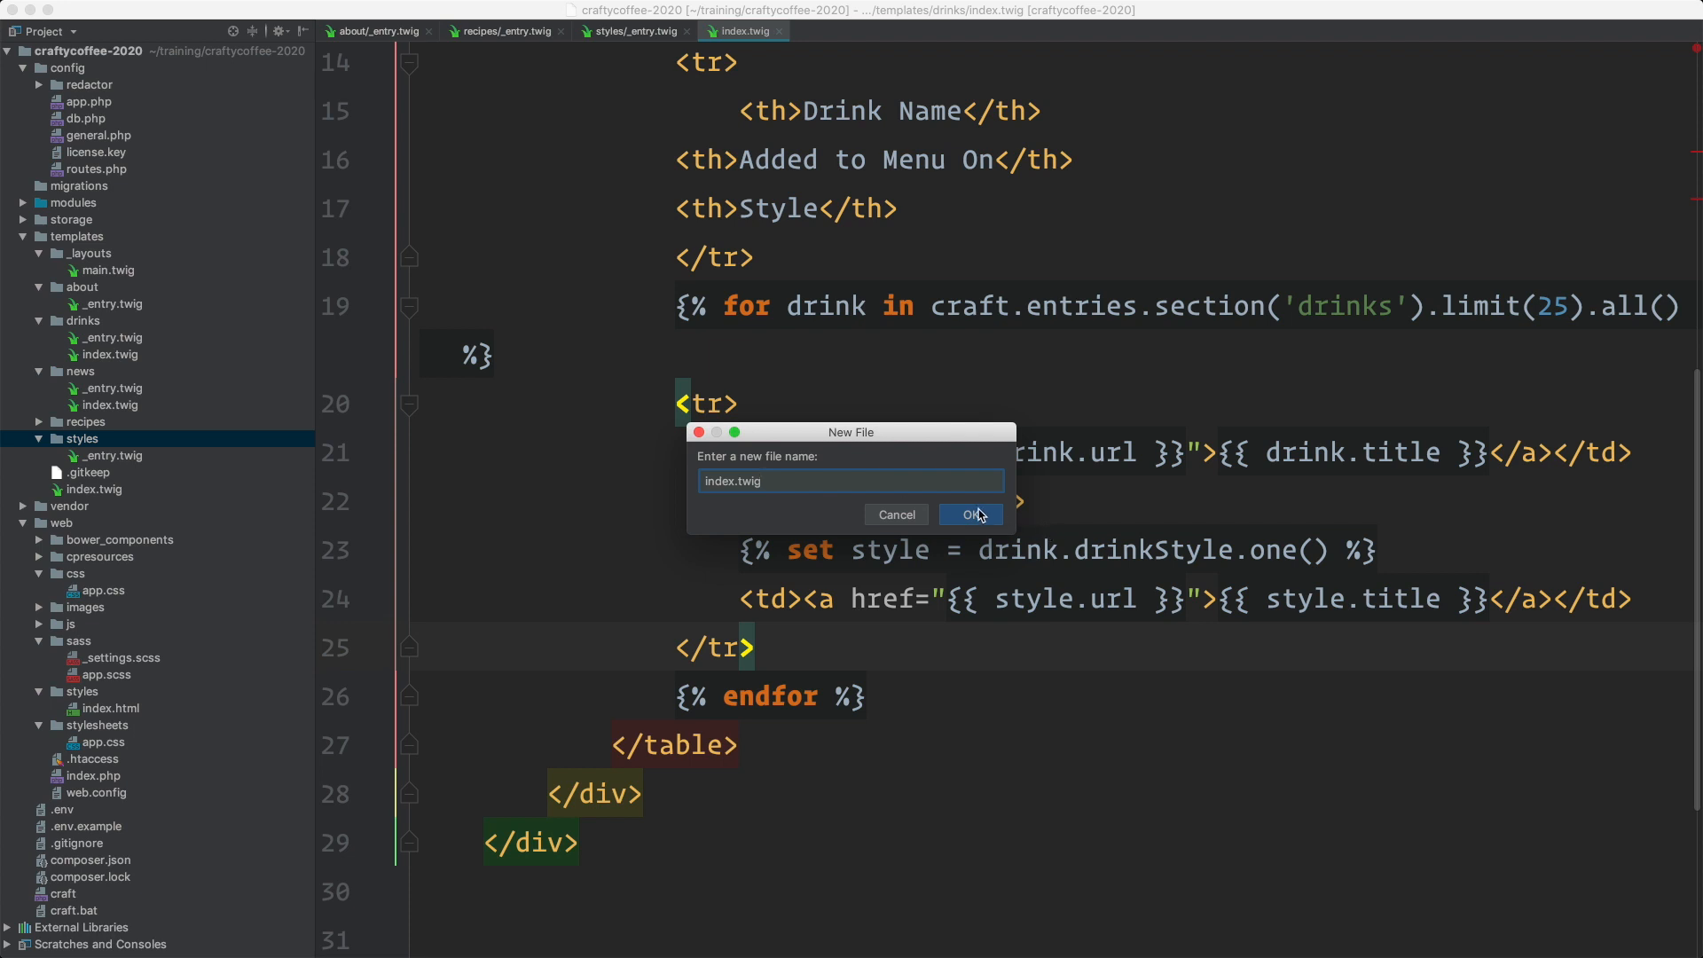
{"action": "left_click", "coordinate": [969, 514]}
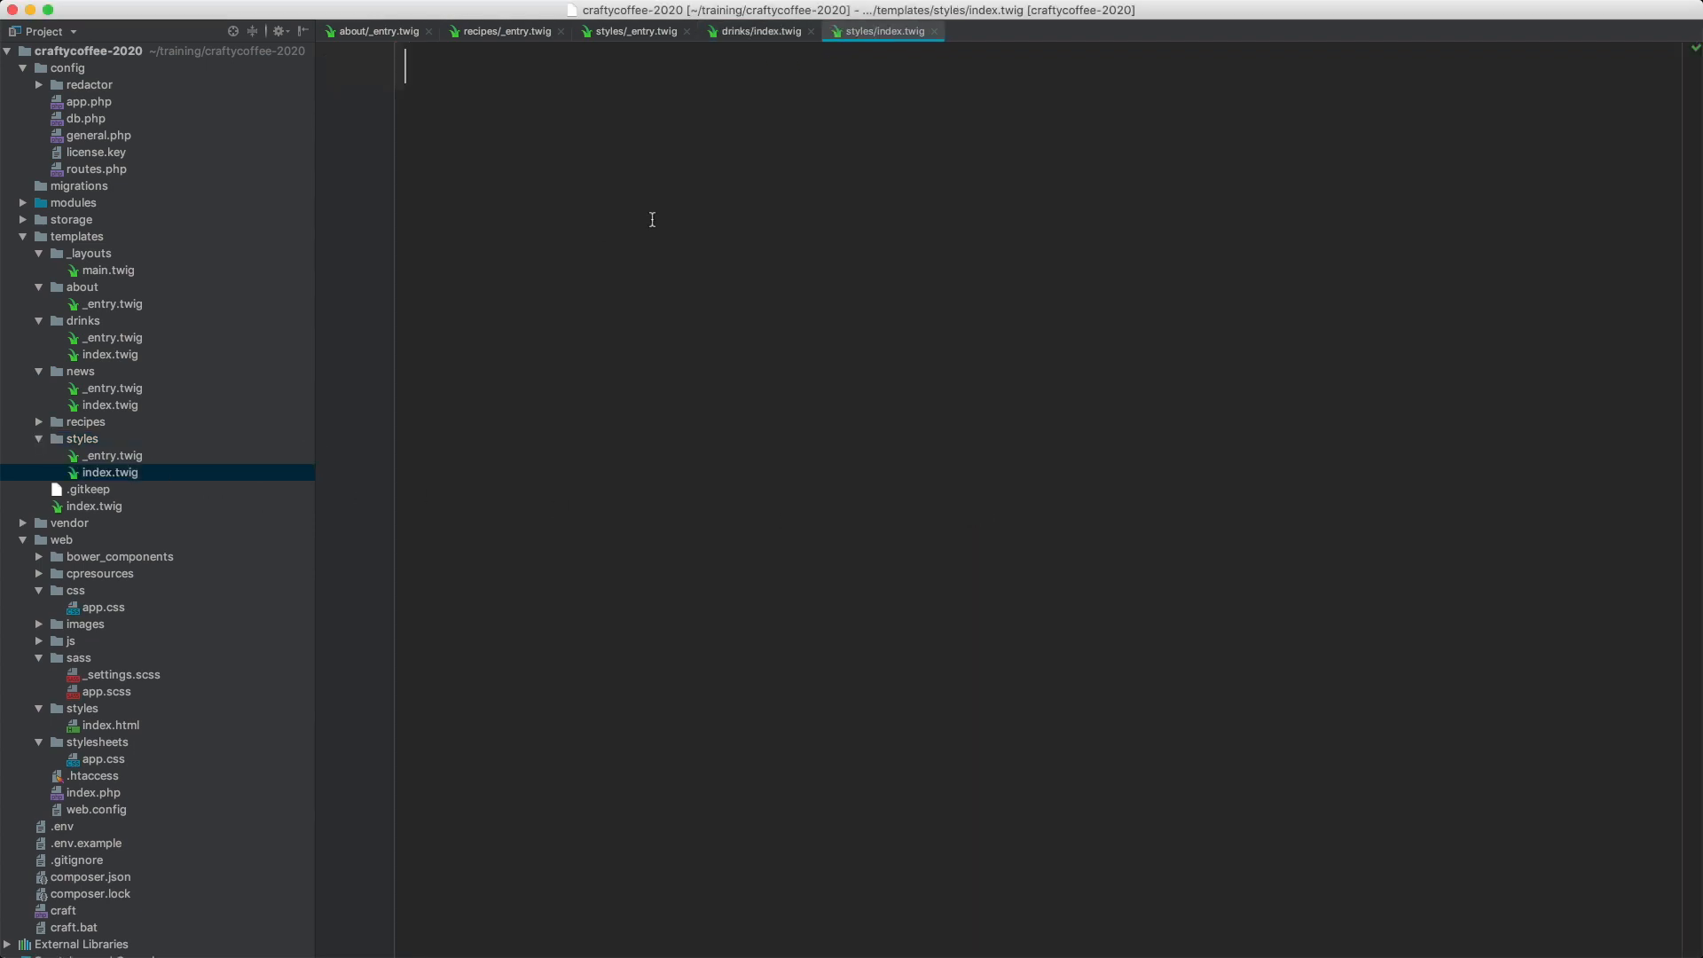
{"action": "type", "text": "{% ext"}
{"action": "type", "text": "{%  %"}
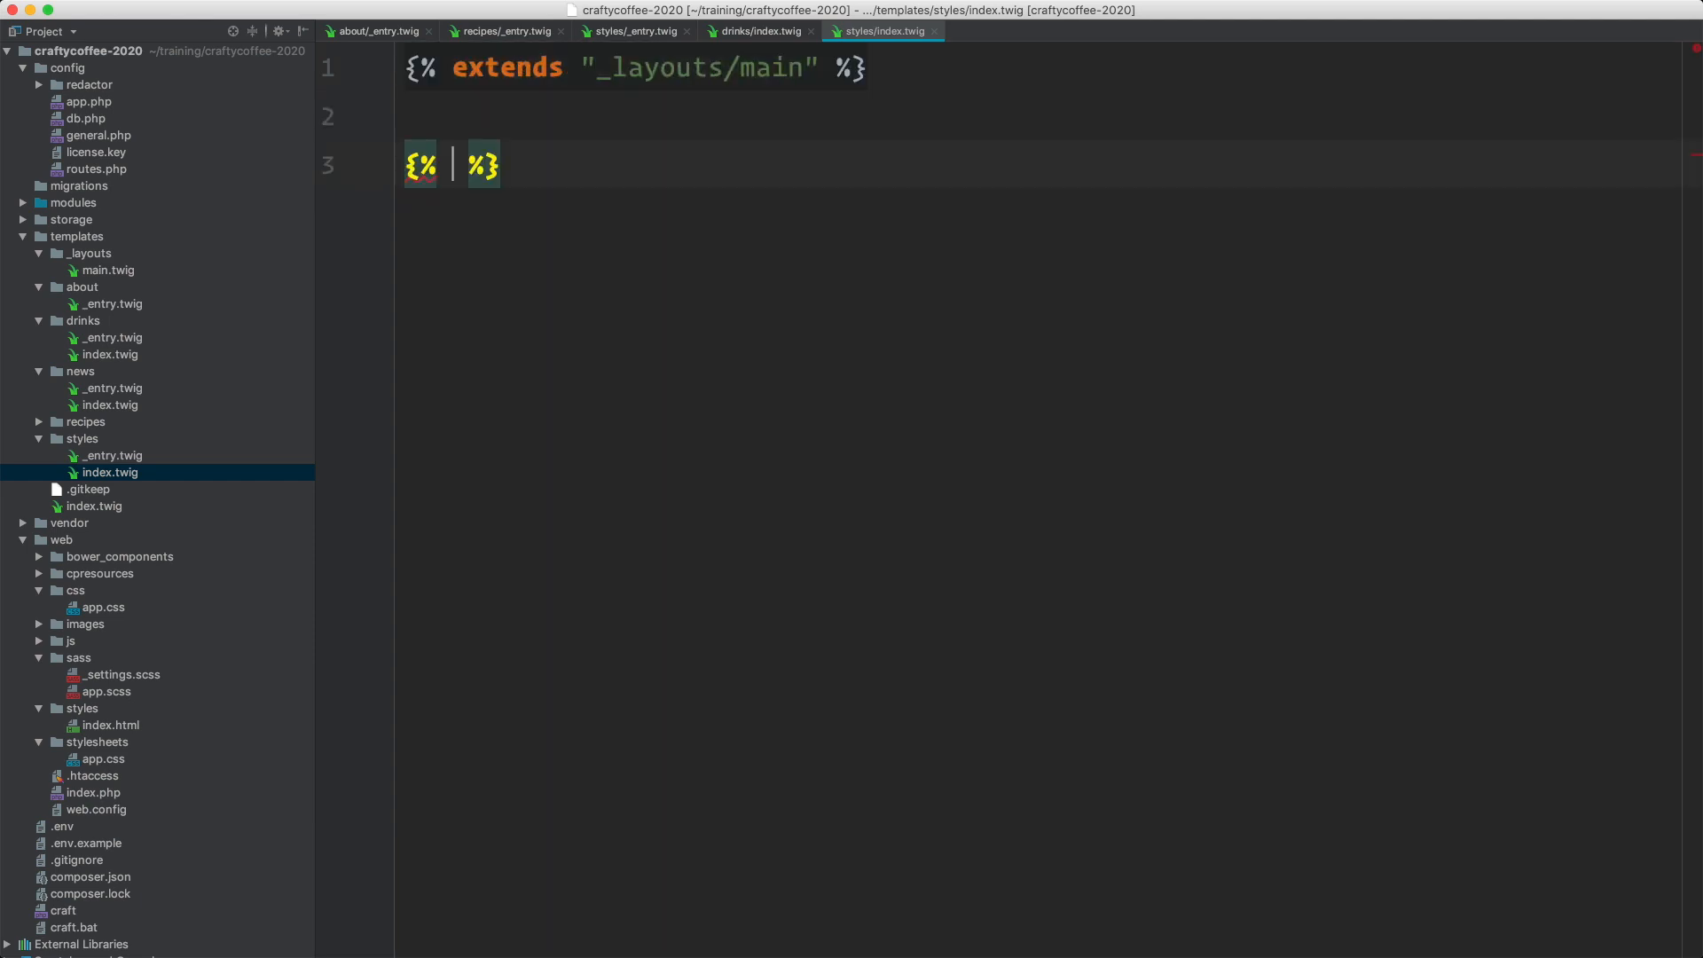
{"action": "type", "text": "end"}
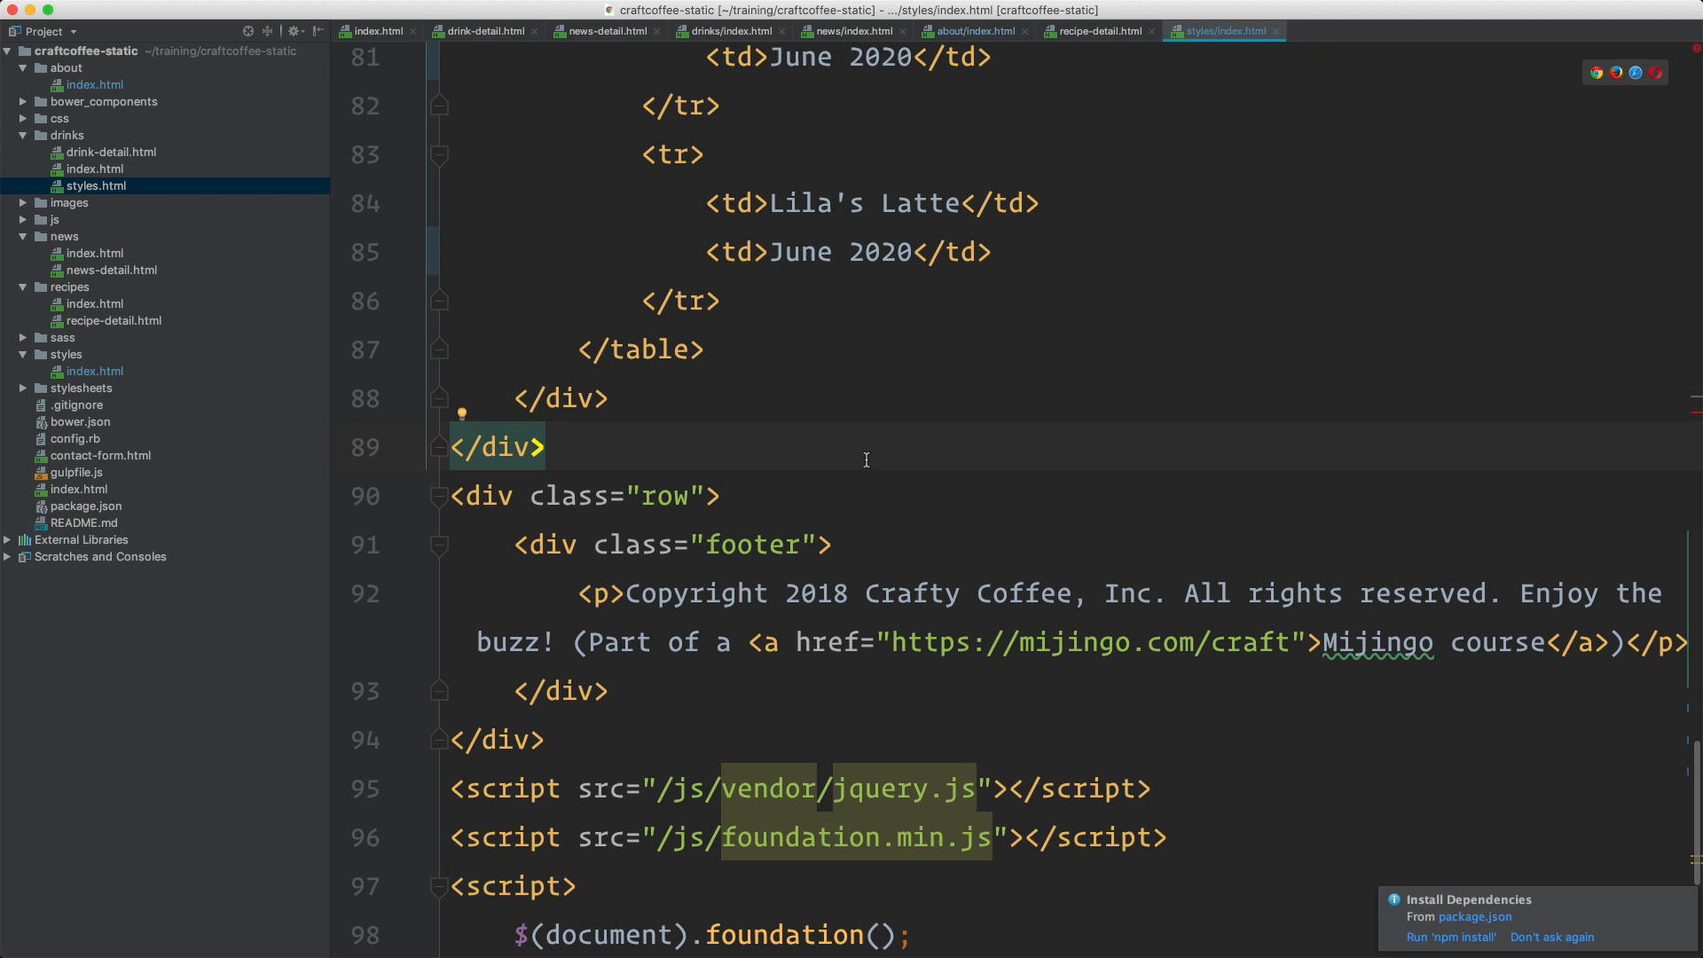
Step: Copy the static drinks/styles.html markup into styles/index.twig, ending with the styles table
{"action": "left_click", "coordinate": [96, 185]}
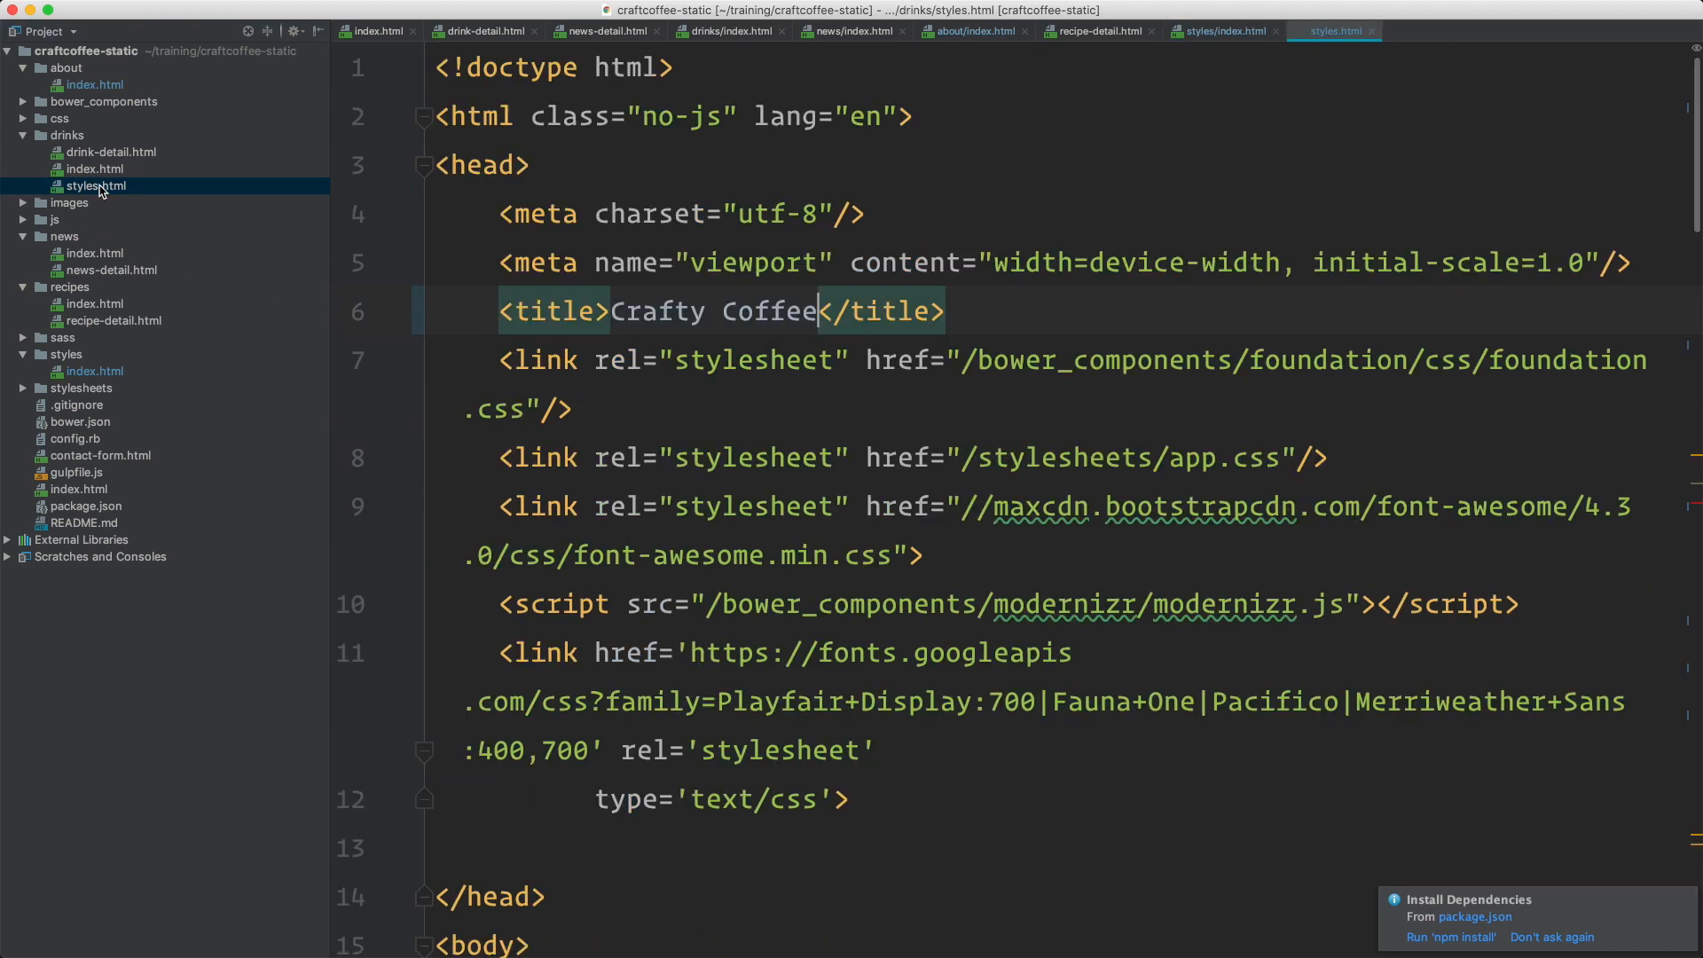
{"action": "left_click", "coordinate": [95, 186]}
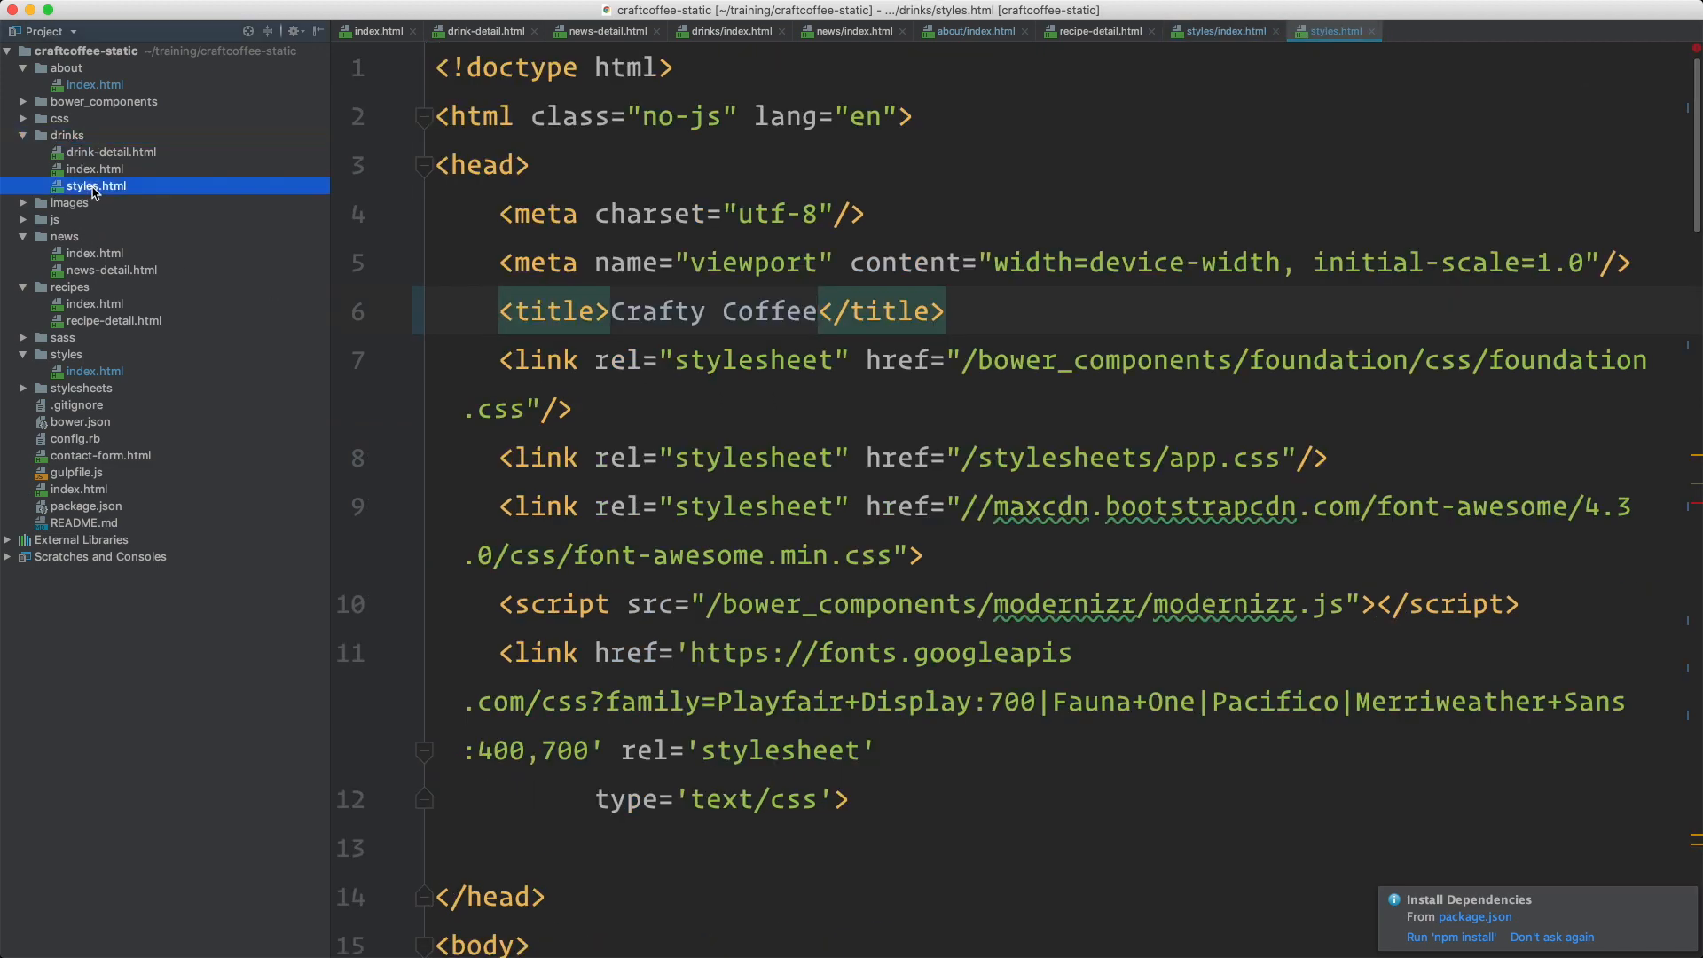
{"action": "scroll", "scroll_direction": "down", "scroll_amount": 3}
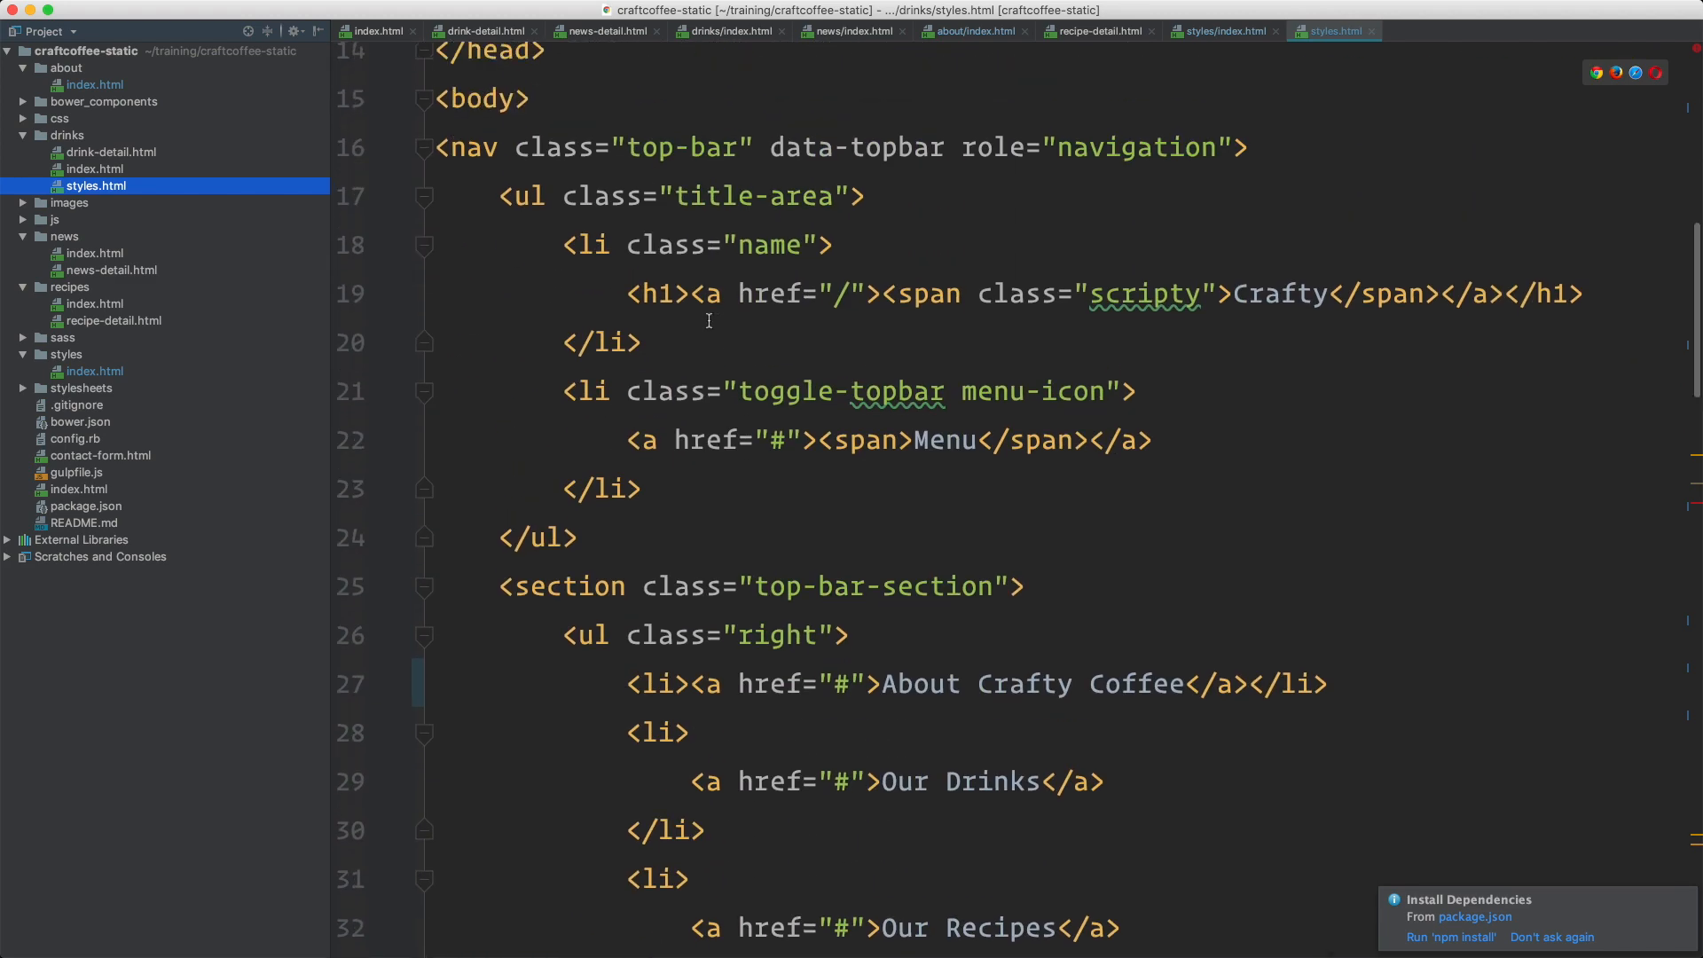
{"action": "scroll", "scroll_direction": "down", "scroll_amount": 3}
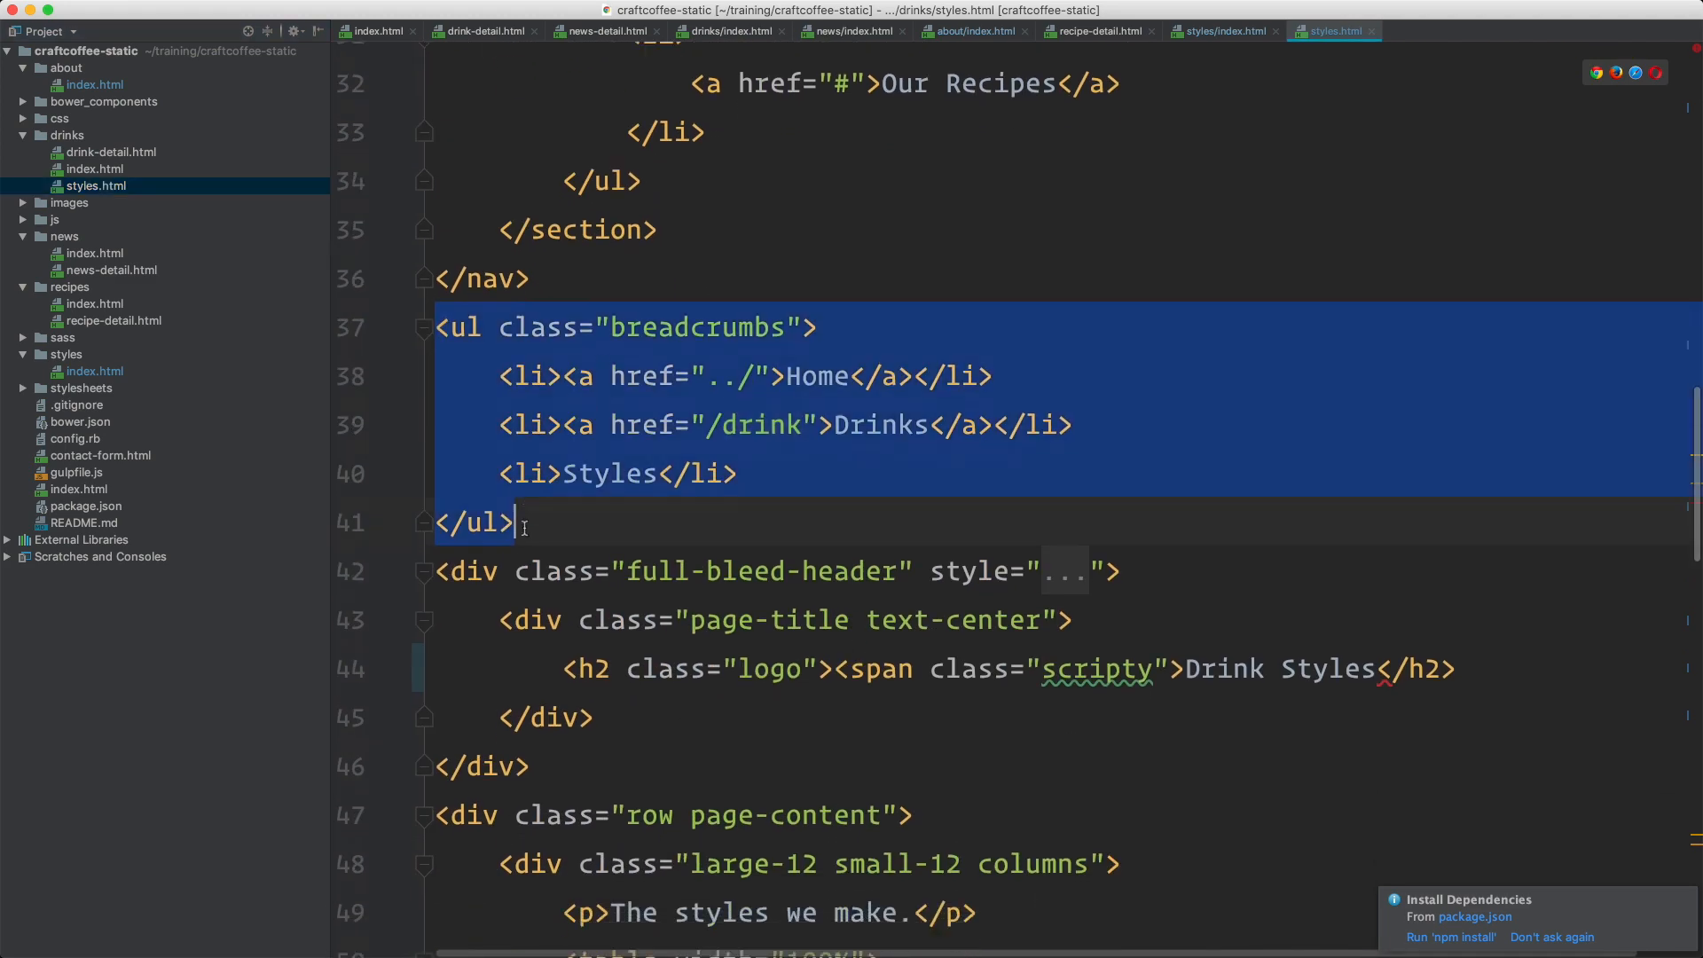
{"action": "scroll", "scroll_direction": "down", "scroll_amount": 3}
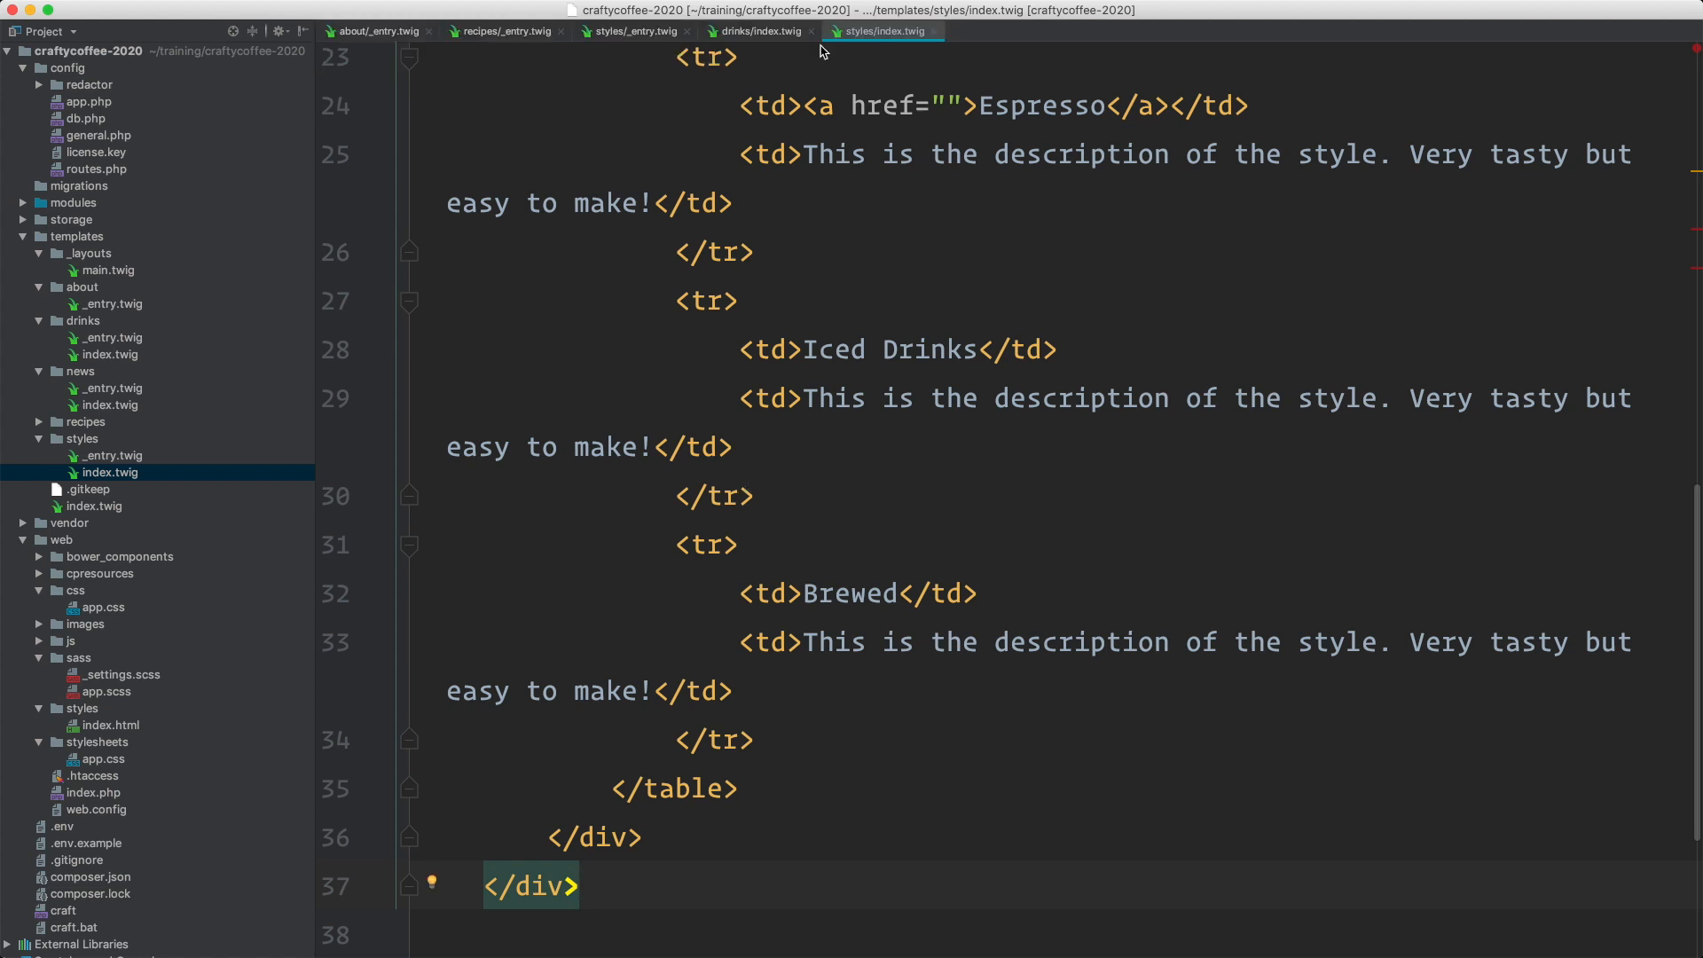
{"action": "mouse_move", "coordinate": [848, 382]}
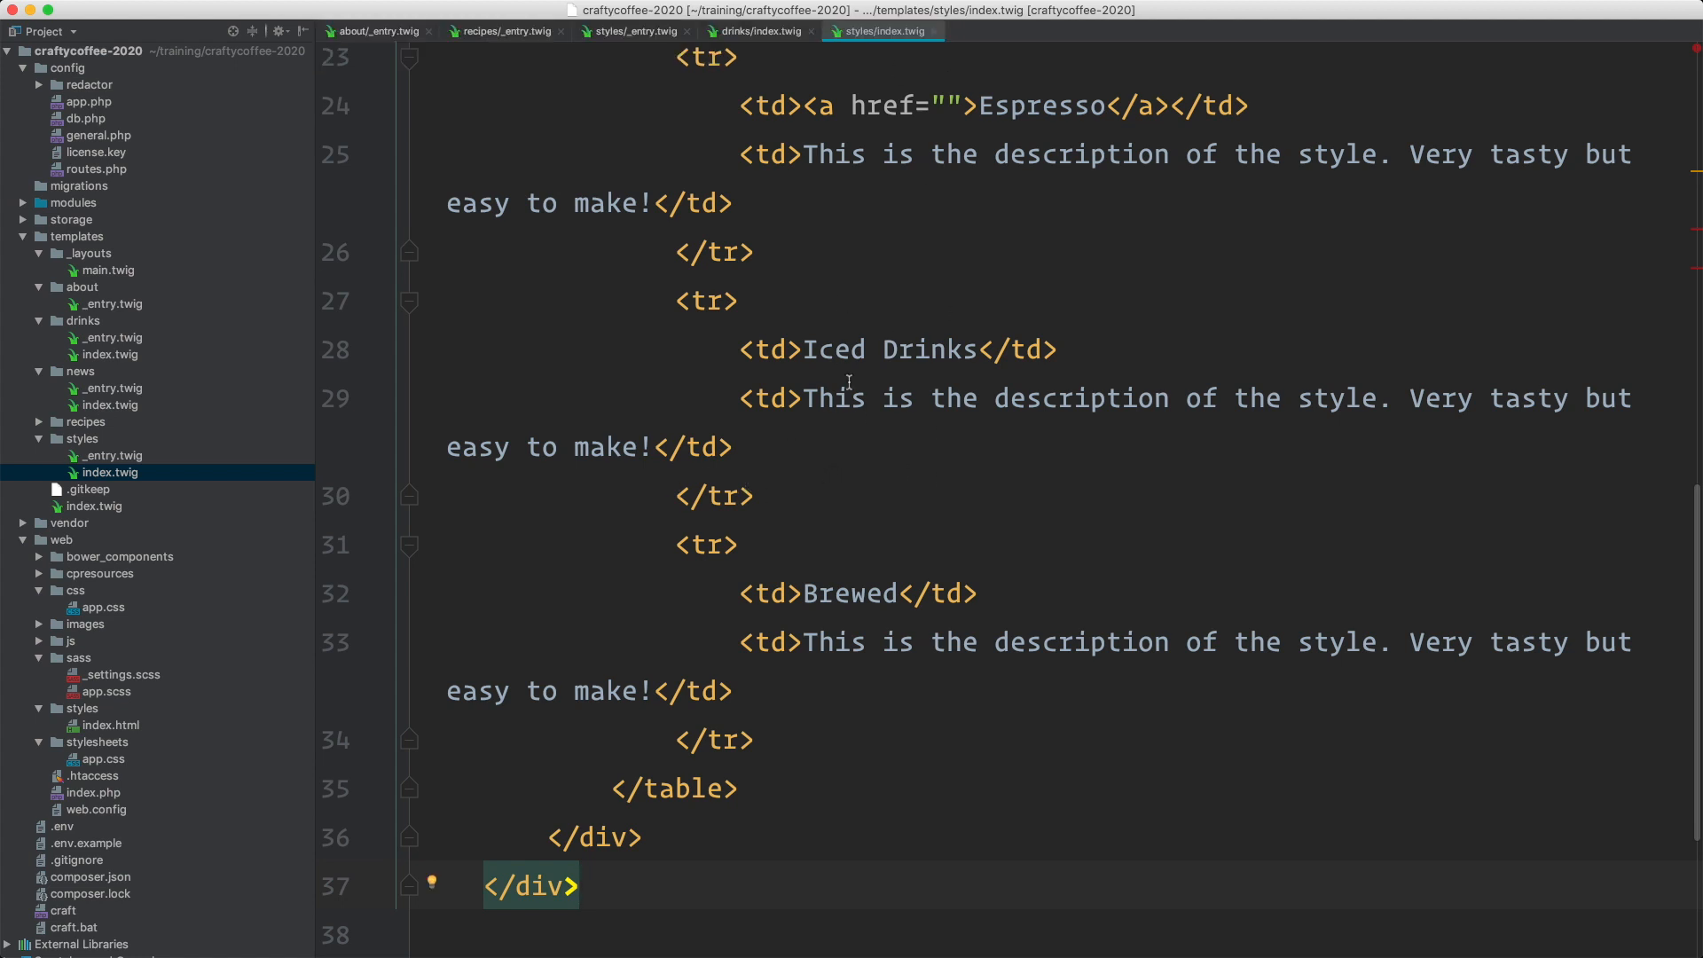
{"action": "mouse_move", "coordinate": [827, 488]}
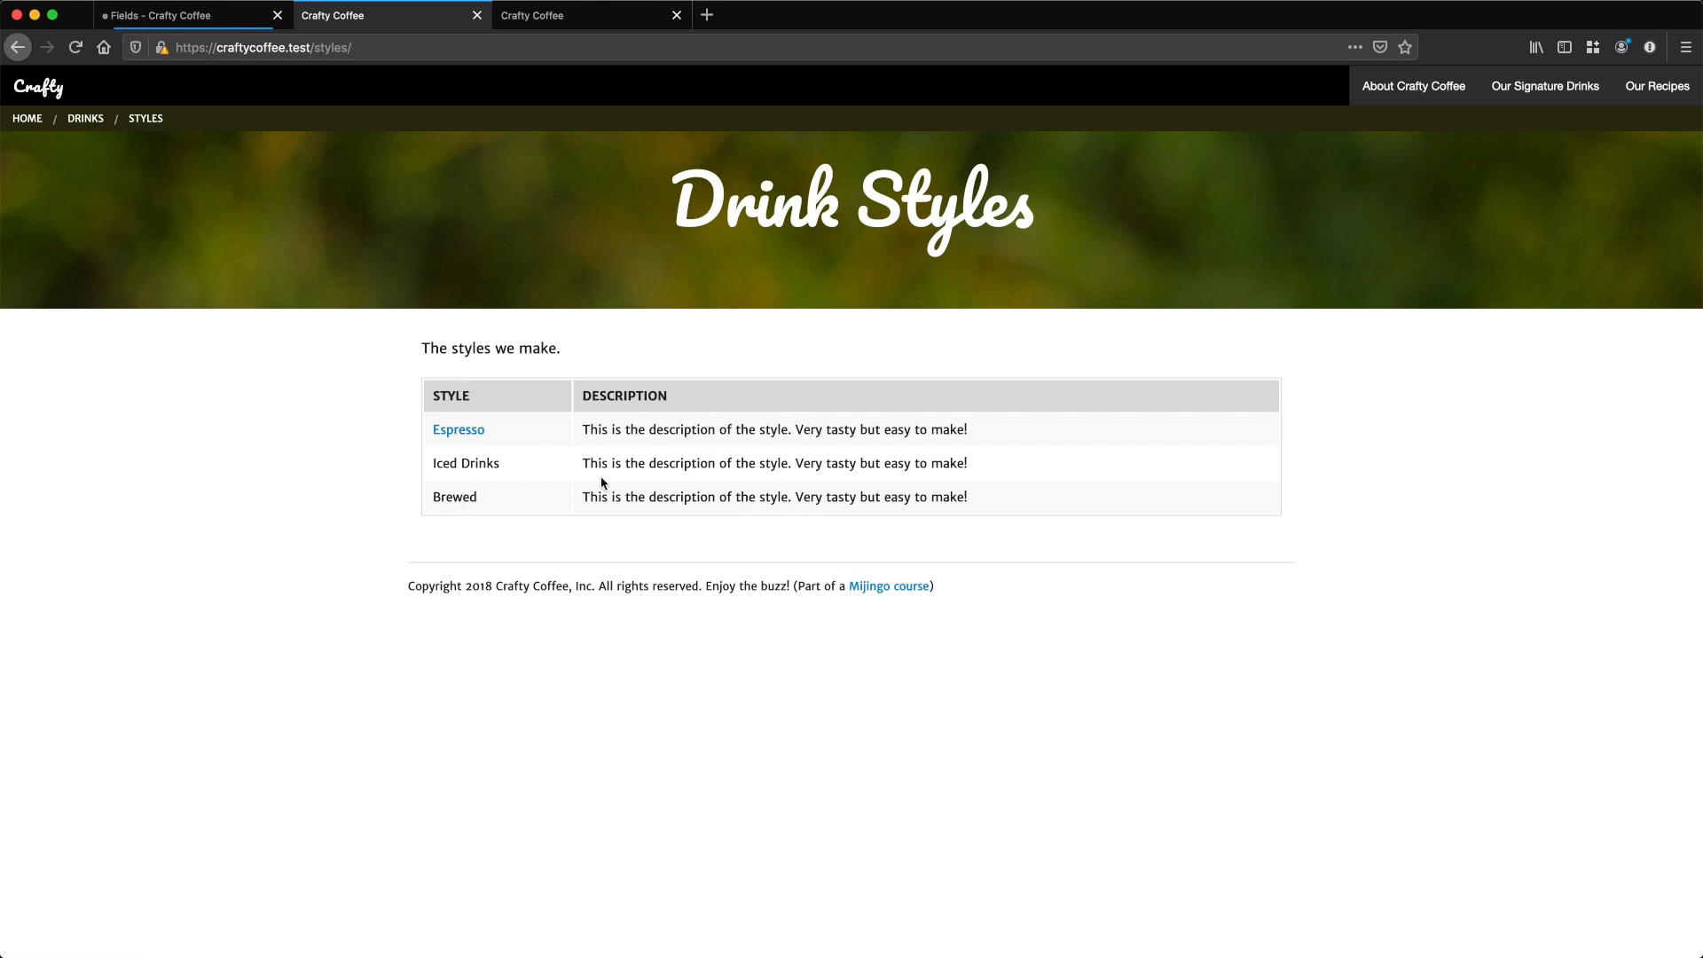
{"action": "mouse_move", "coordinate": [435, 495]}
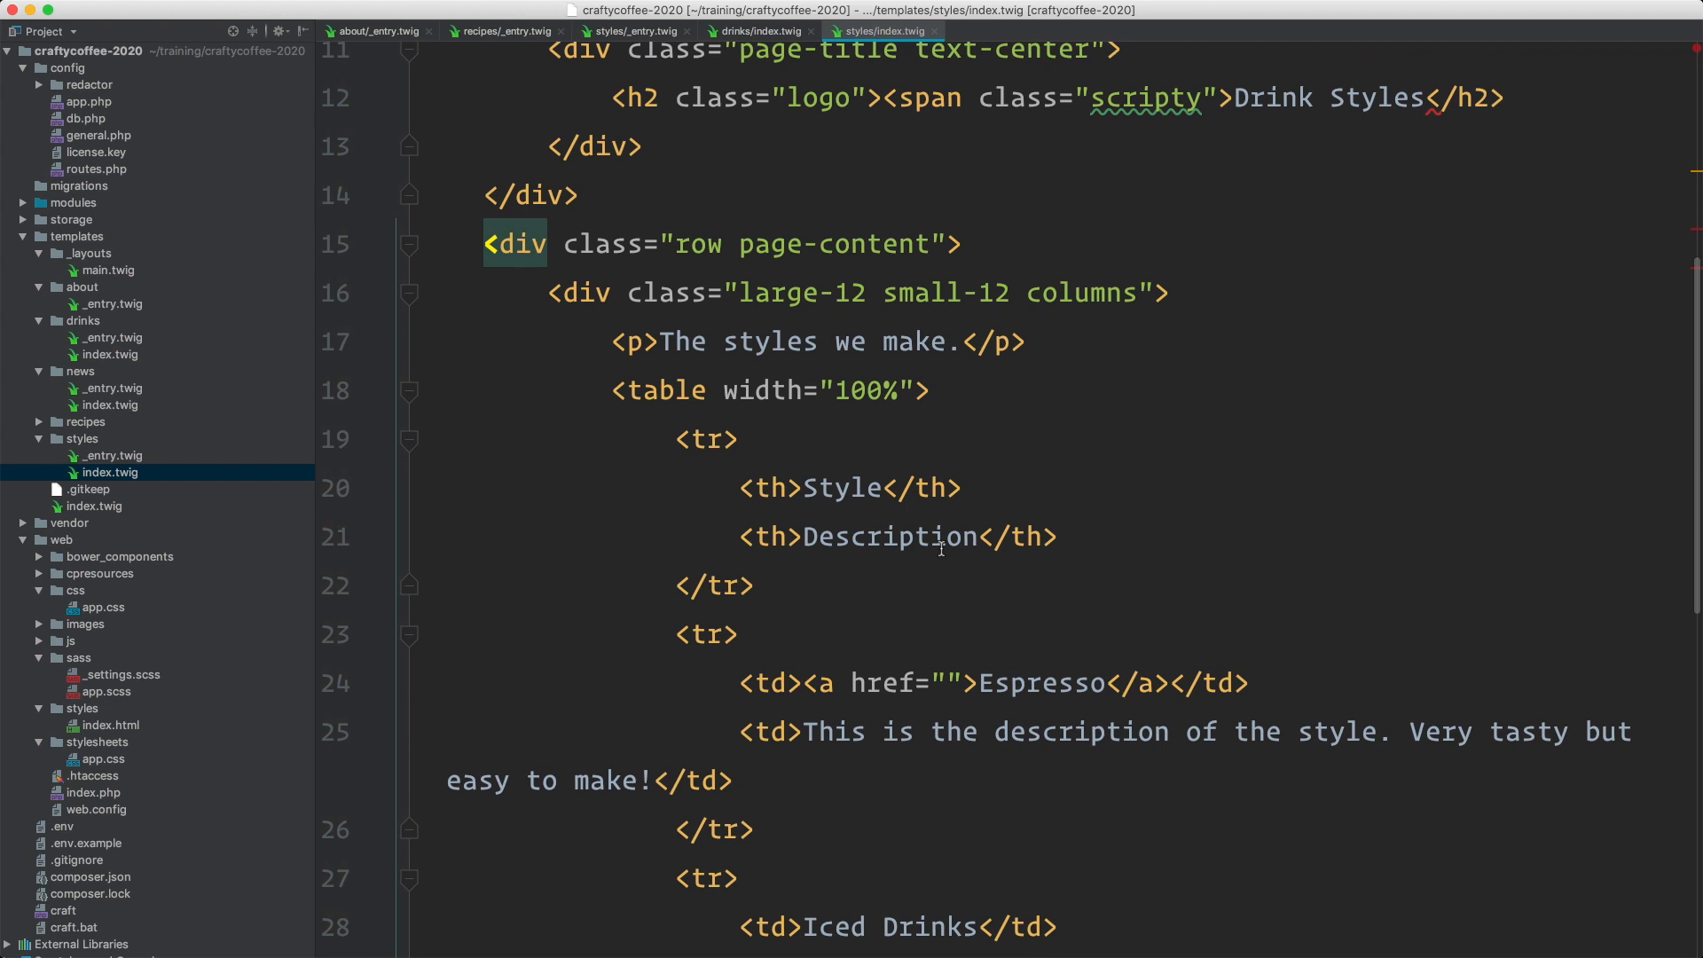
Step: Delete the hard-coded Iced Drinks and Brewed rows, leaving only Espresso
{"action": "scroll", "scroll_direction": "down", "scroll_amount": 3}
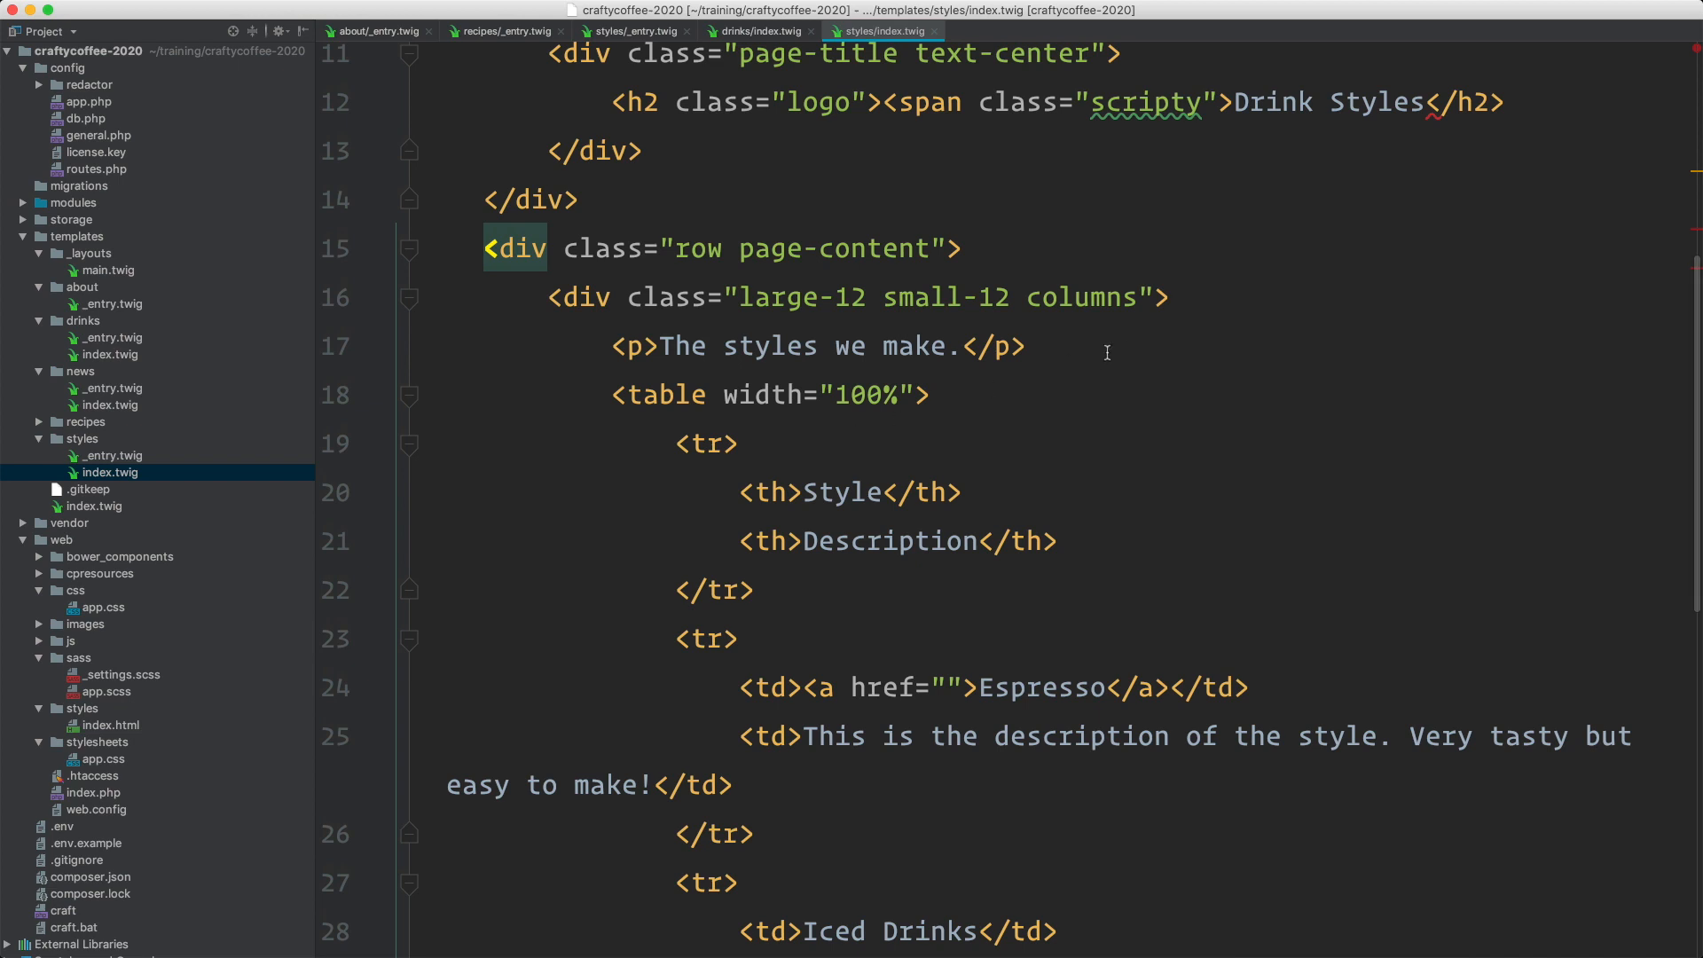
{"action": "left_click", "coordinate": [641, 394]}
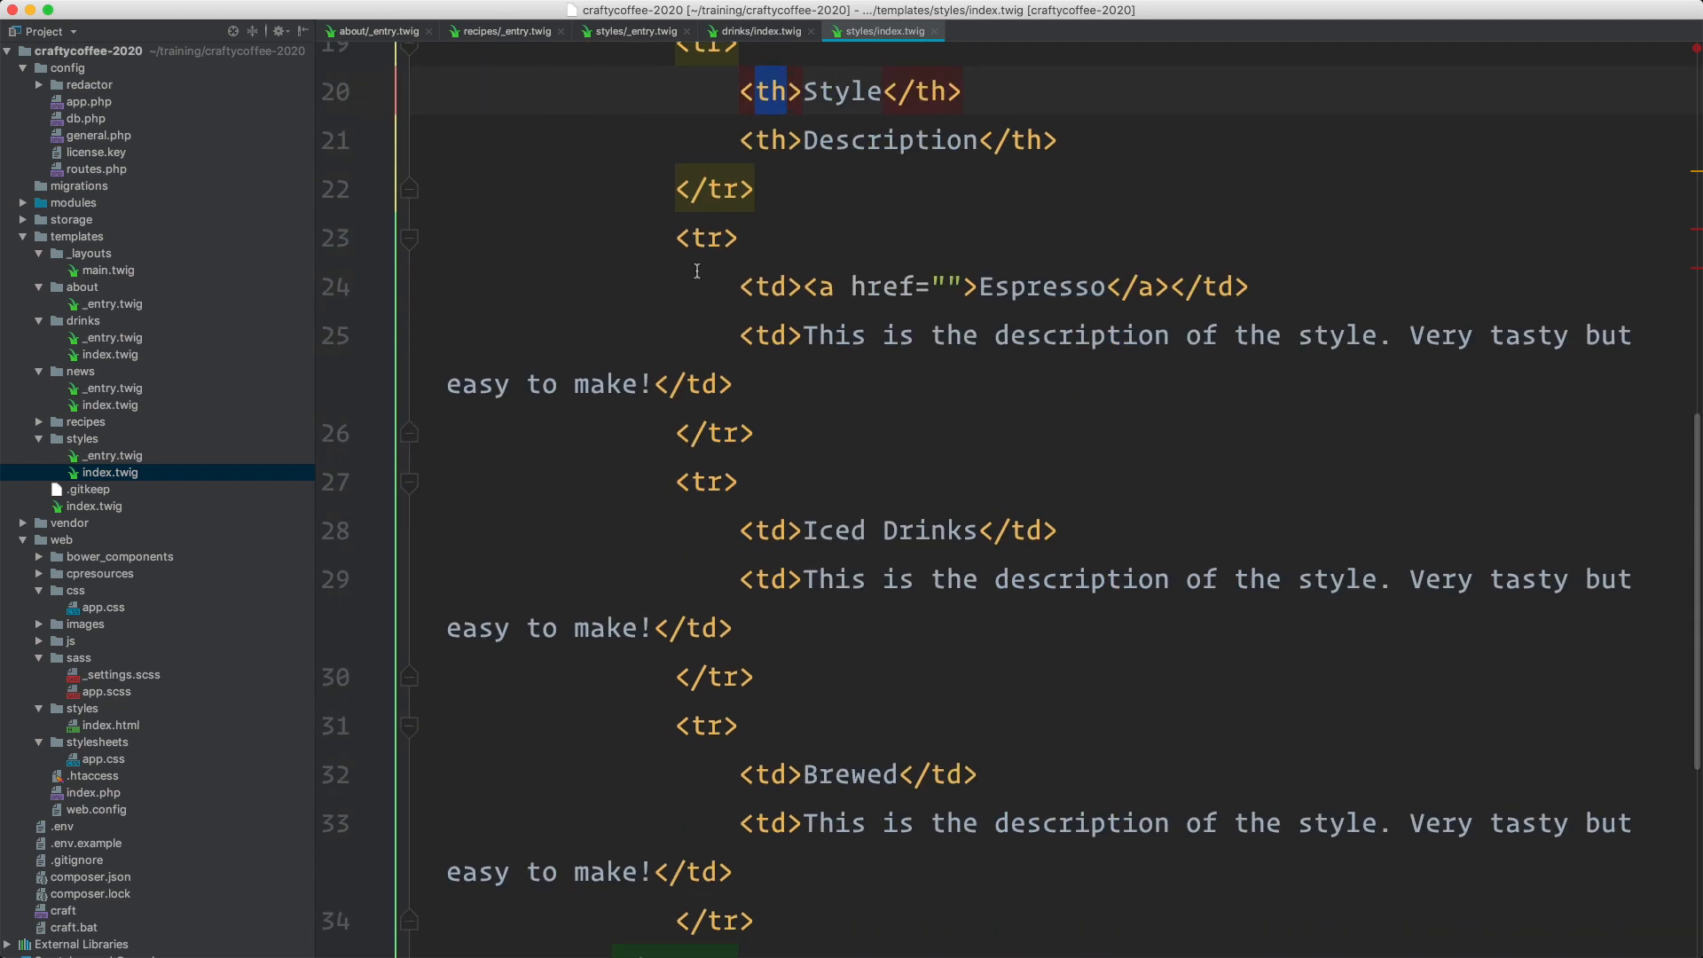
{"action": "left_click_drag", "start_coordinate": [746, 481], "coordinate": [746, 920]}
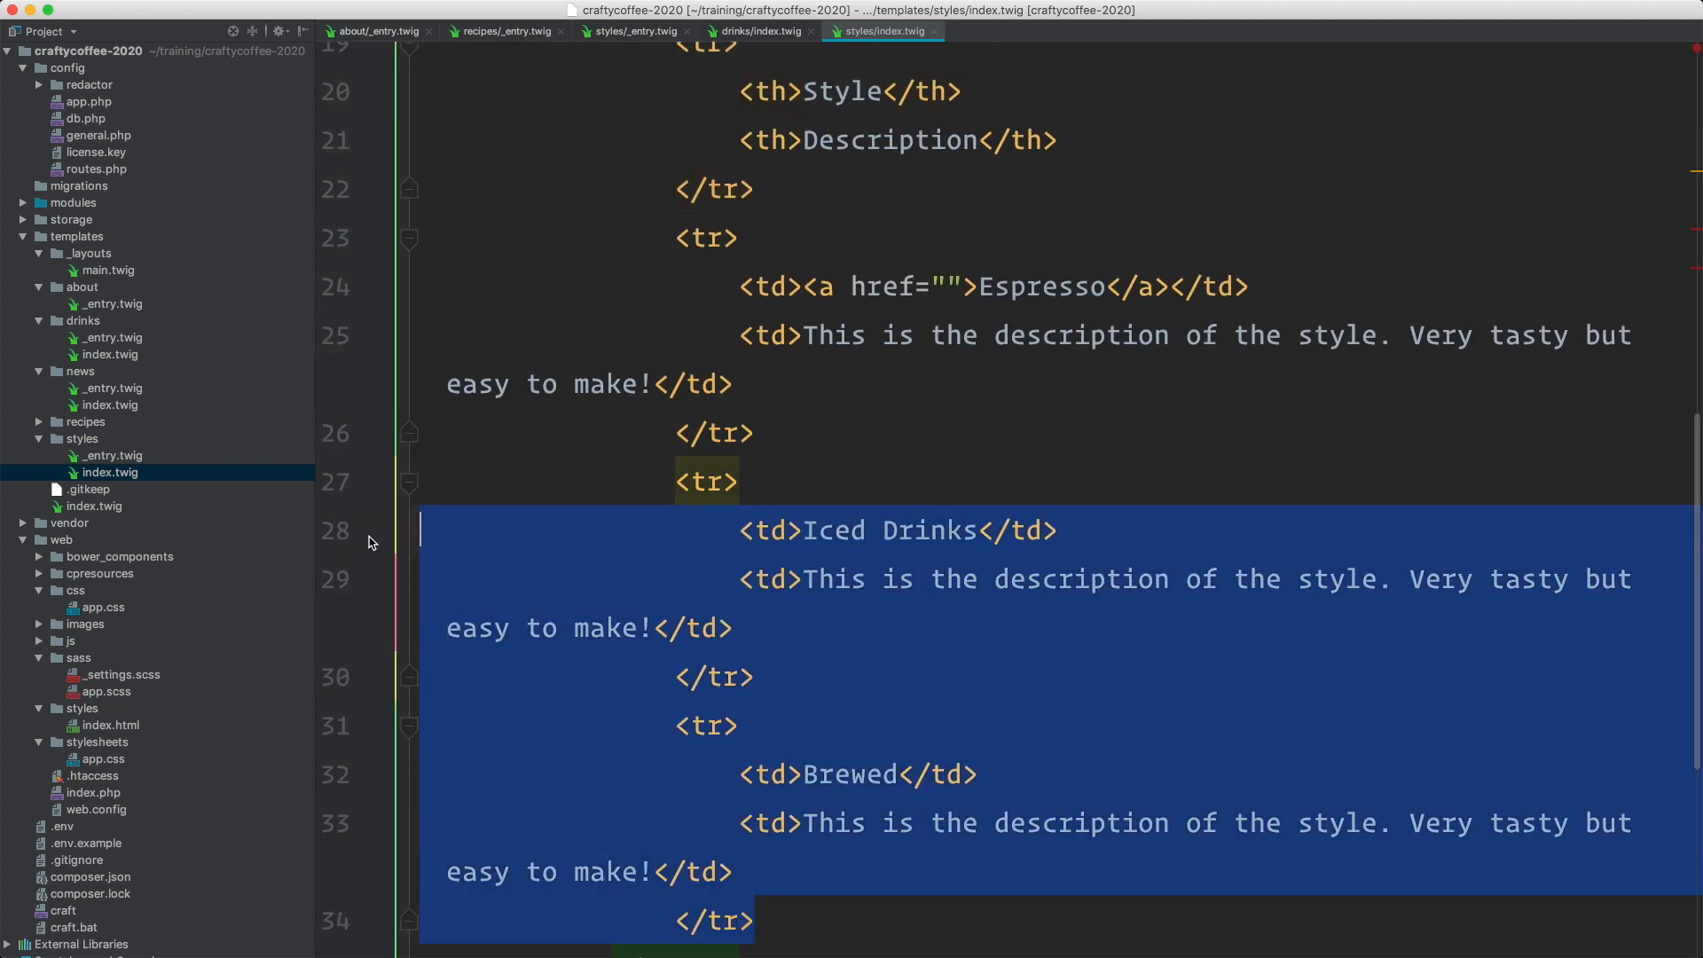
{"action": "key", "text": "Delete"}
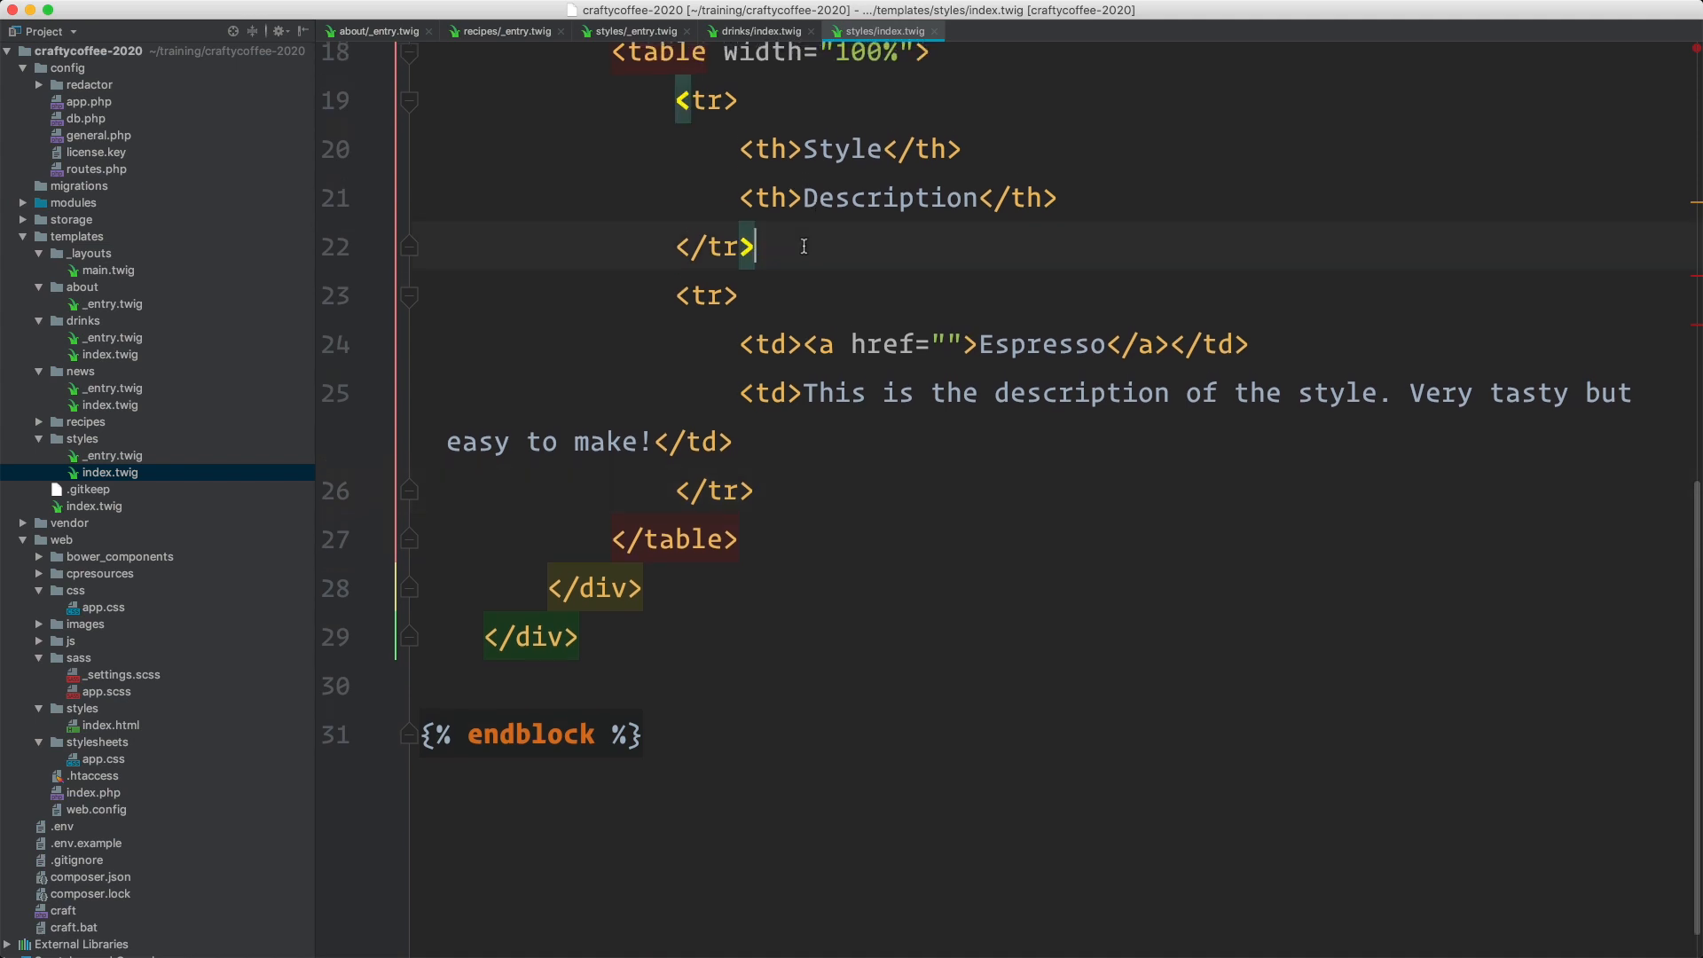
Step: Add {% set styles = craft.categories.group('styles') %} on line 23
{"action": "type", "text": "{% set sty %"}
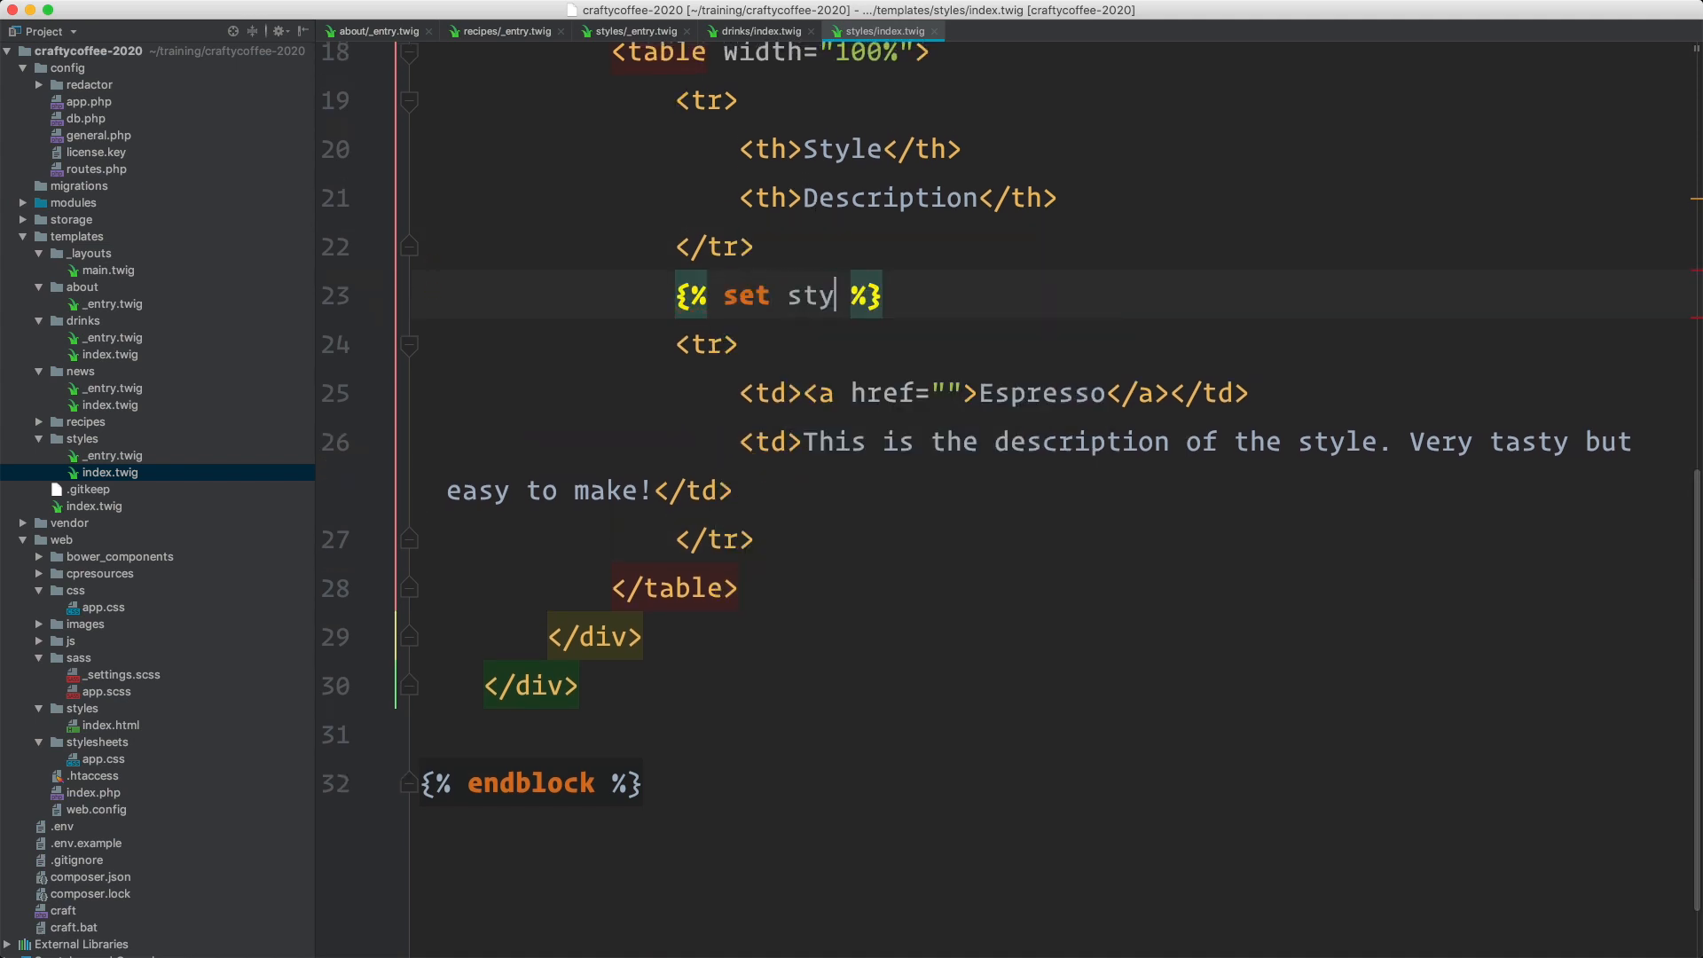
{"action": "type", "text": "les ="}
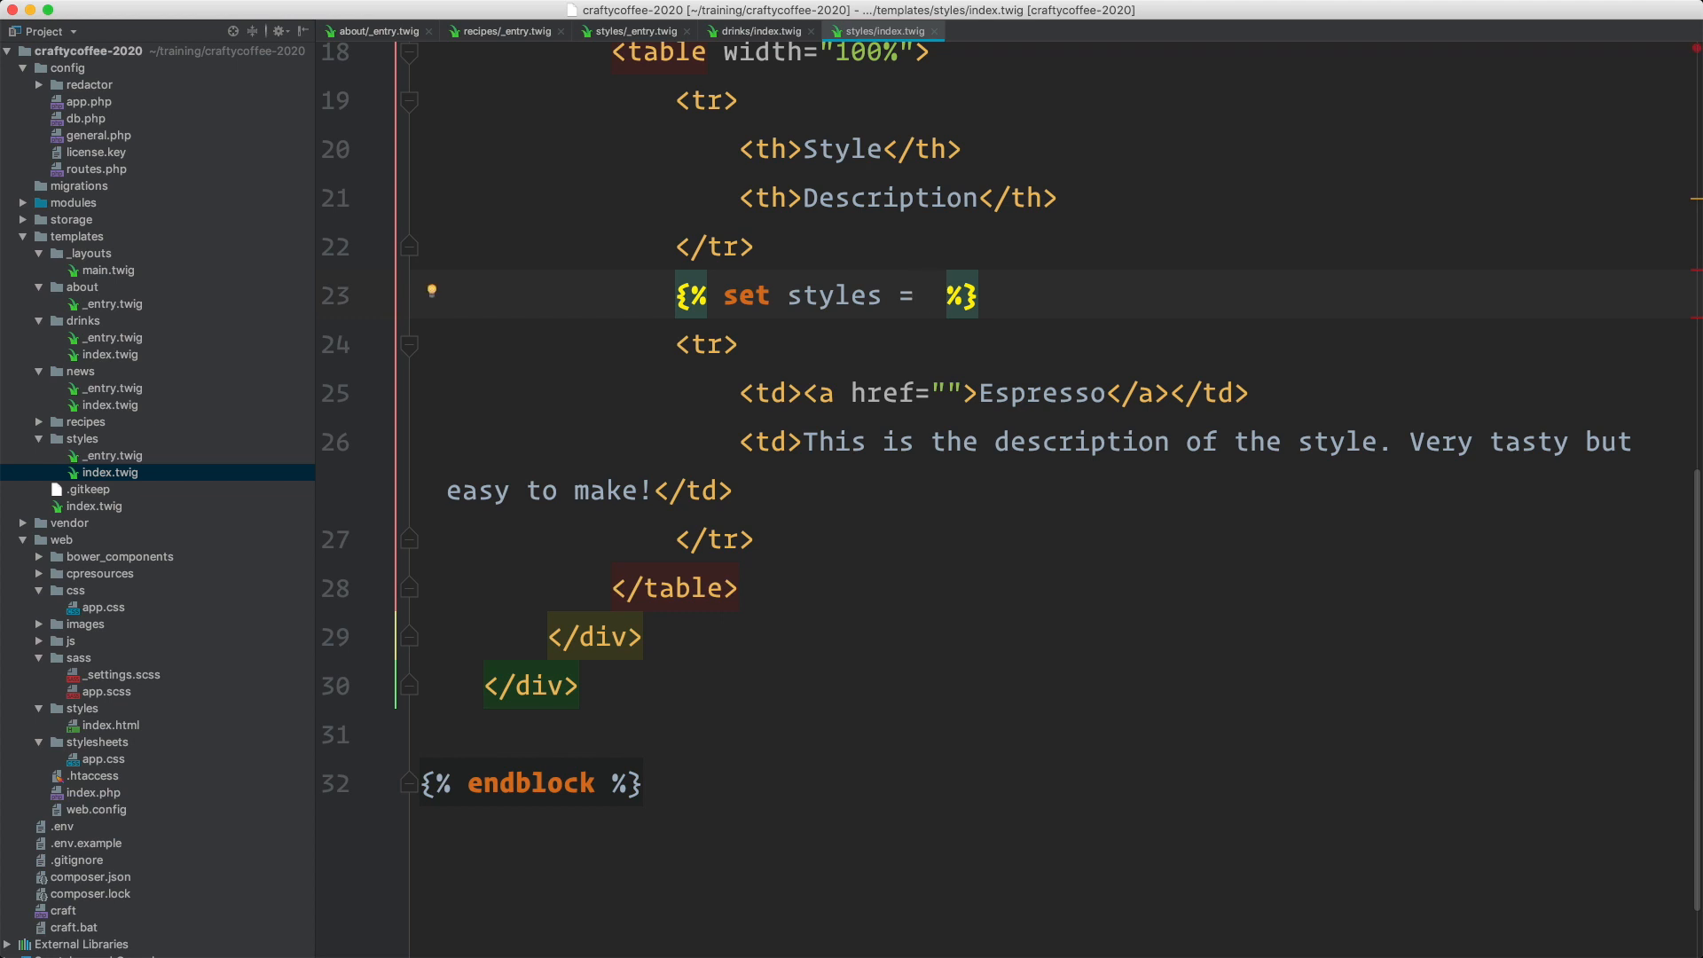
{"action": "type", "text": "craft.cat"}
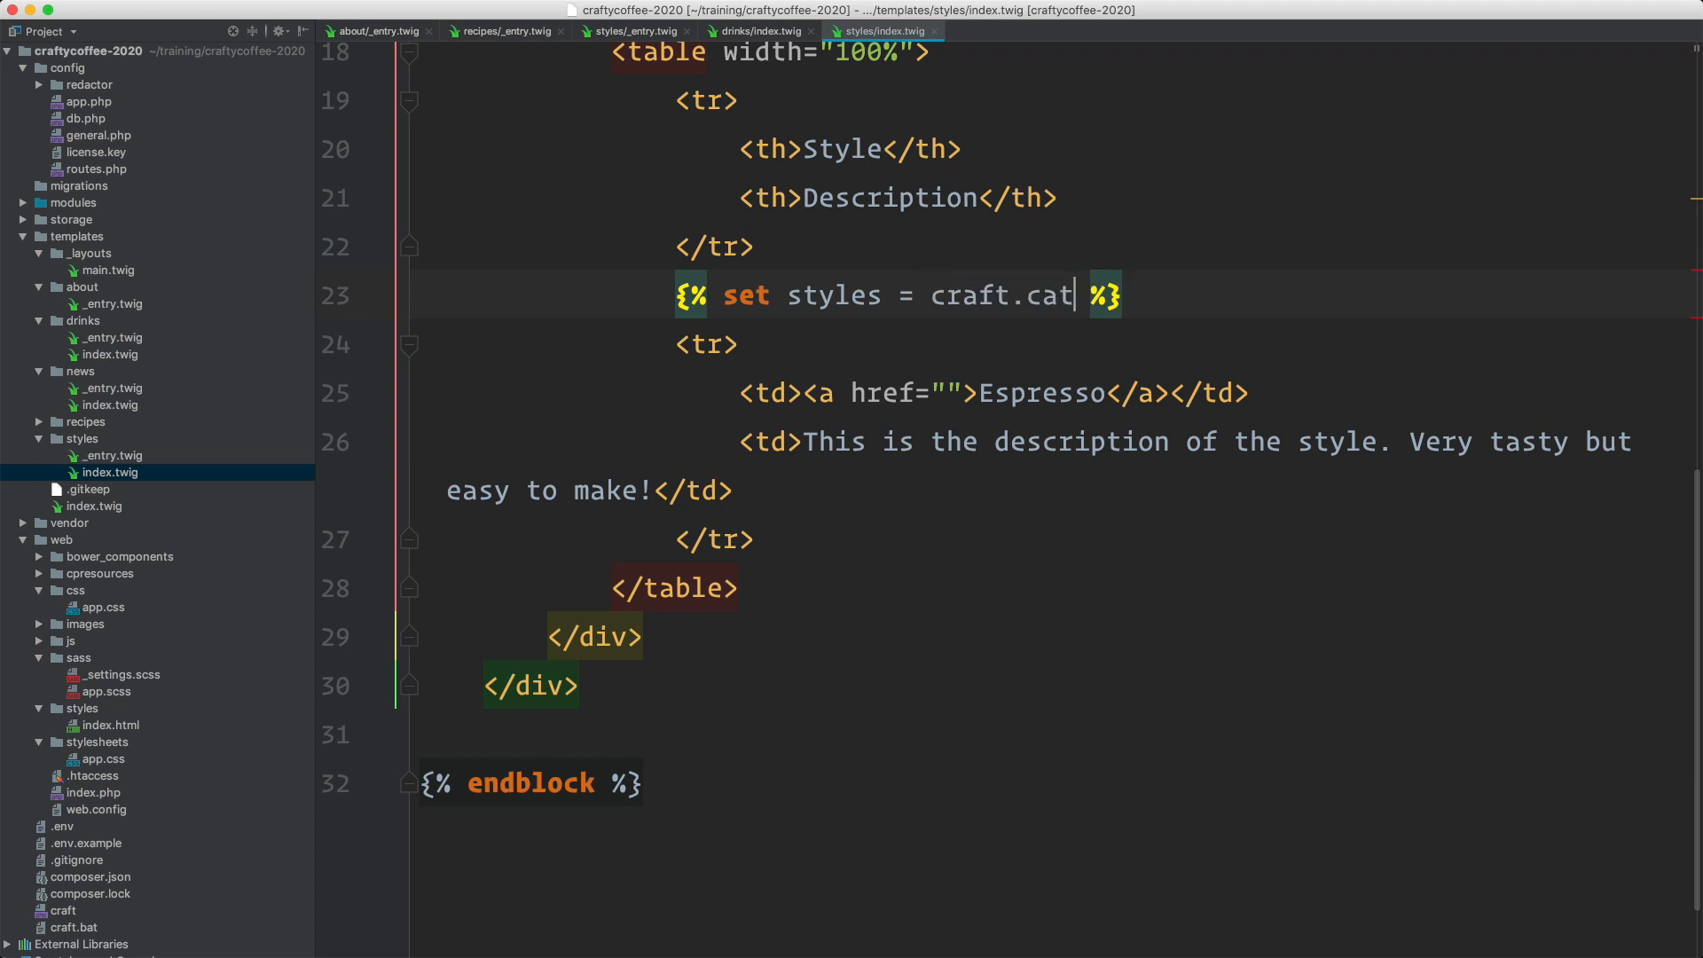
{"action": "type", "text": "egories."}
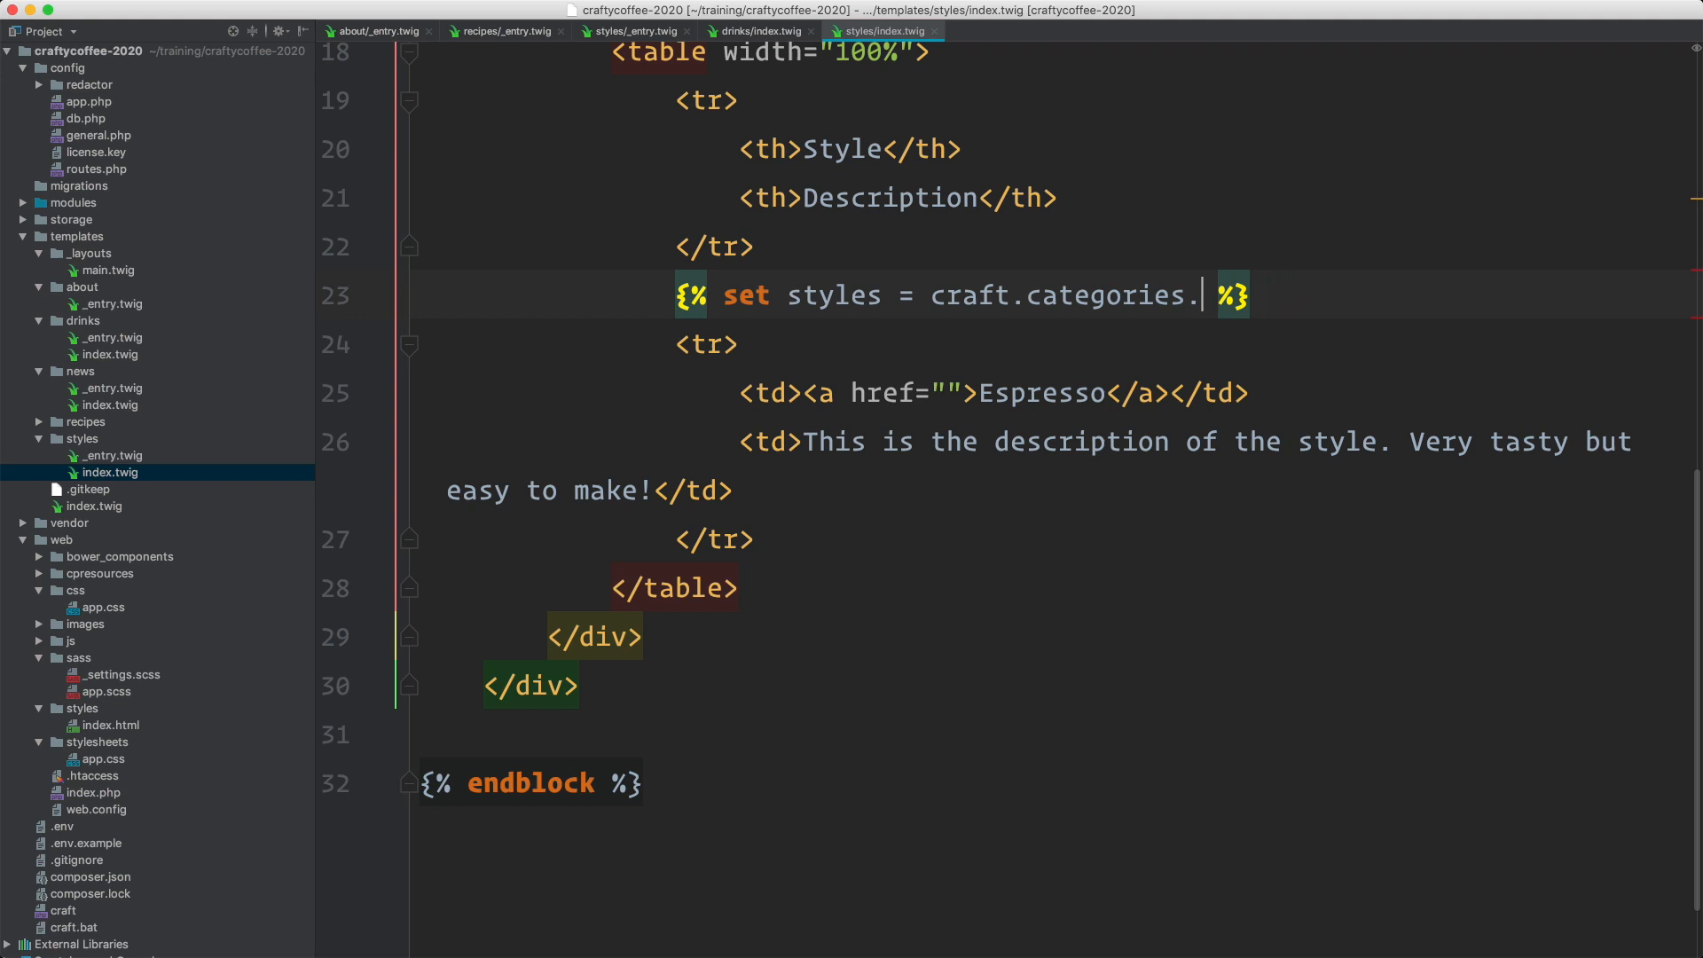
{"action": "type", "text": "group('style')"}
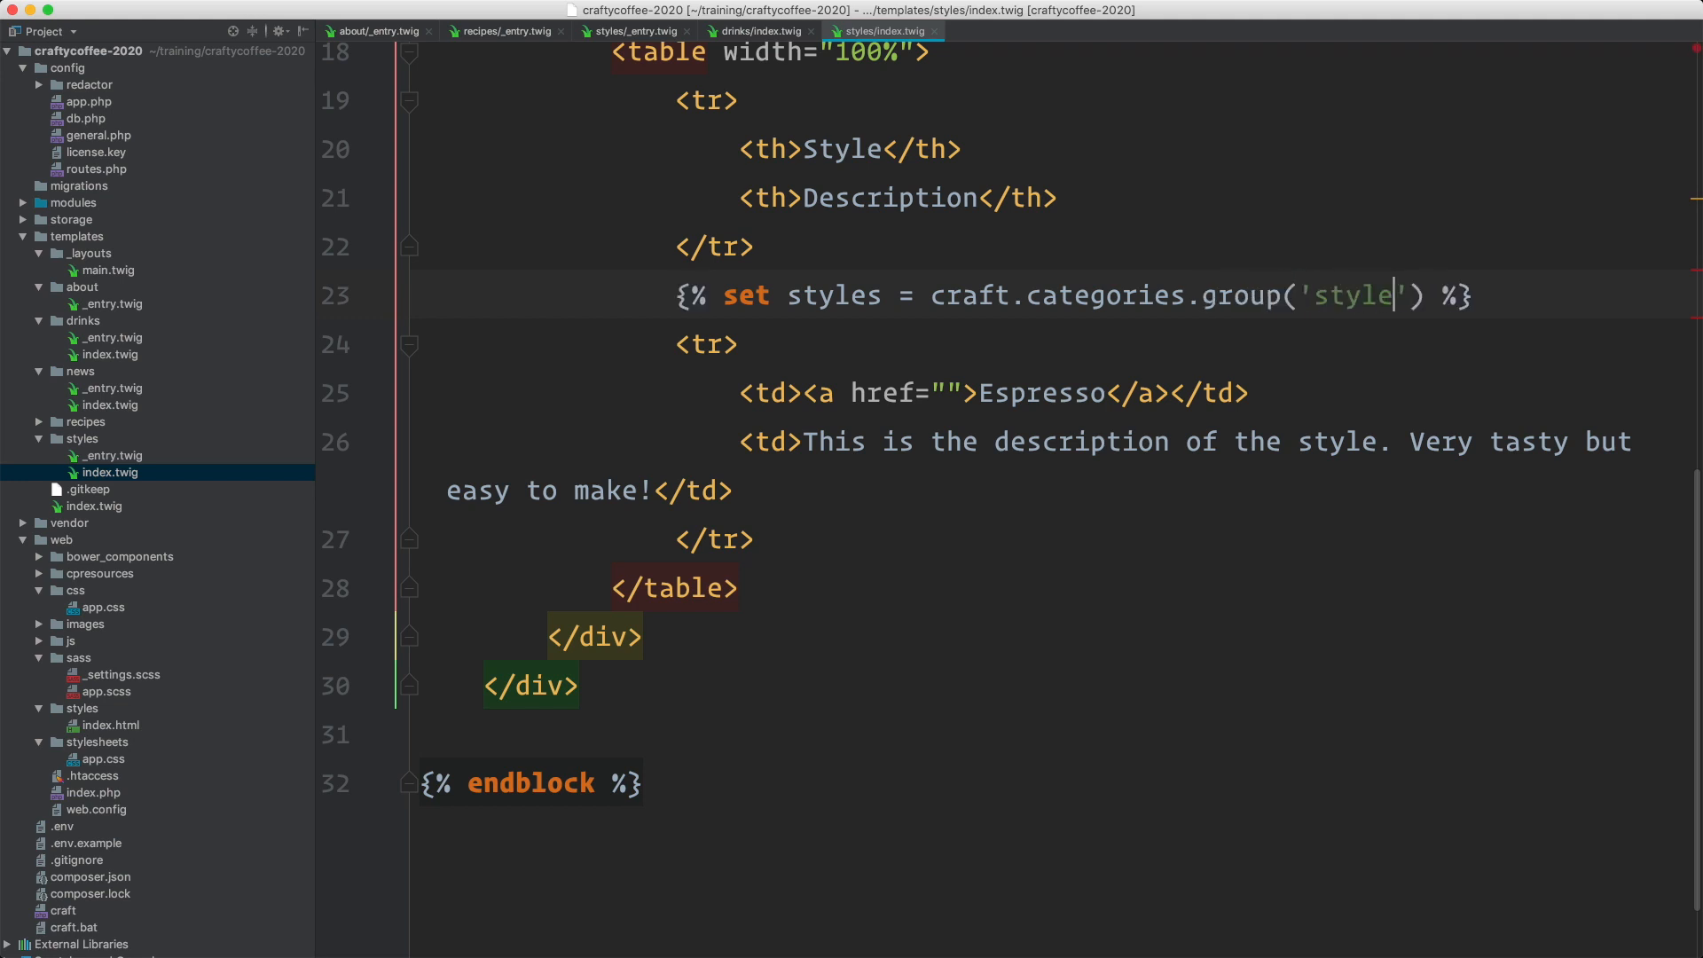
{"action": "type", "text": "s"}
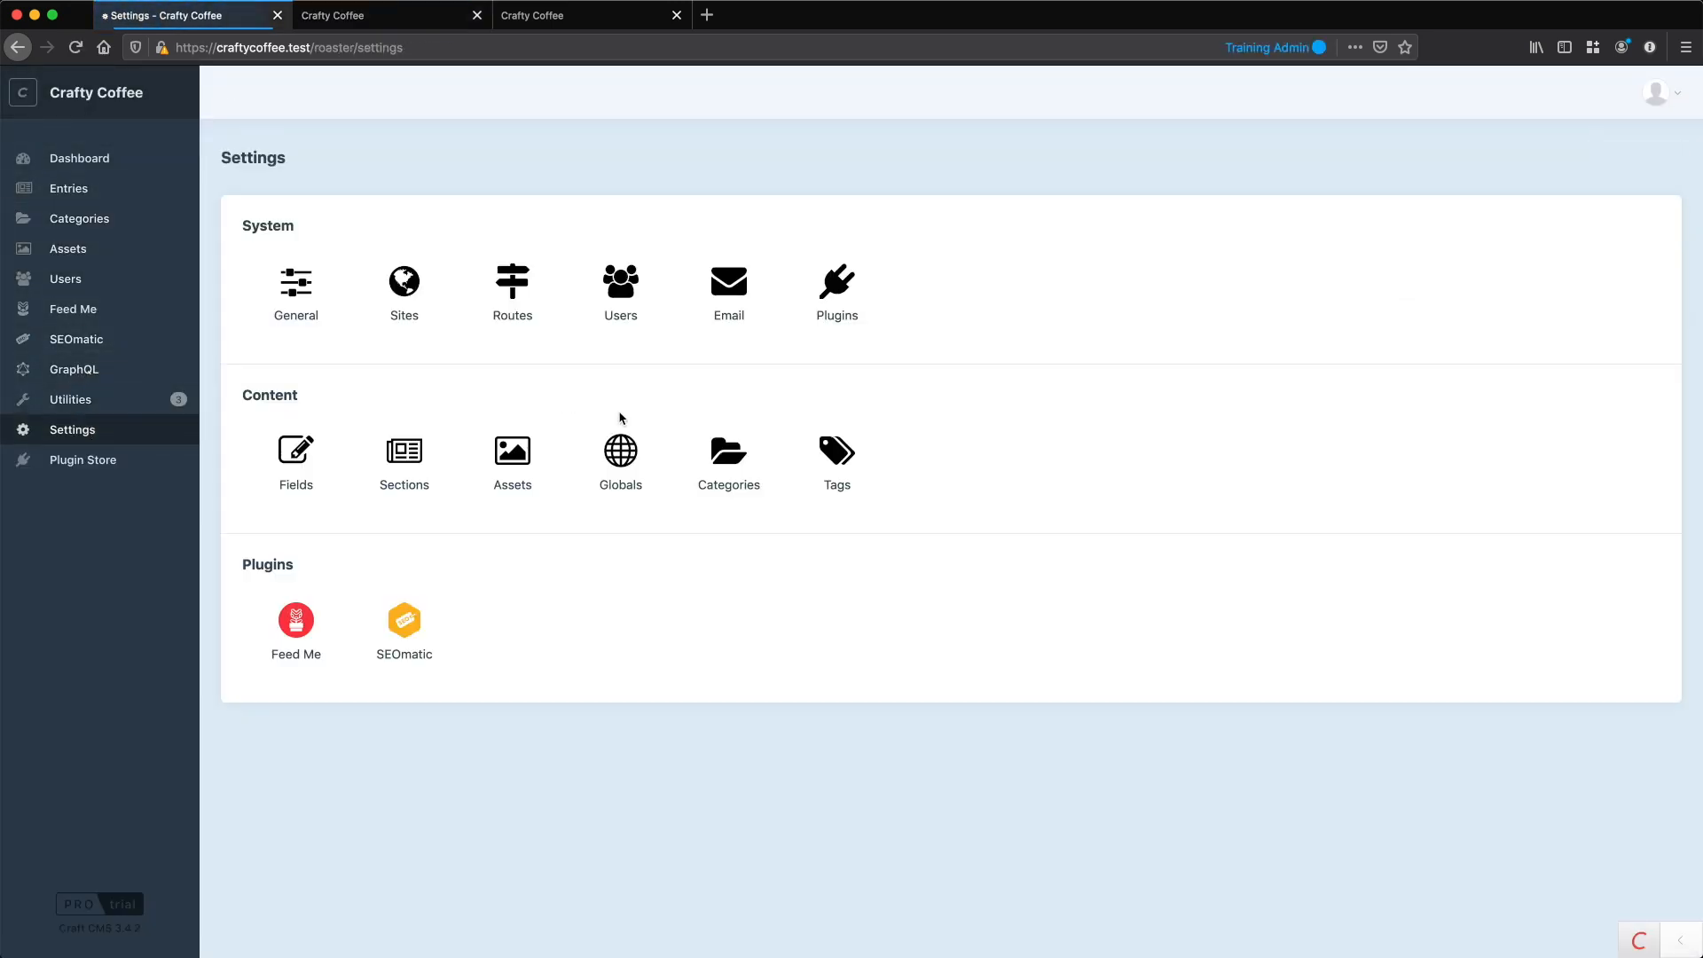
{"action": "left_click", "coordinate": [729, 454]}
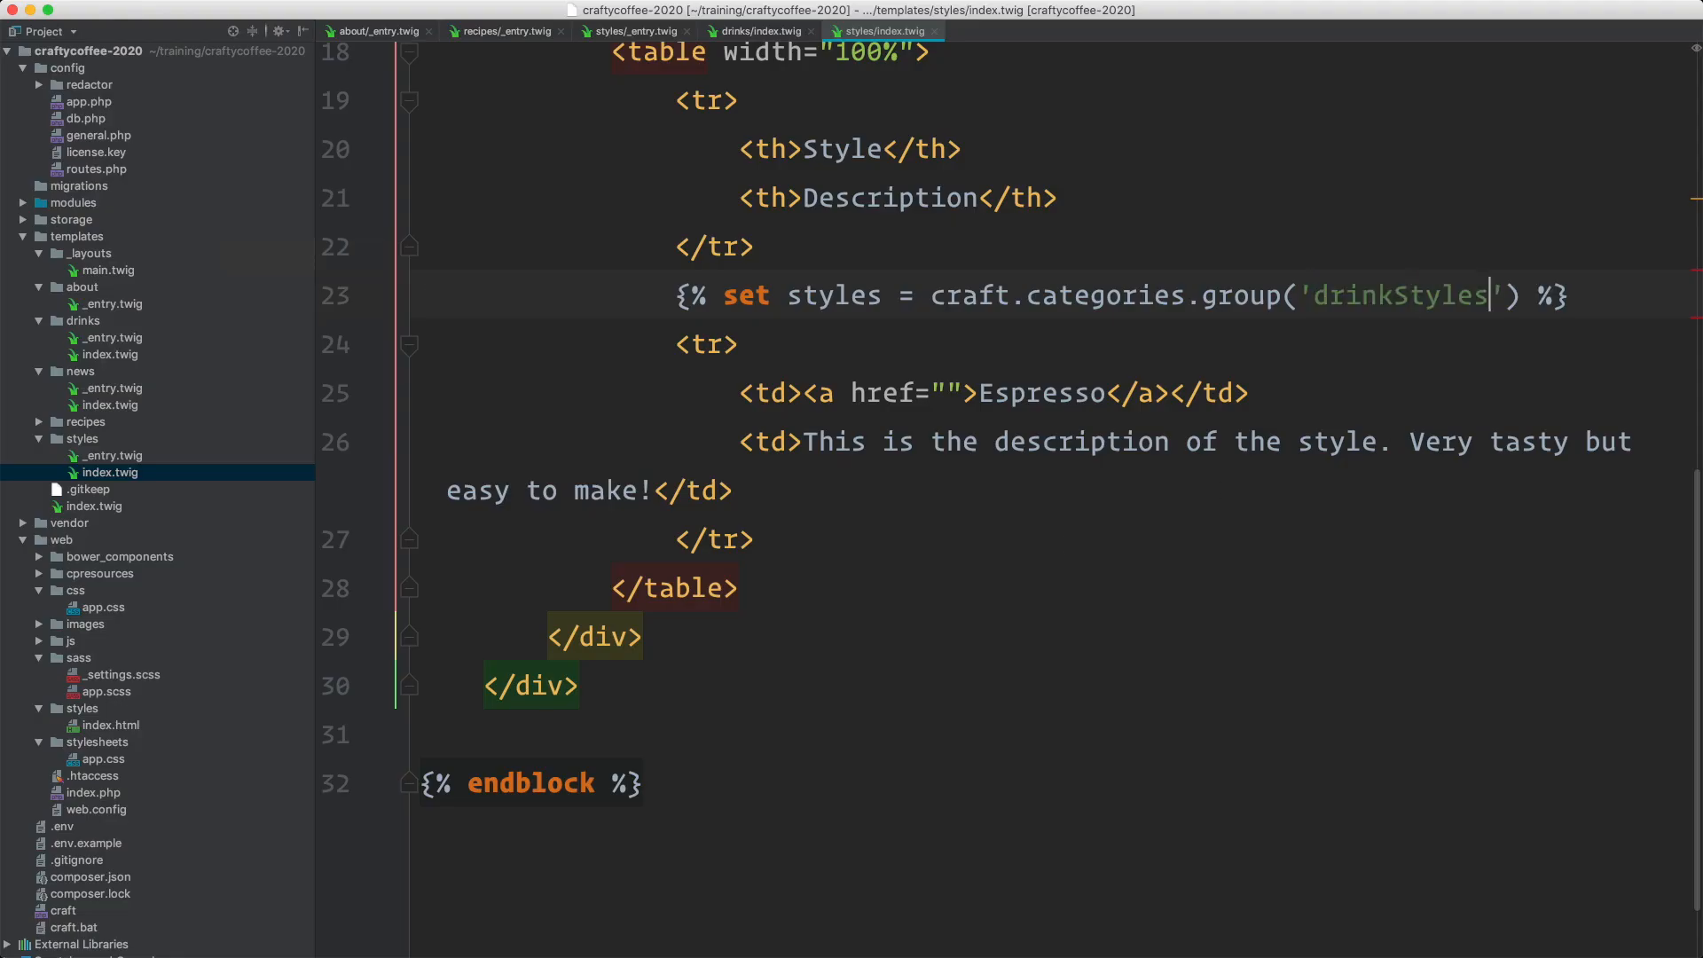
Step: Fetch styles with .all() and wrap the row in {% for style in styles %}
{"action": "type", "text": ".all()"}
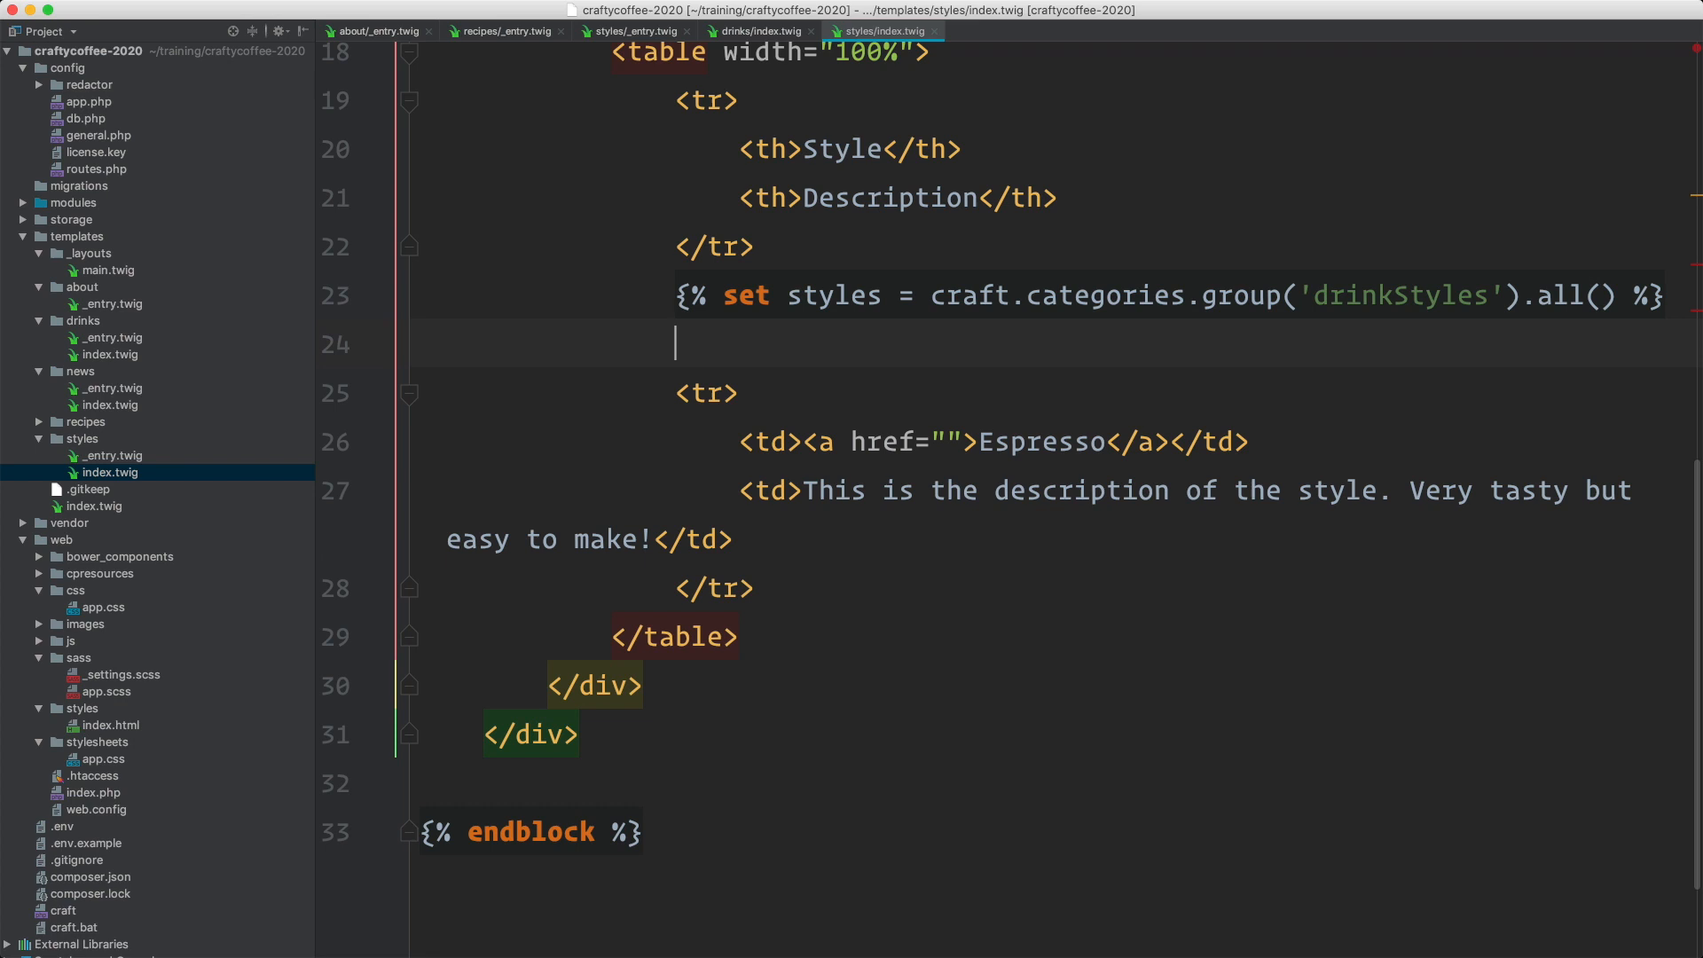
{"action": "type", "text": "{% for dty %}"}
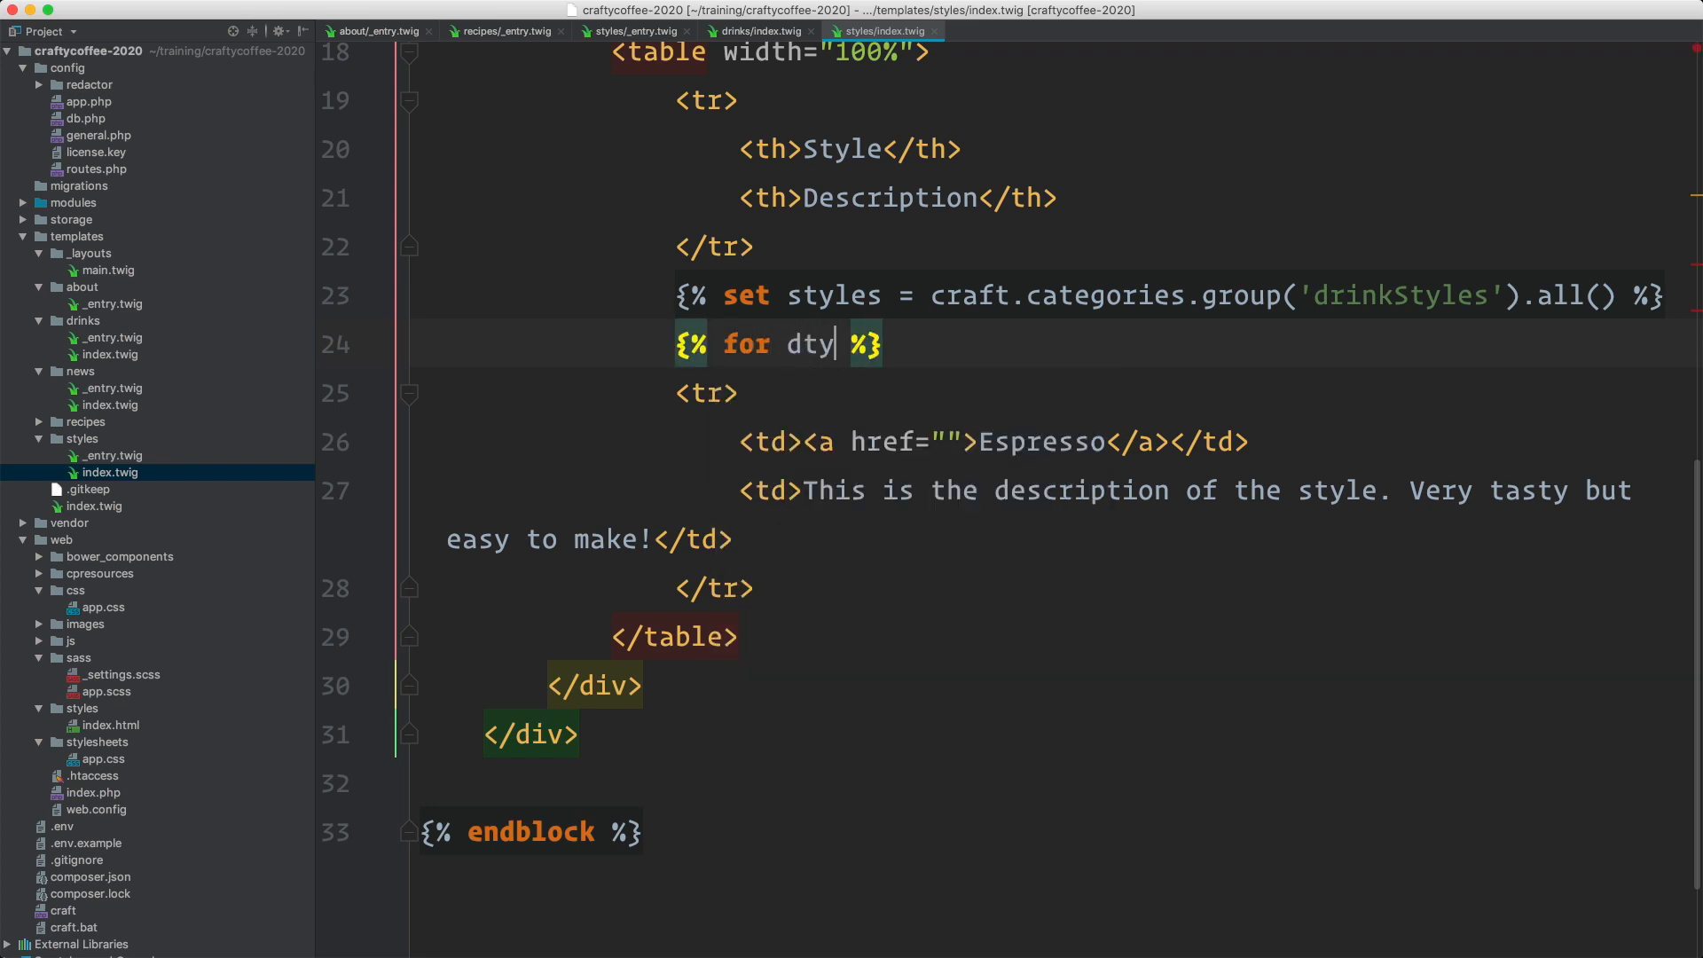
{"action": "type", "text": "style in t"}
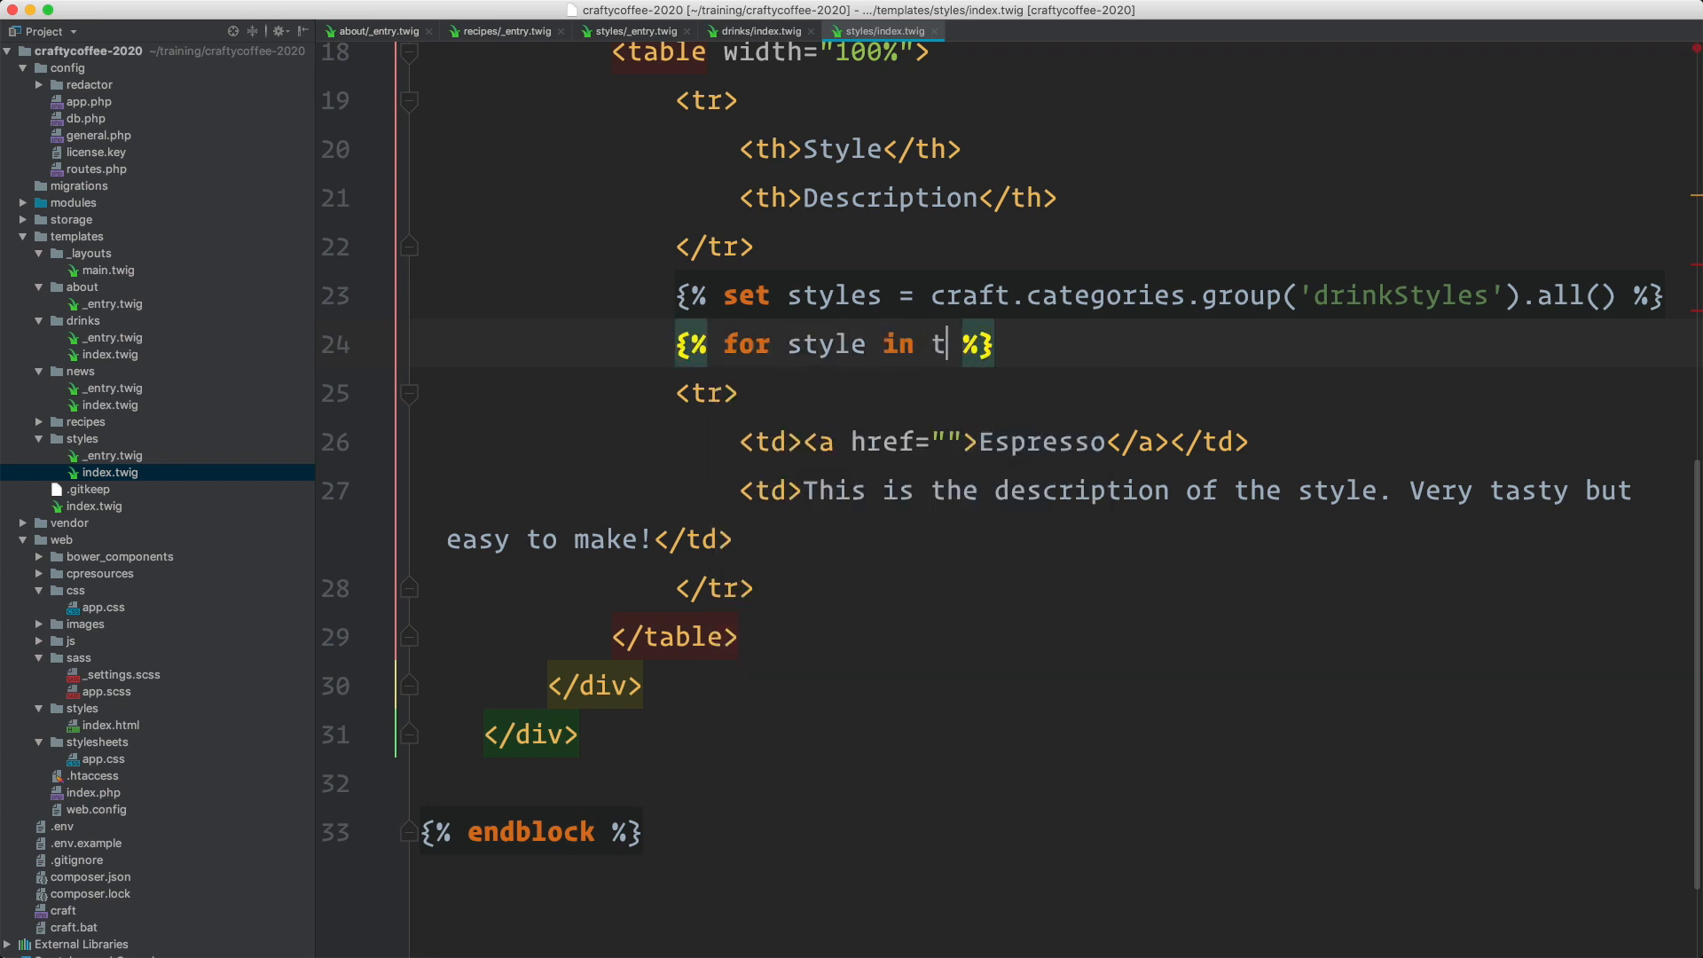
{"action": "type", "text": "yles"}
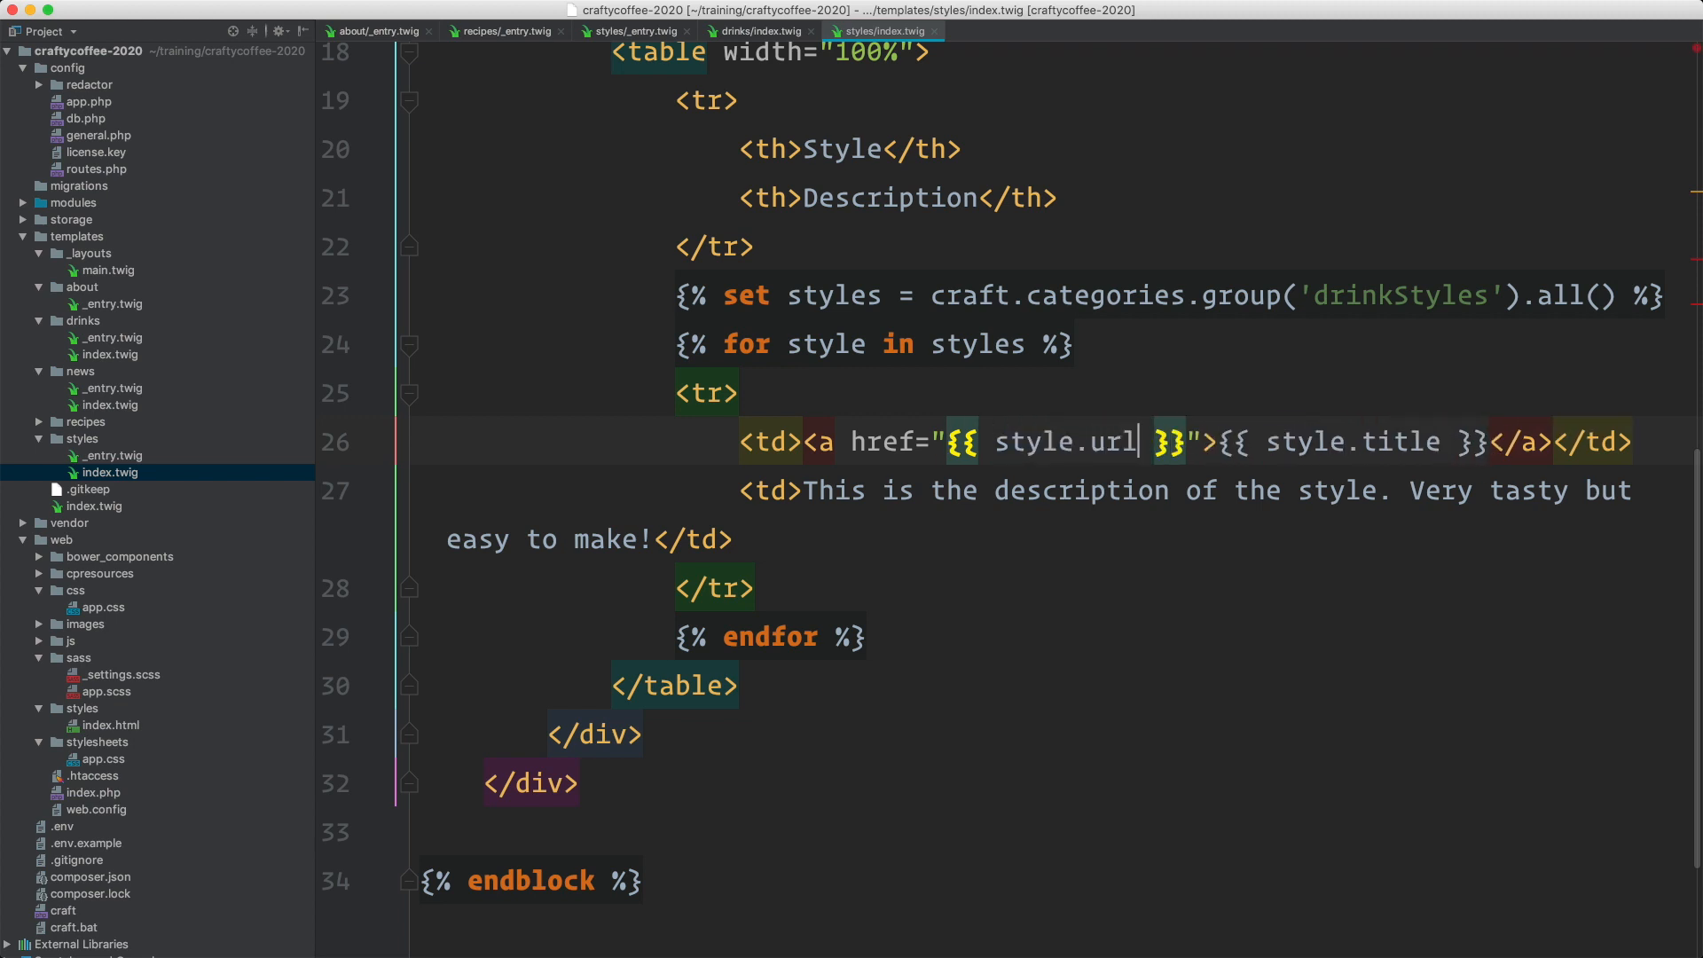
Step: Select the placeholder description and copy the styleDescription handle from the Styles field group
{"action": "left_click_drag", "start_coordinate": [808, 489], "coordinate": [622, 539]}
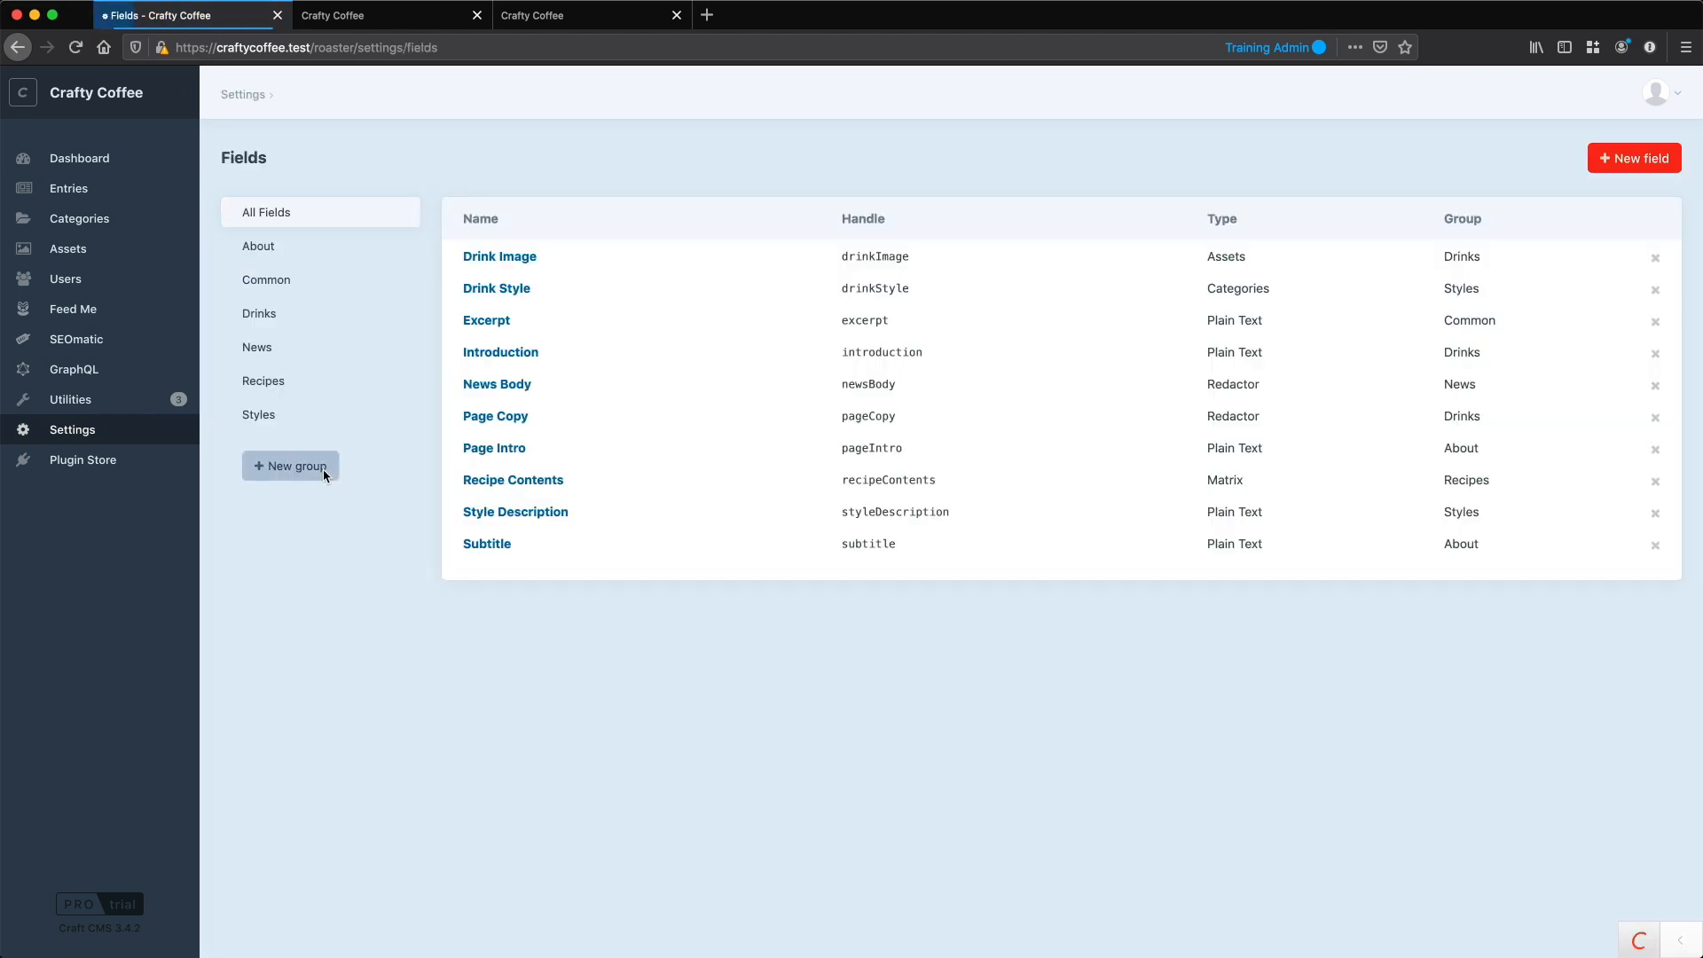
{"action": "left_click", "coordinate": [258, 414]}
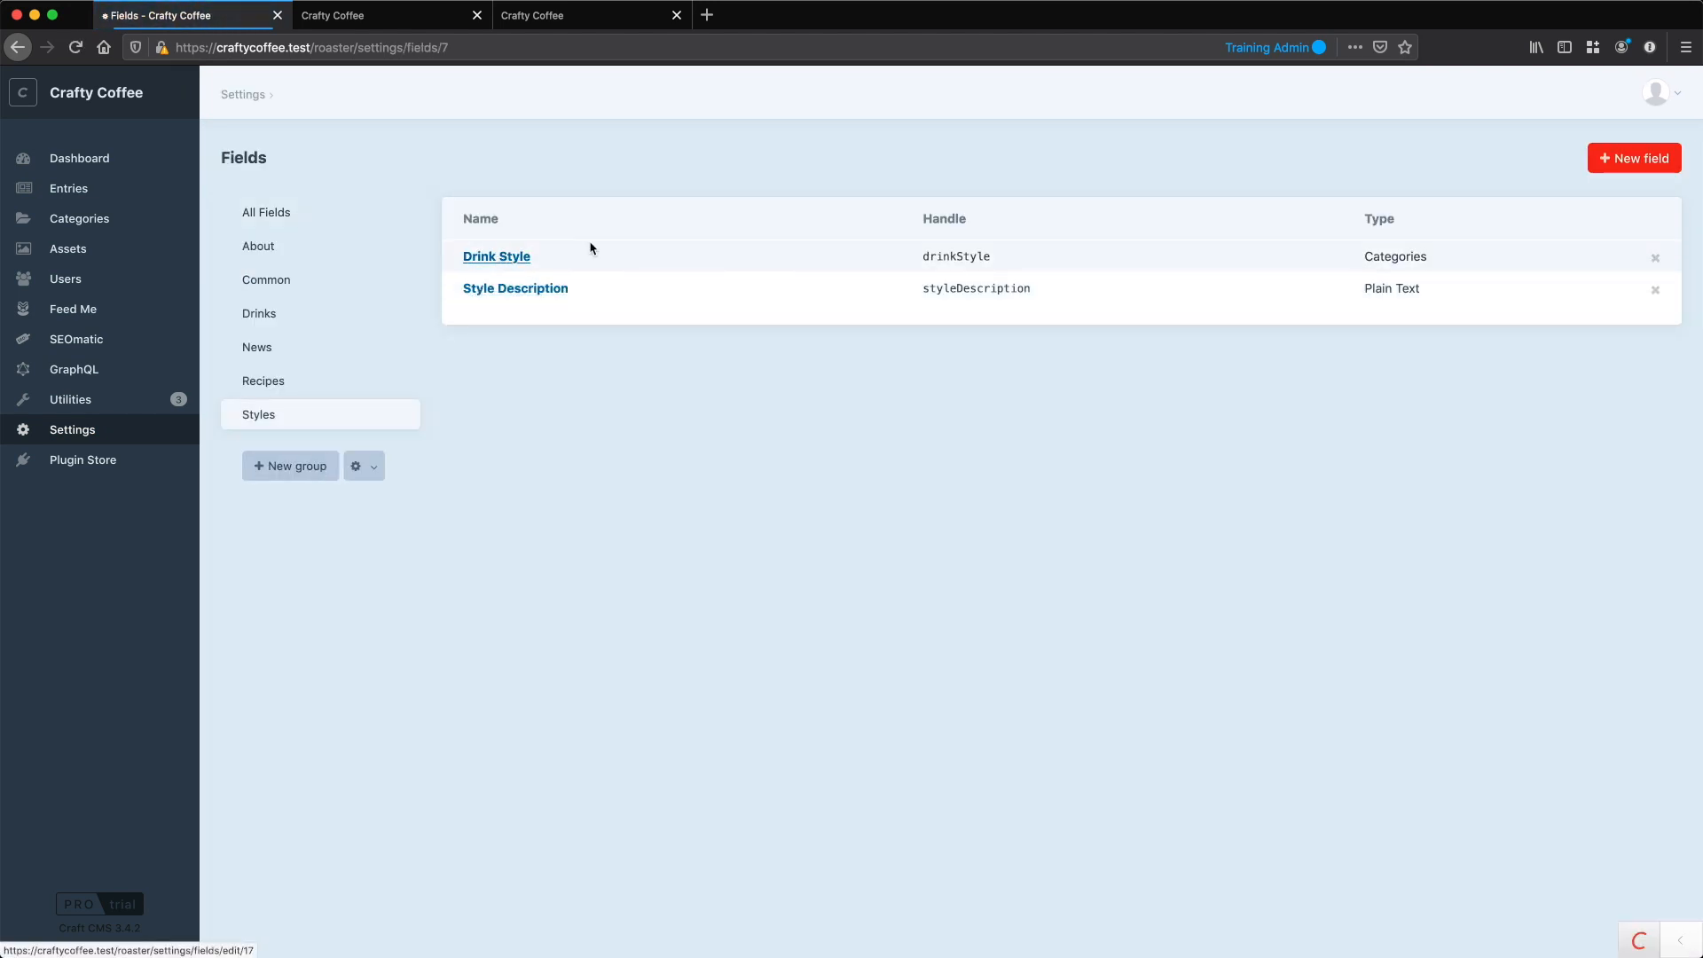
{"action": "double_click", "coordinate": [976, 287]}
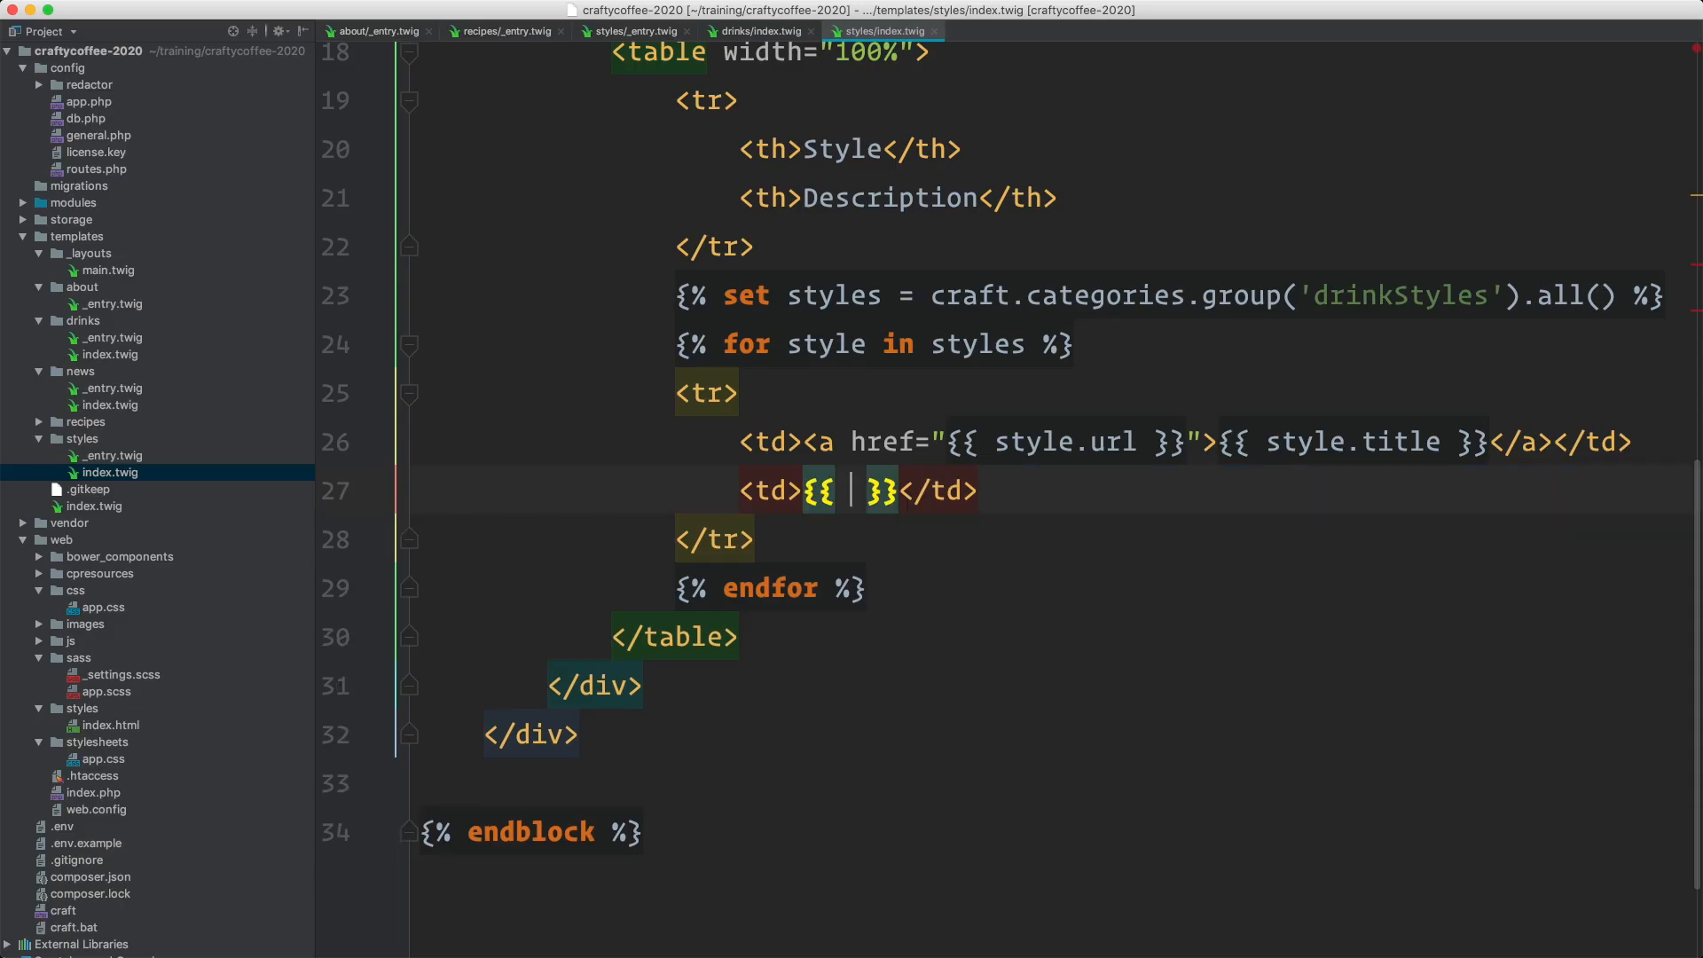
Step: Output {{ style.styleDescription }} in the description cell and reload the Drink Styles page
{"action": "type", "text": "style.styleDescription"}
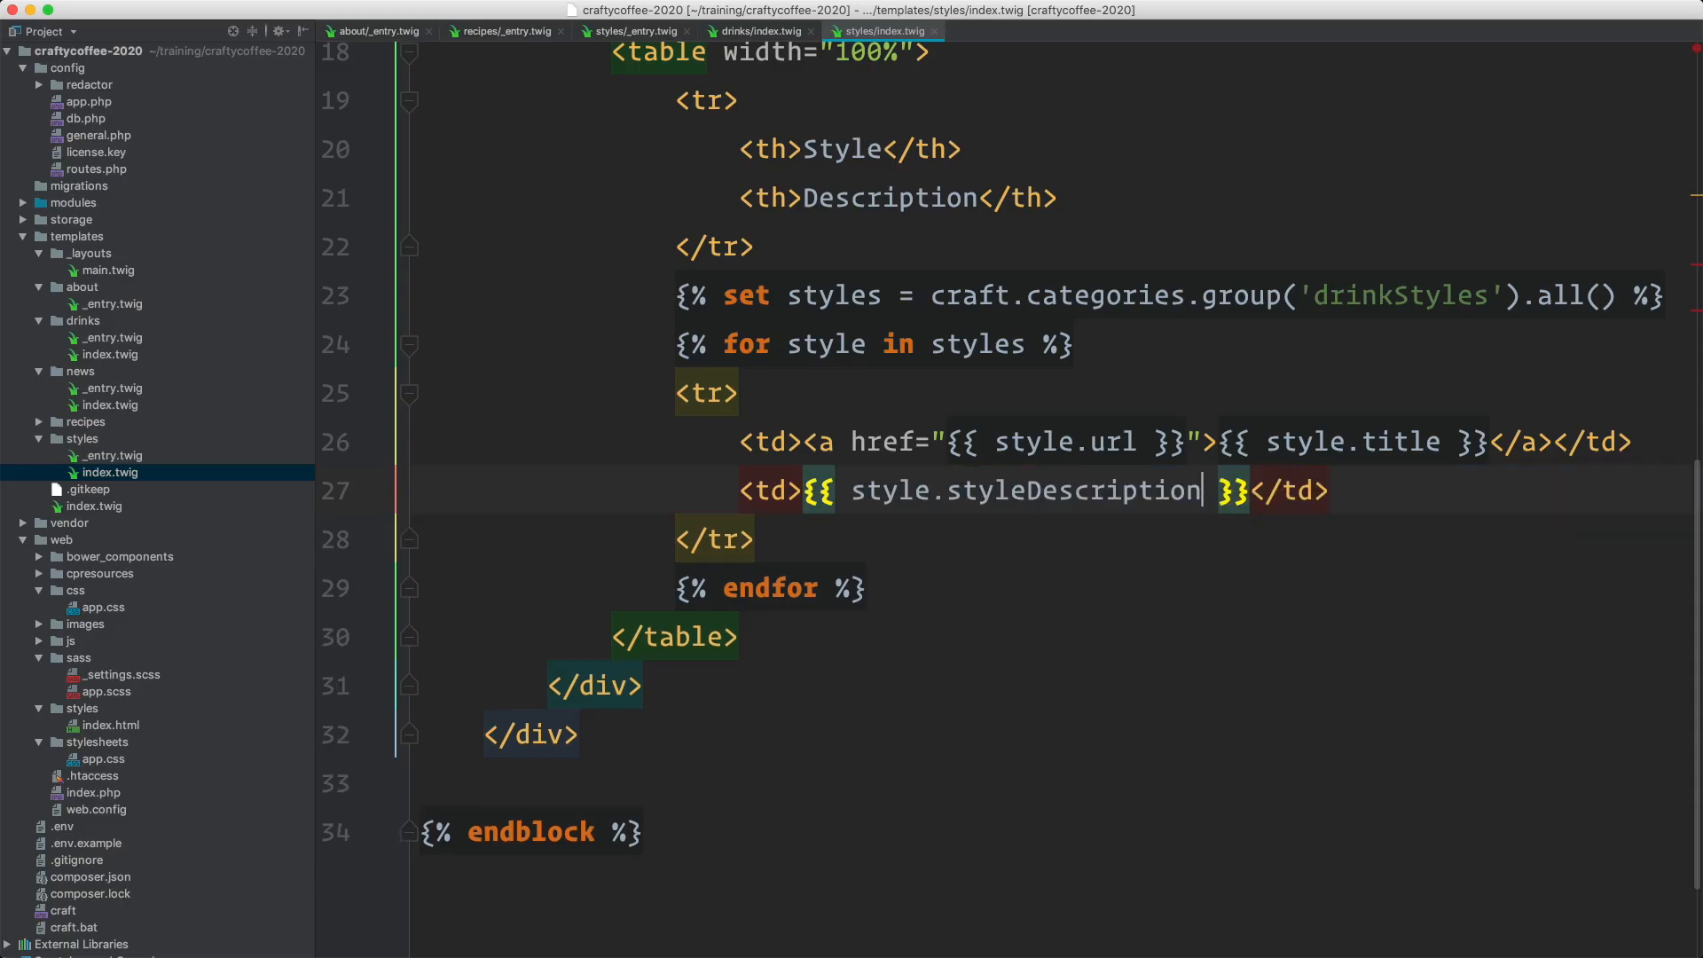
{"action": "left_click", "coordinate": [867, 587]}
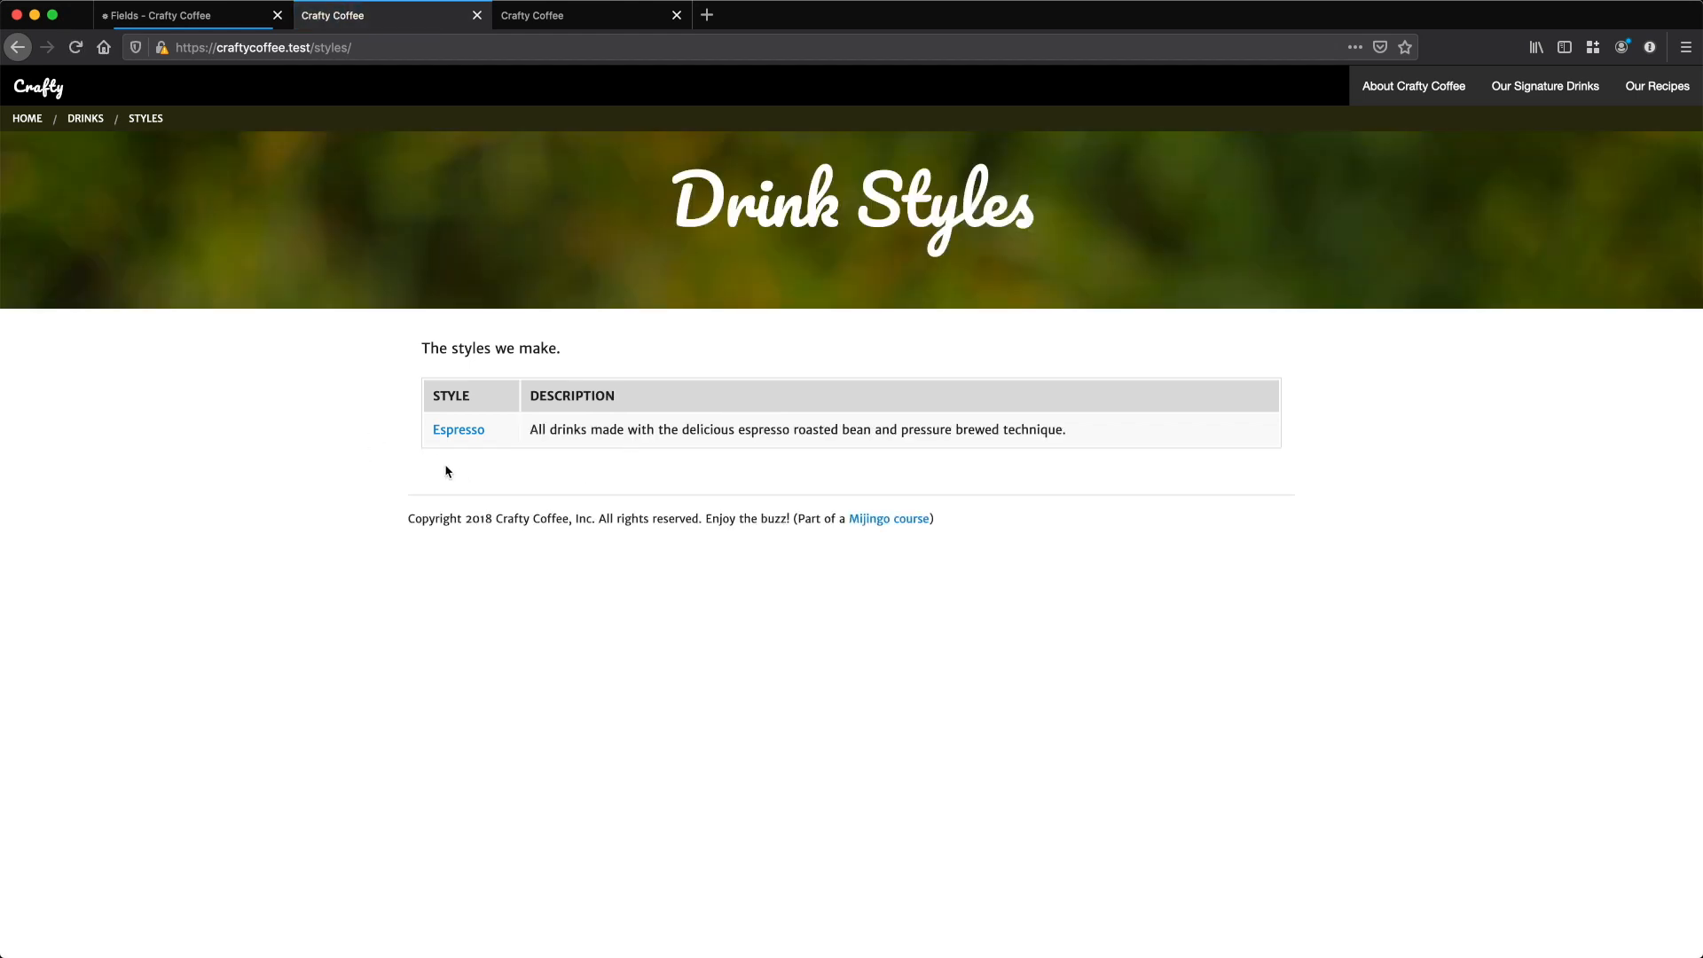
{"action": "mouse_move", "coordinate": [967, 429]}
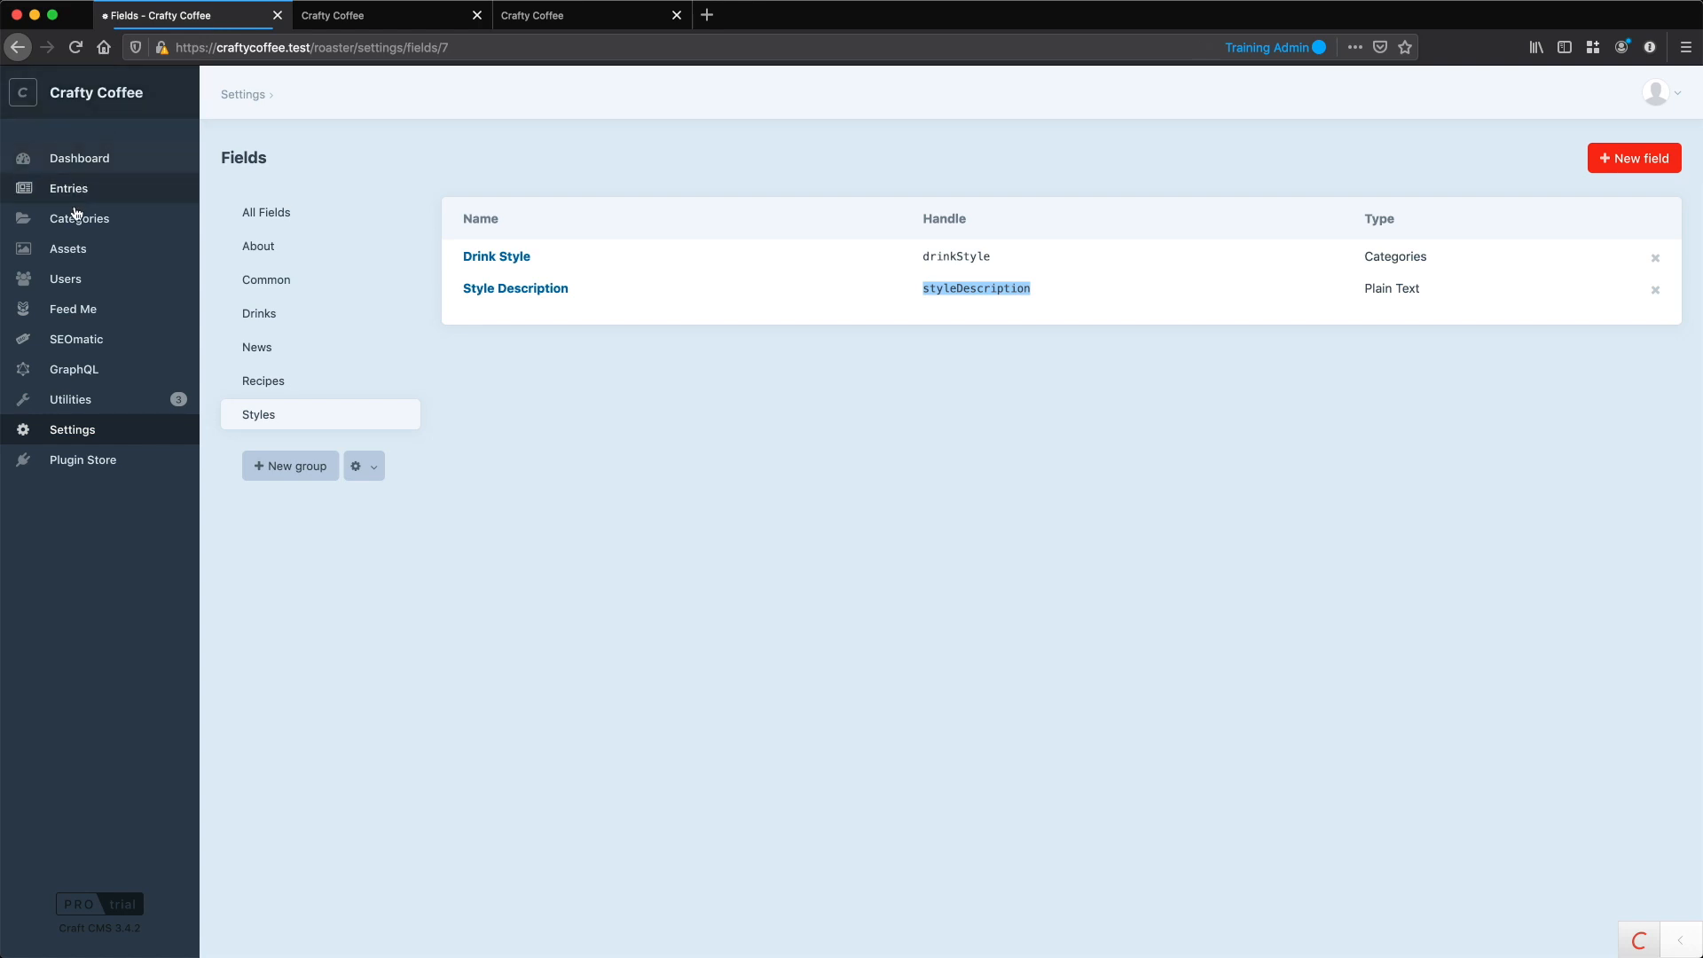
Step: Create and save the Drink Styles category 'Iced Drinks' with description 'Iced drinks for hot days.'
{"action": "left_click", "coordinate": [79, 219]}
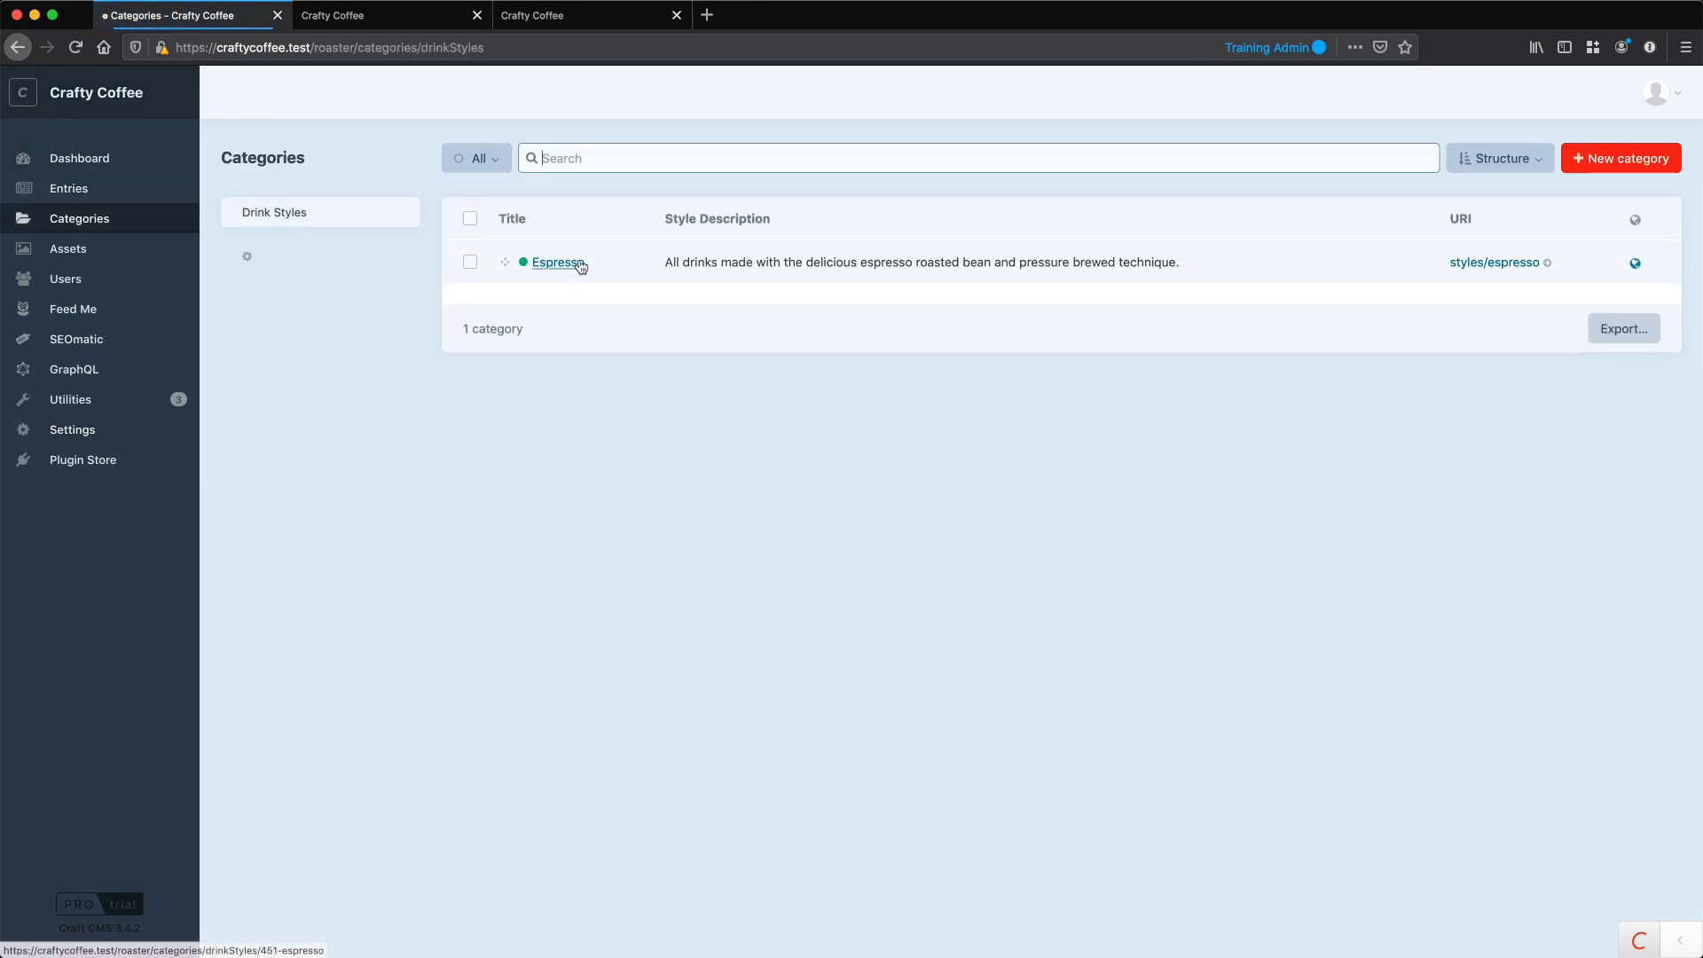
{"action": "left_click", "coordinate": [1620, 158]}
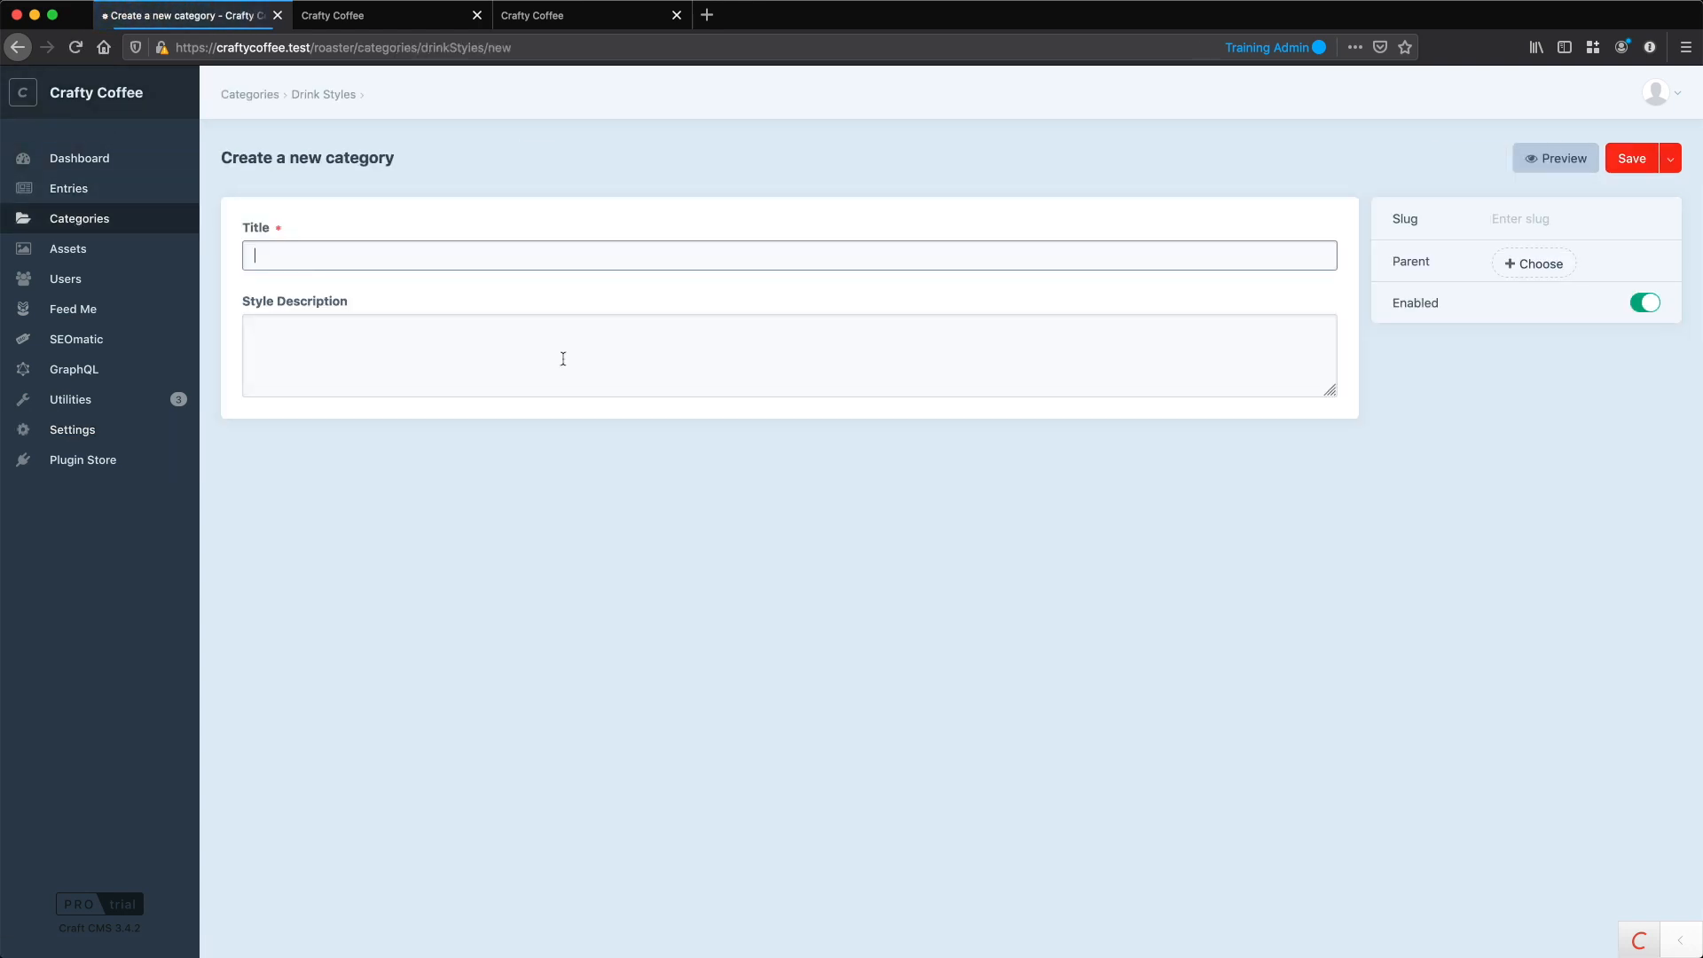
{"action": "type", "text": "Iced"}
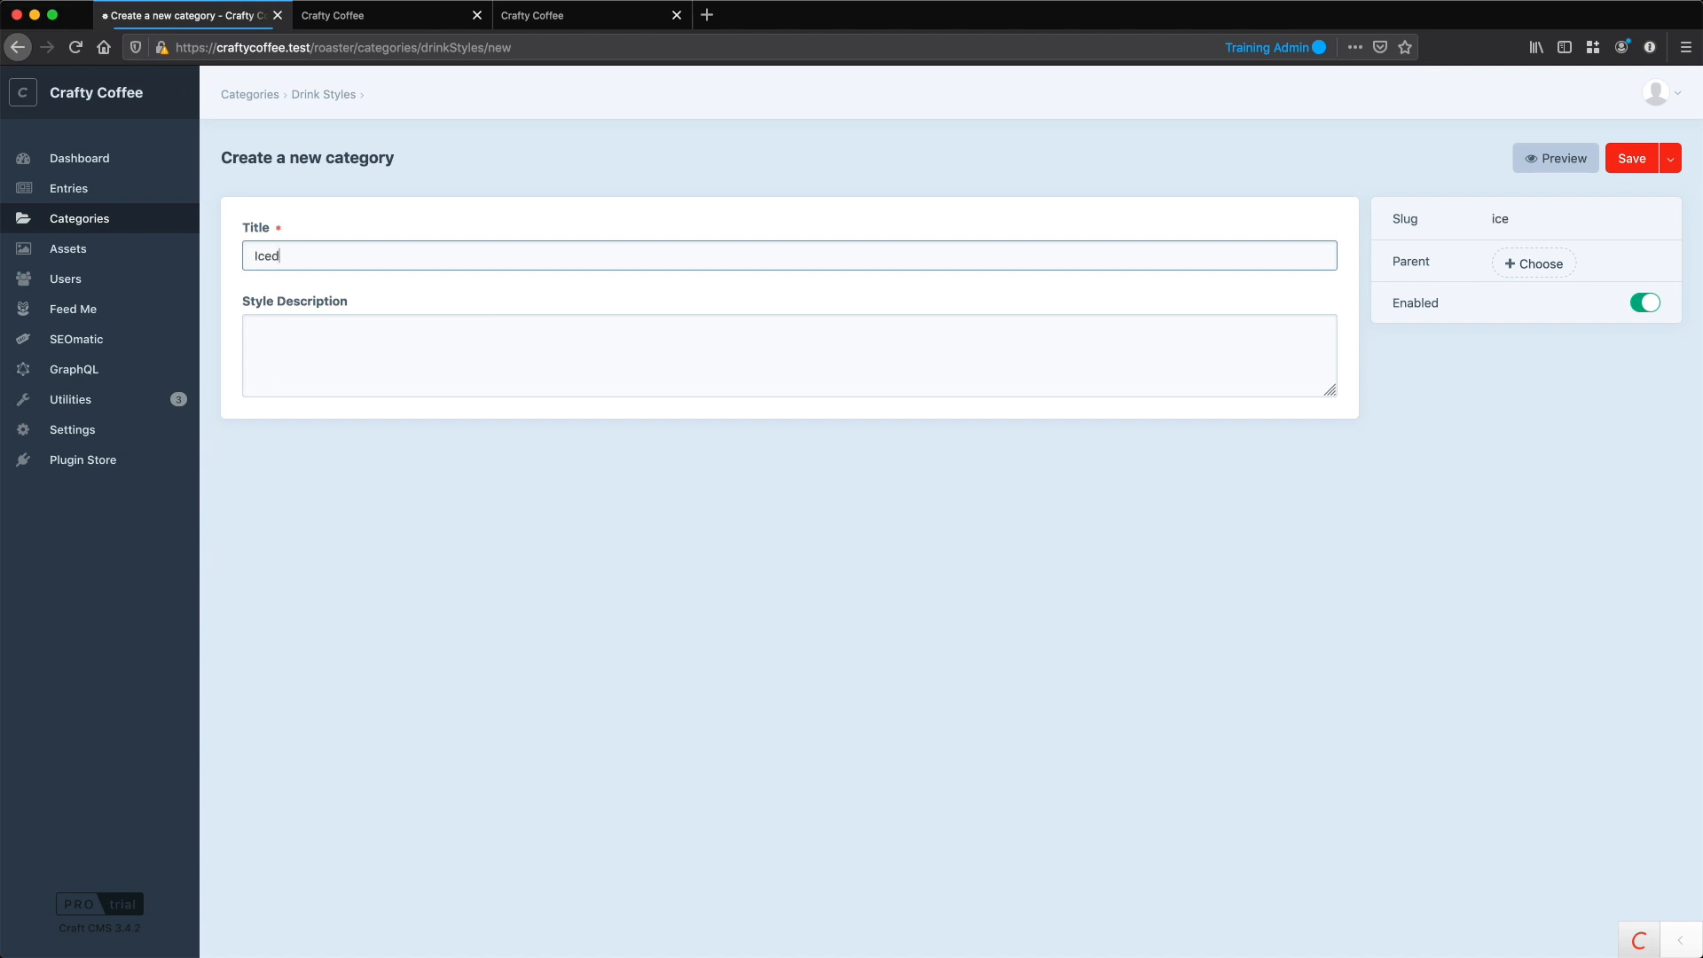
{"action": "type", "text": "Iced drinks for hot"}
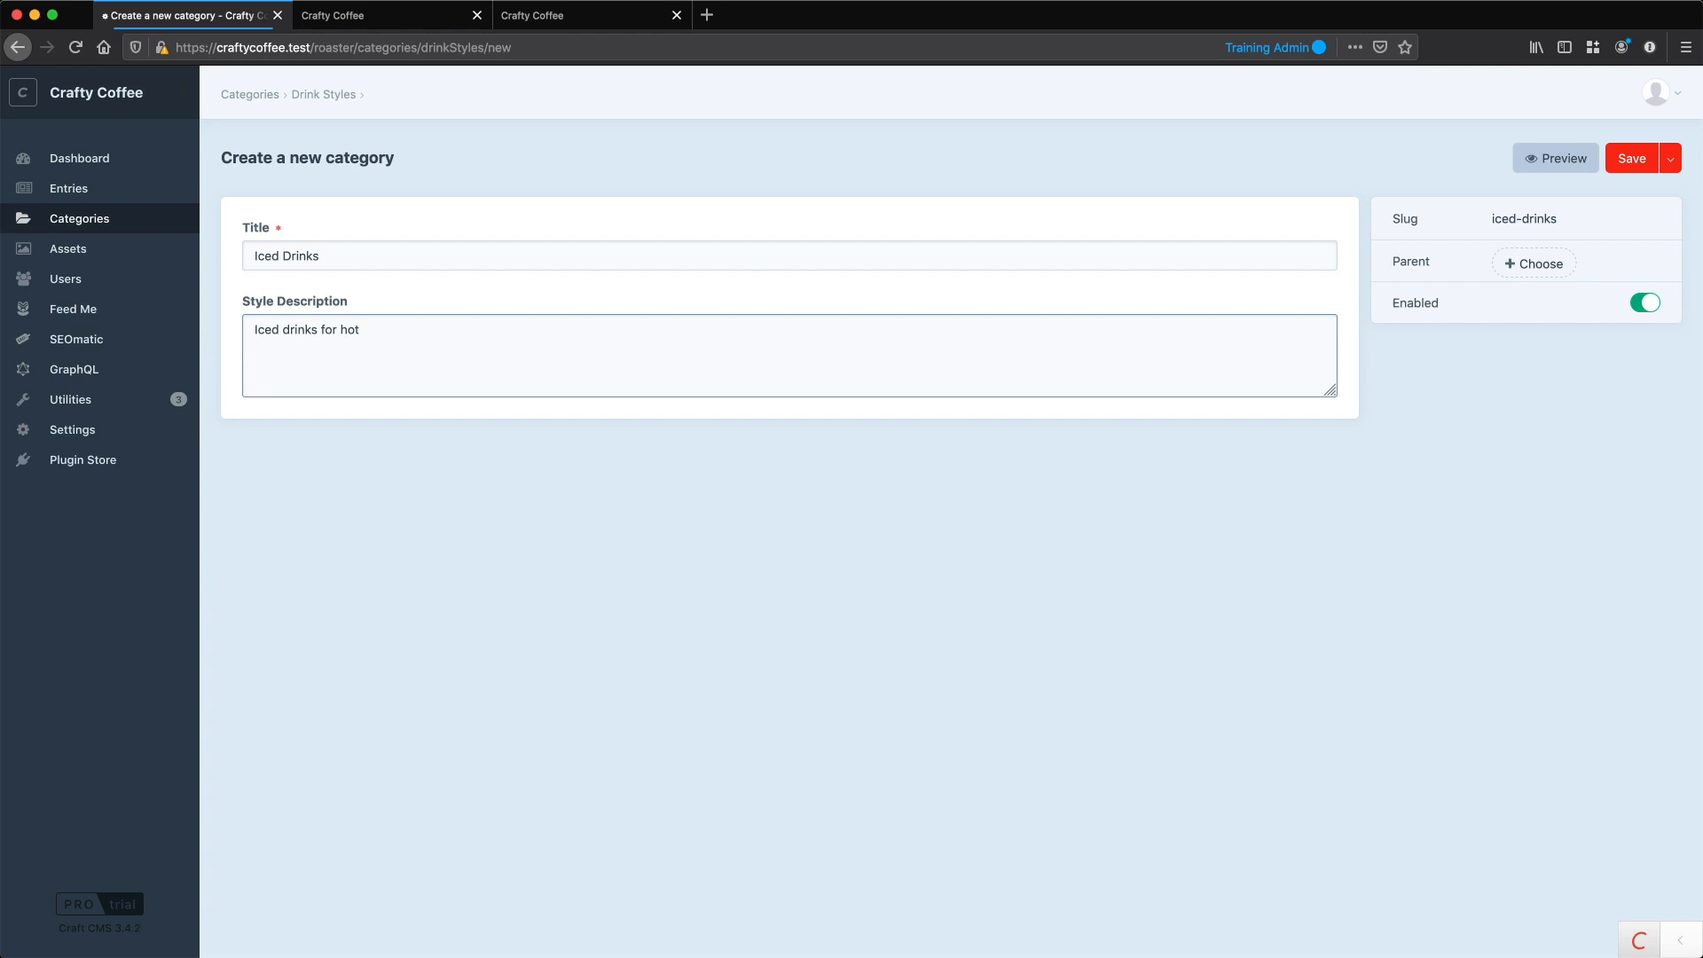
{"action": "type", "text": "days."}
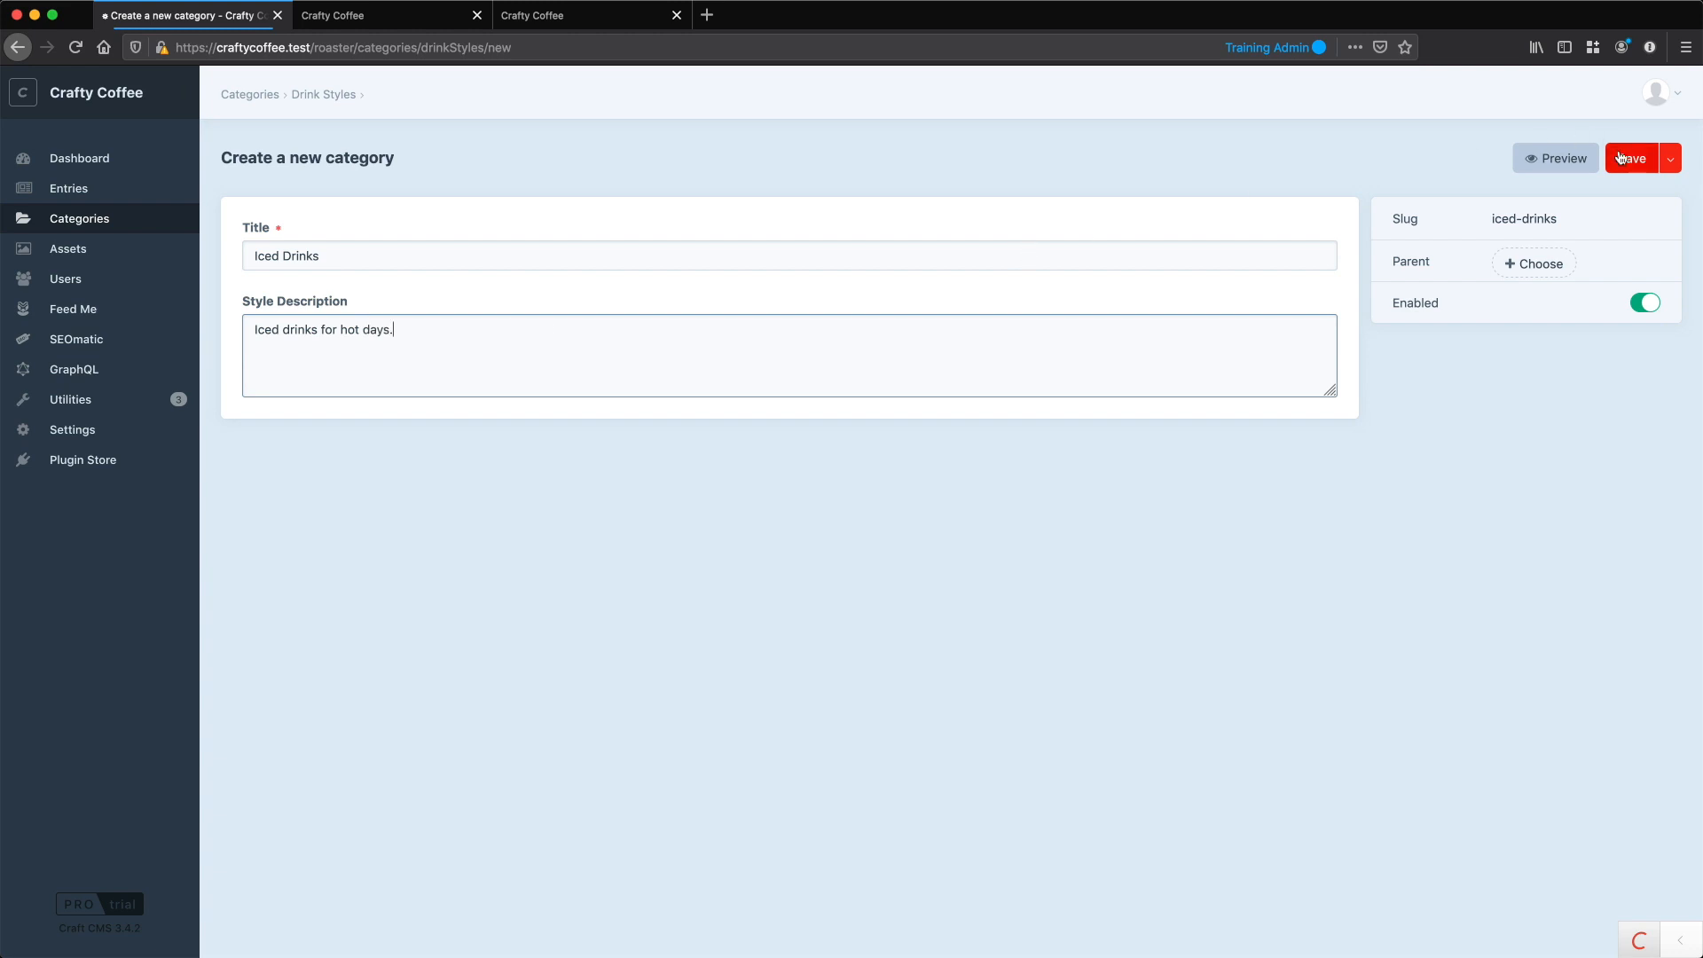
{"action": "left_click", "coordinate": [1630, 158]}
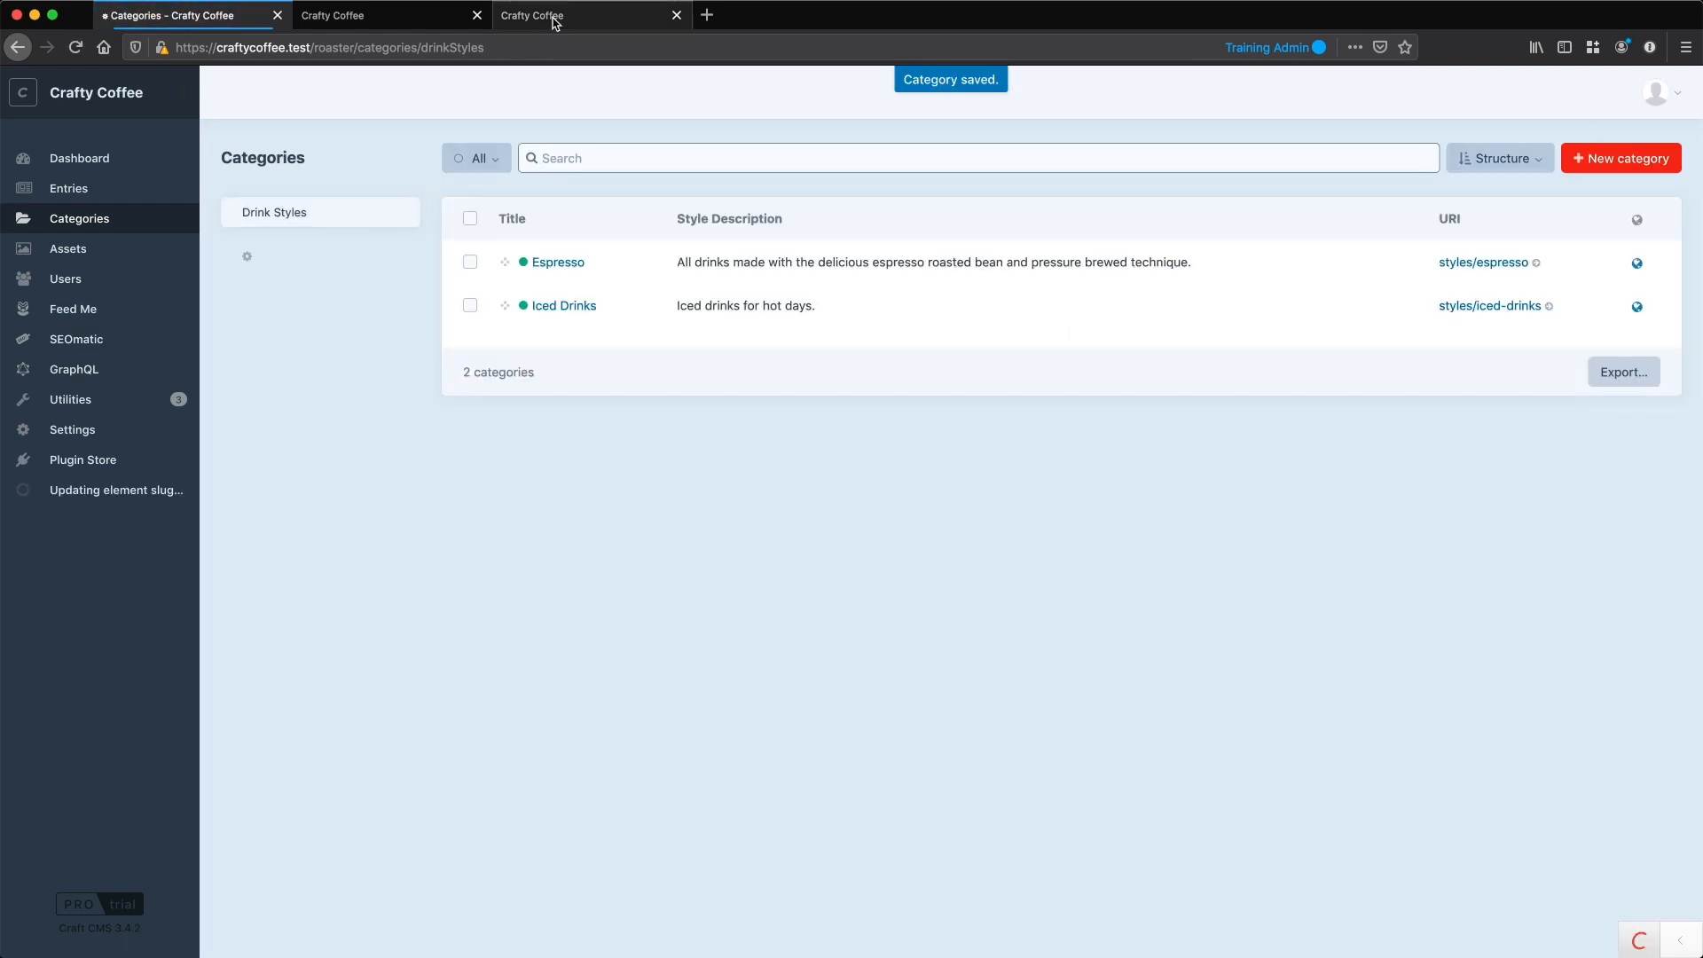
Step: On the live site, open the Iced Drinks style page and return to Drink Styles
{"action": "left_click", "coordinate": [386, 14]}
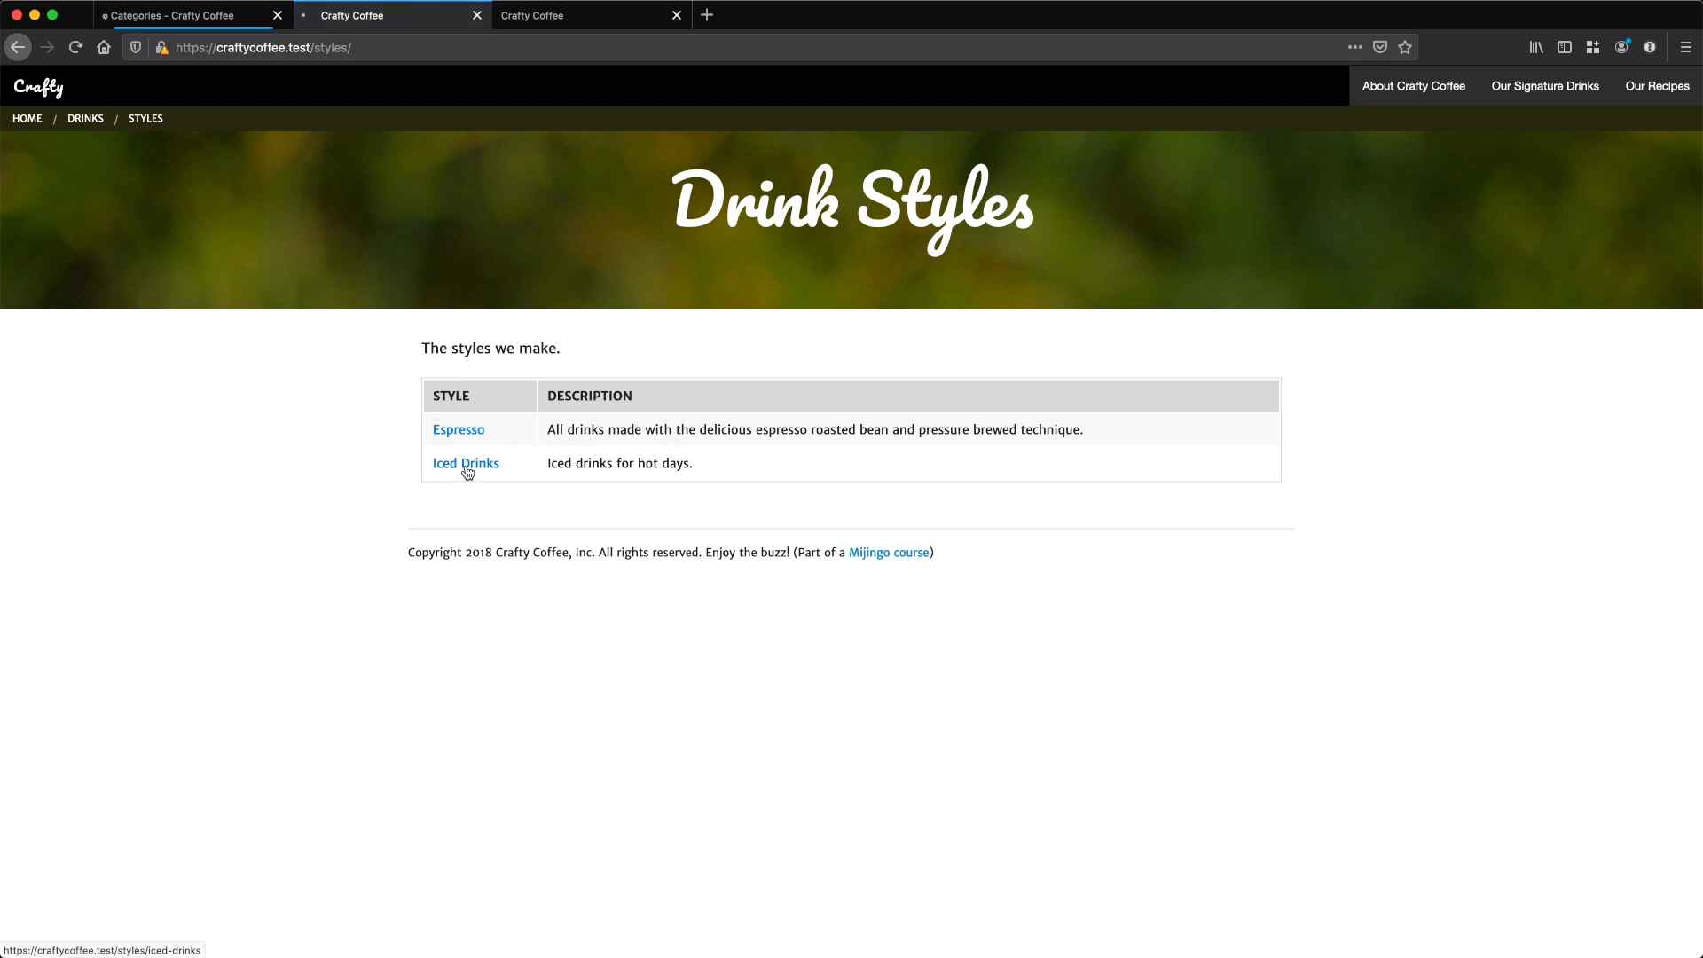
{"action": "left_click", "coordinate": [466, 463]}
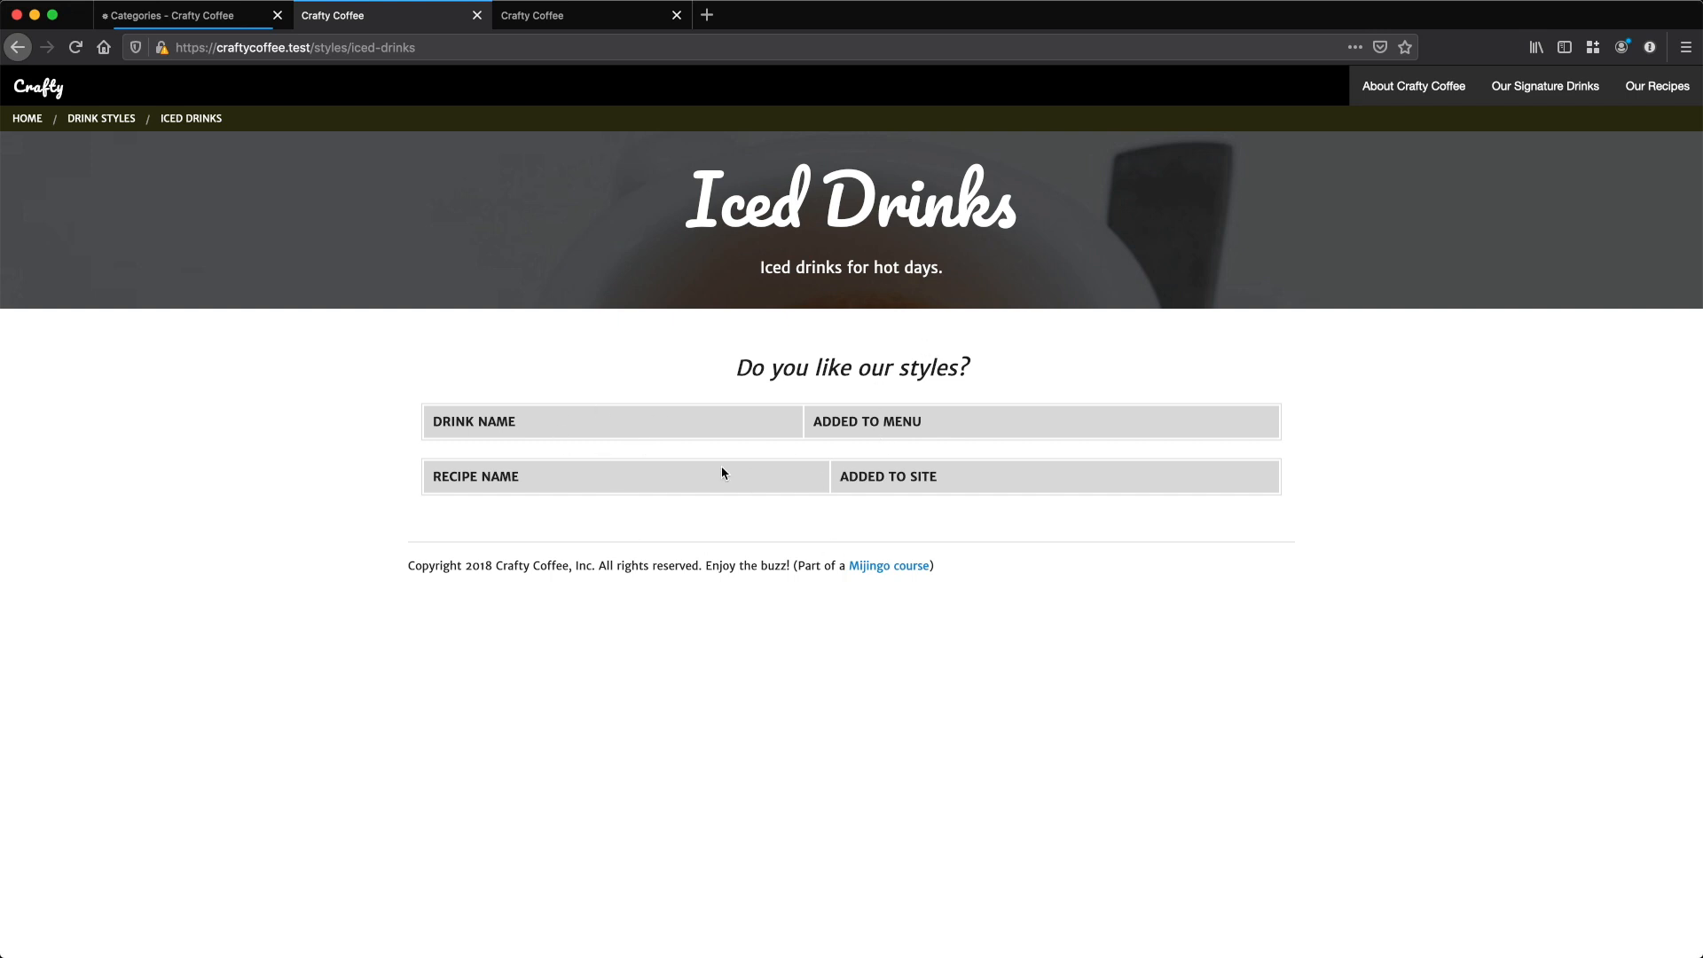
{"action": "mouse_move", "coordinate": [551, 531]}
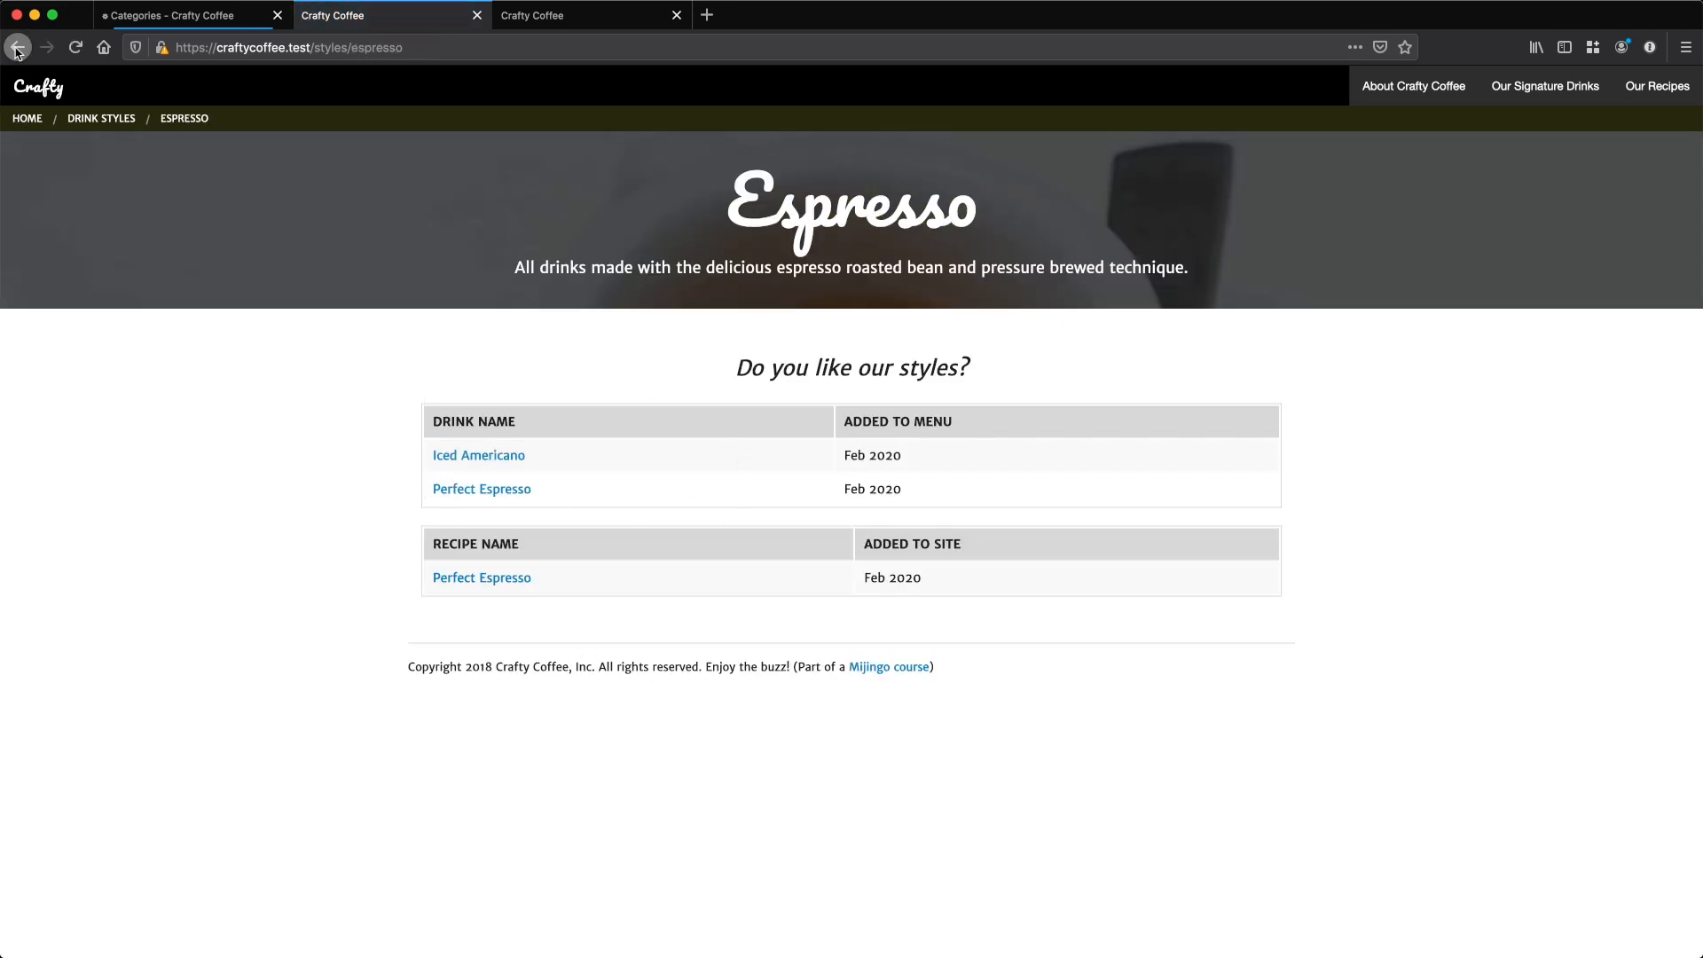
{"action": "left_click", "coordinate": [18, 47]}
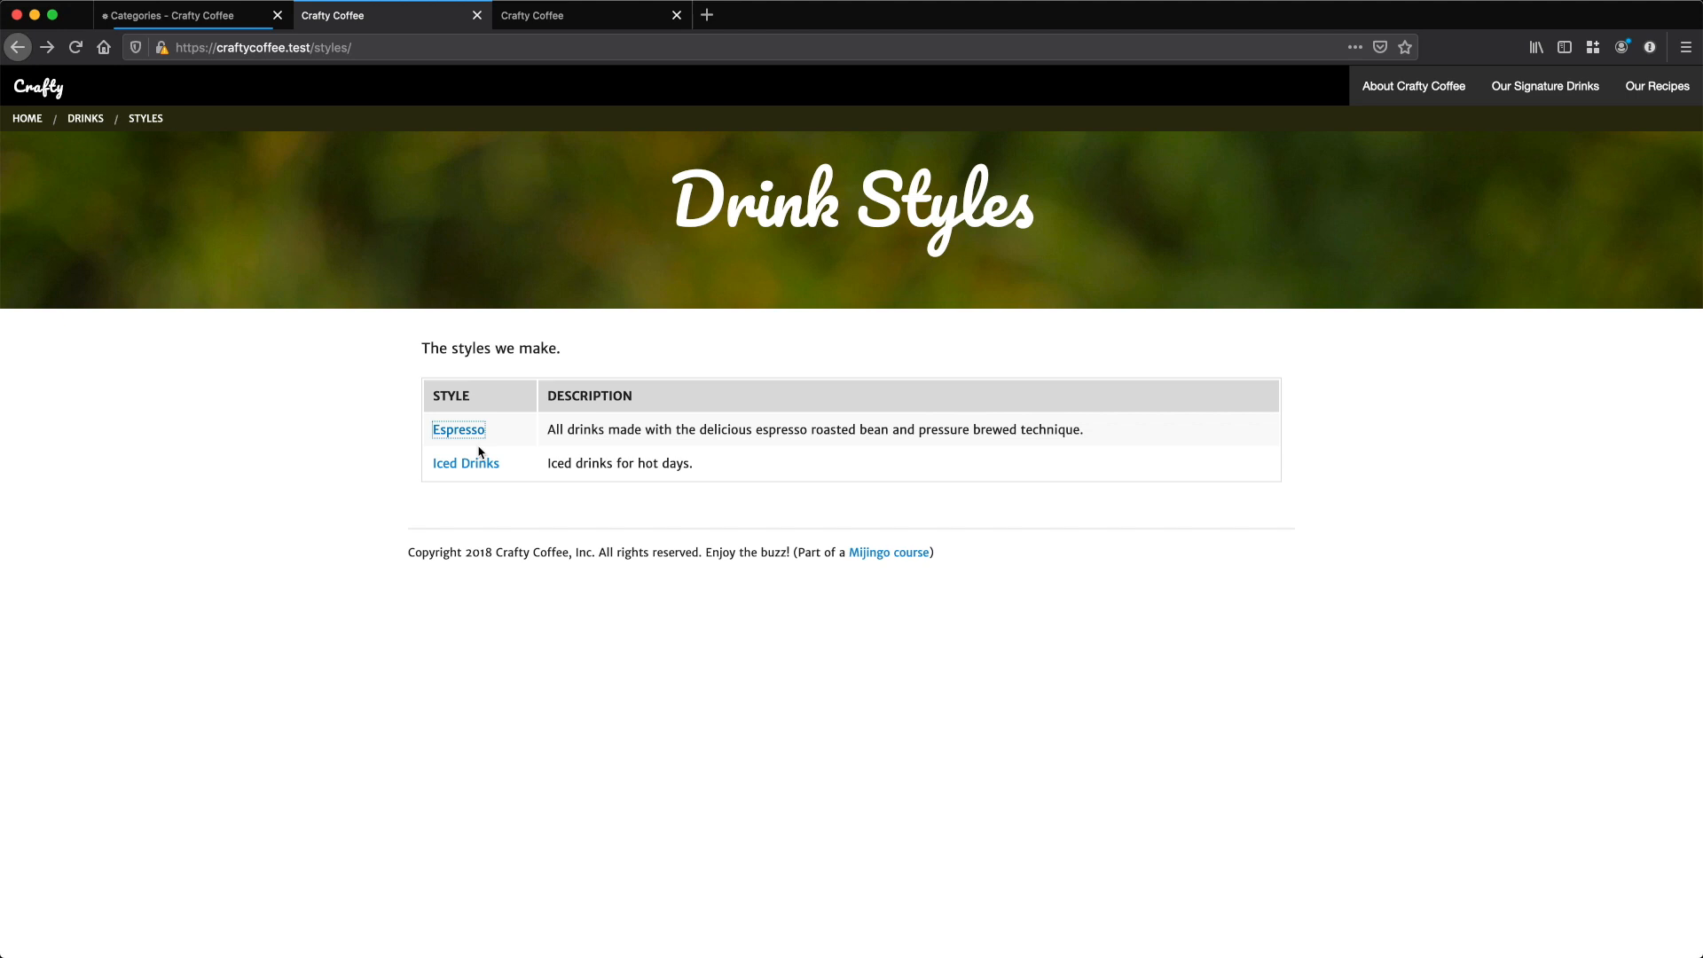